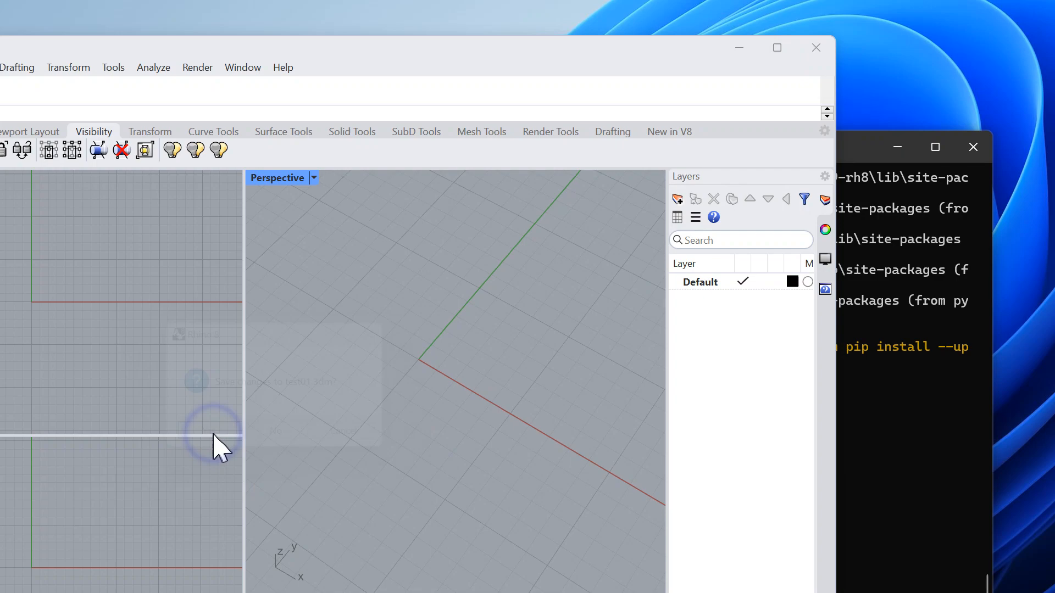
# Change Command Prompt's directory to the home folder C:\Users\wassimj.
pyautogui.click(908, 147)
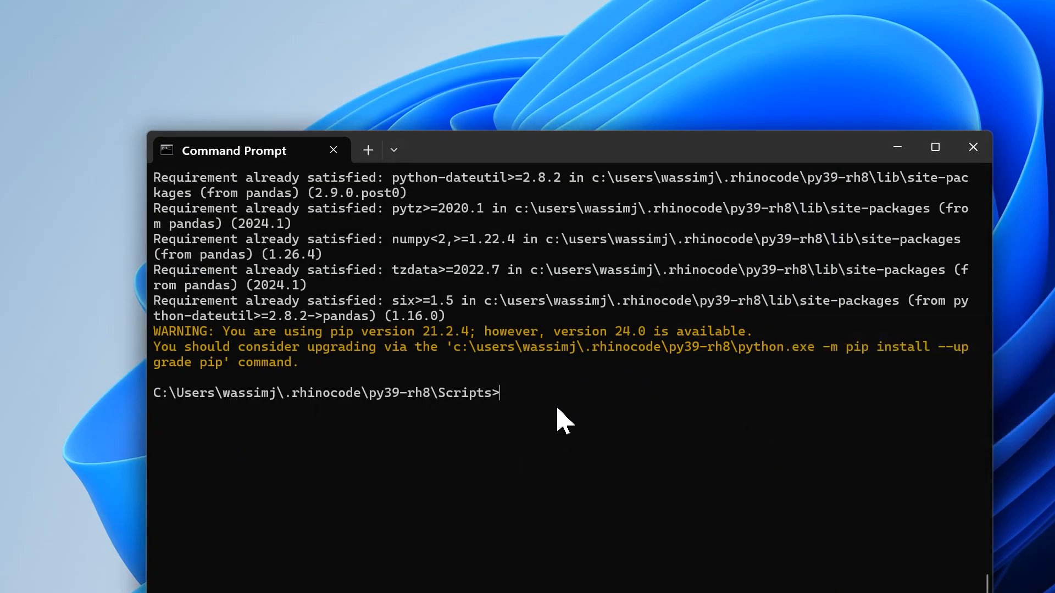
pyautogui.moveTo(472, 393)
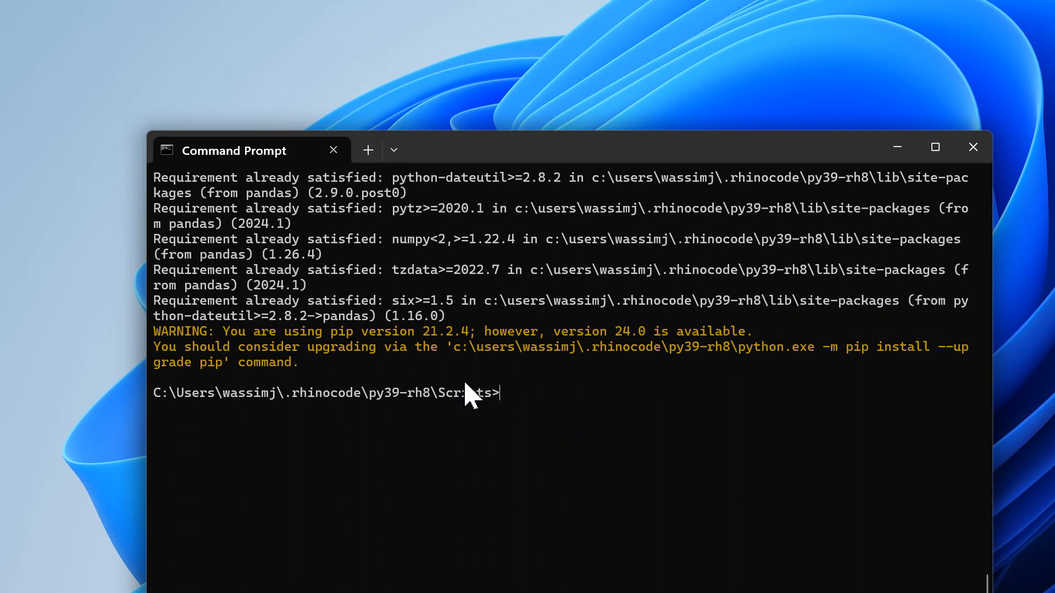
pyautogui.moveTo(393, 424)
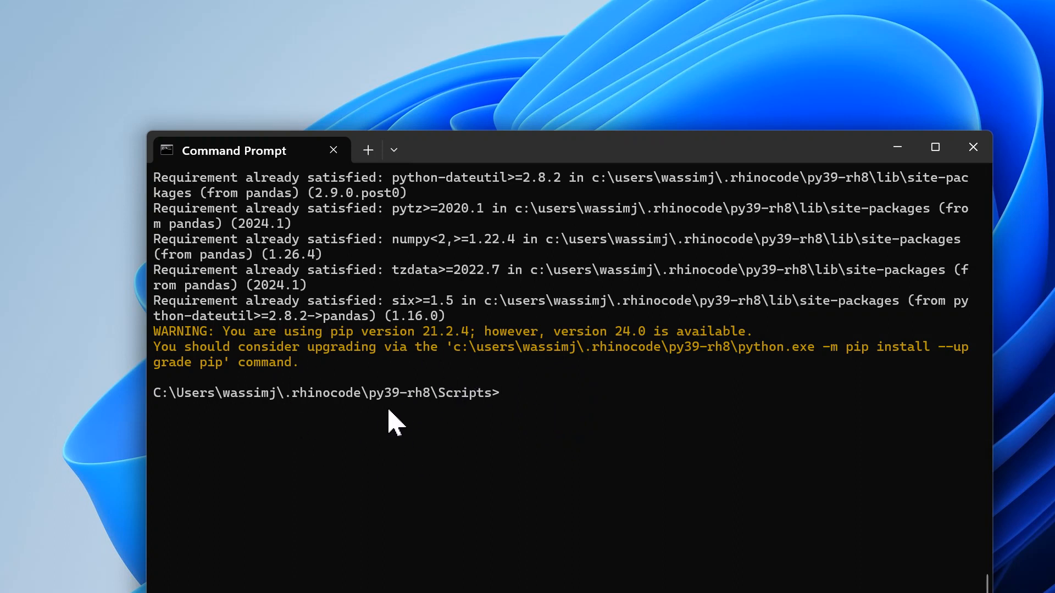
pyautogui.write('C')
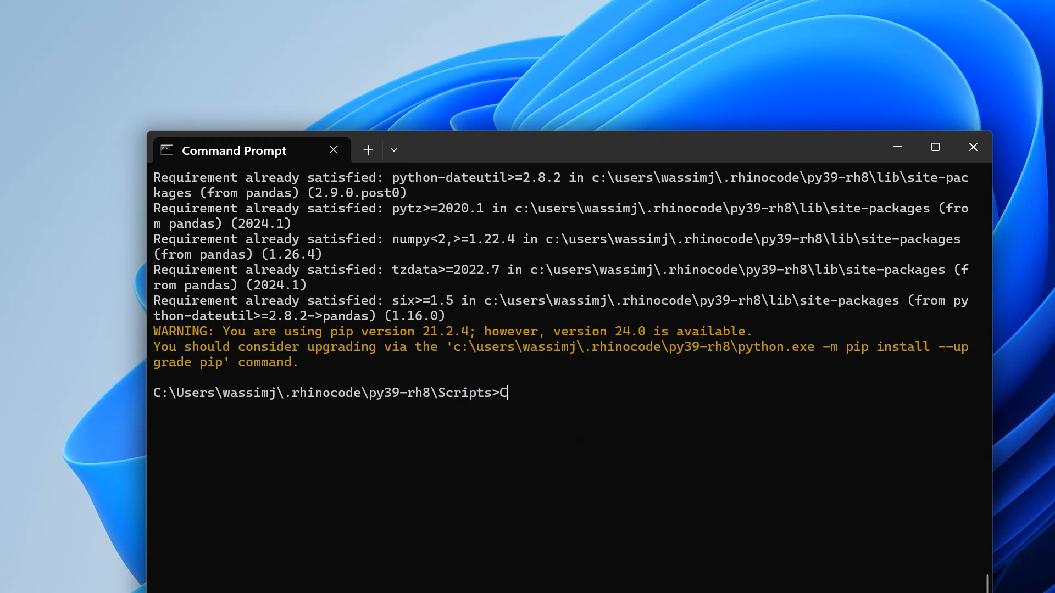
pyautogui.write('cd')
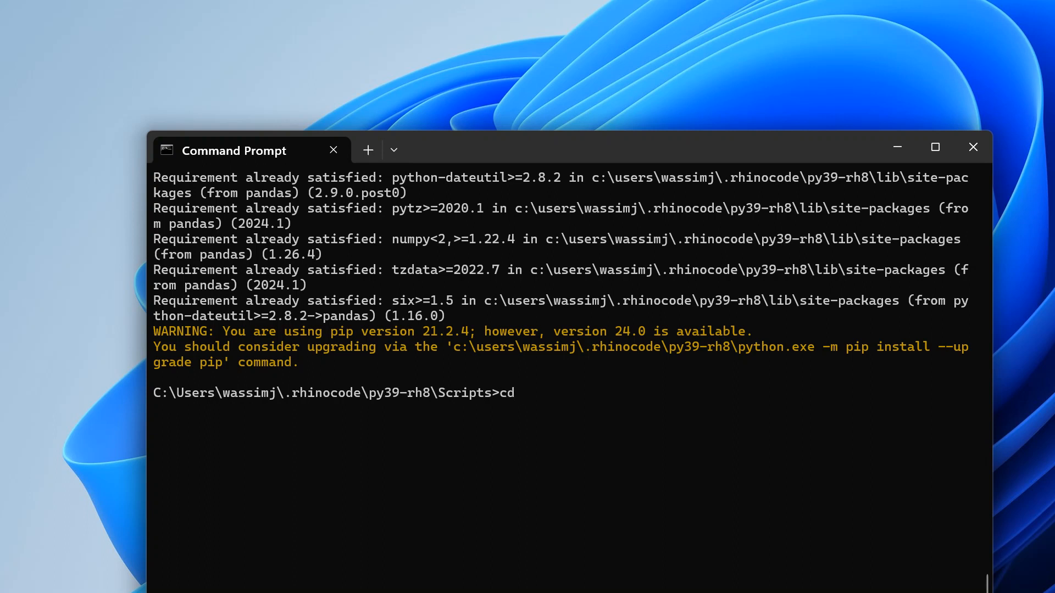
pyautogui.write(':\\Use')
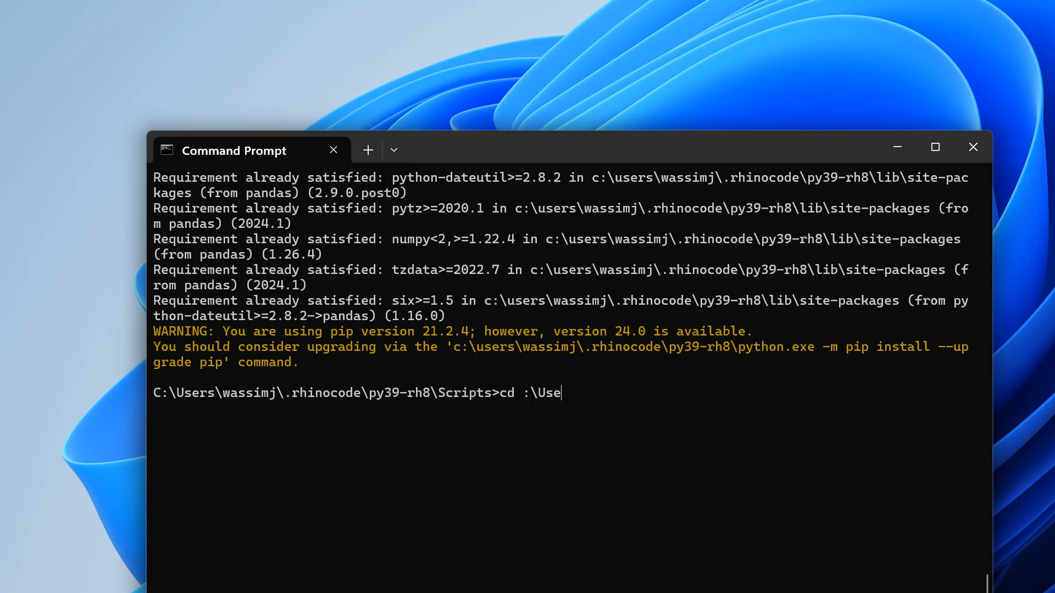
pyautogui.write('rs')
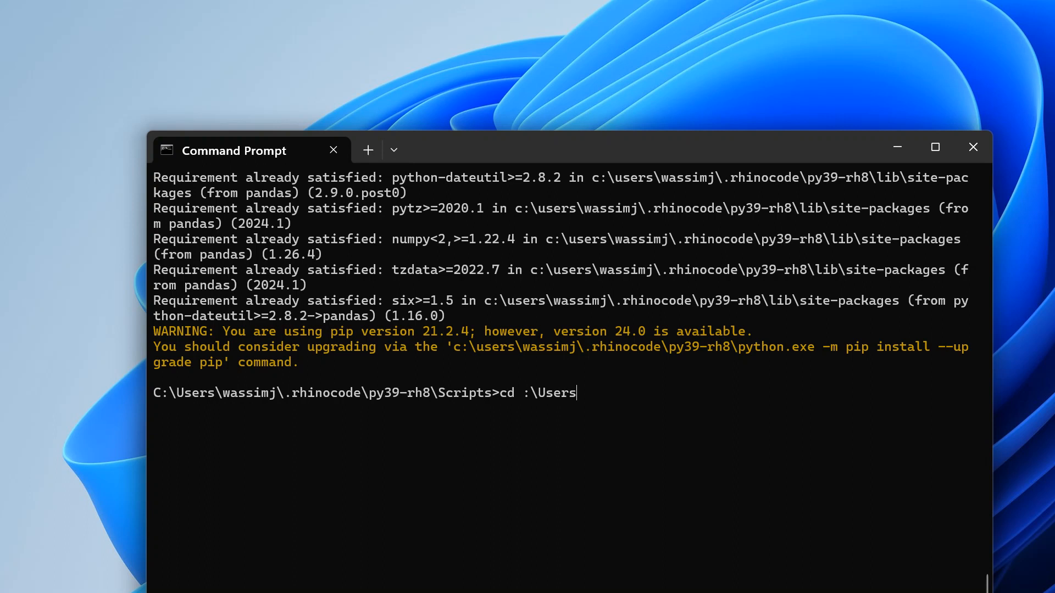
pyautogui.press('Backspace')
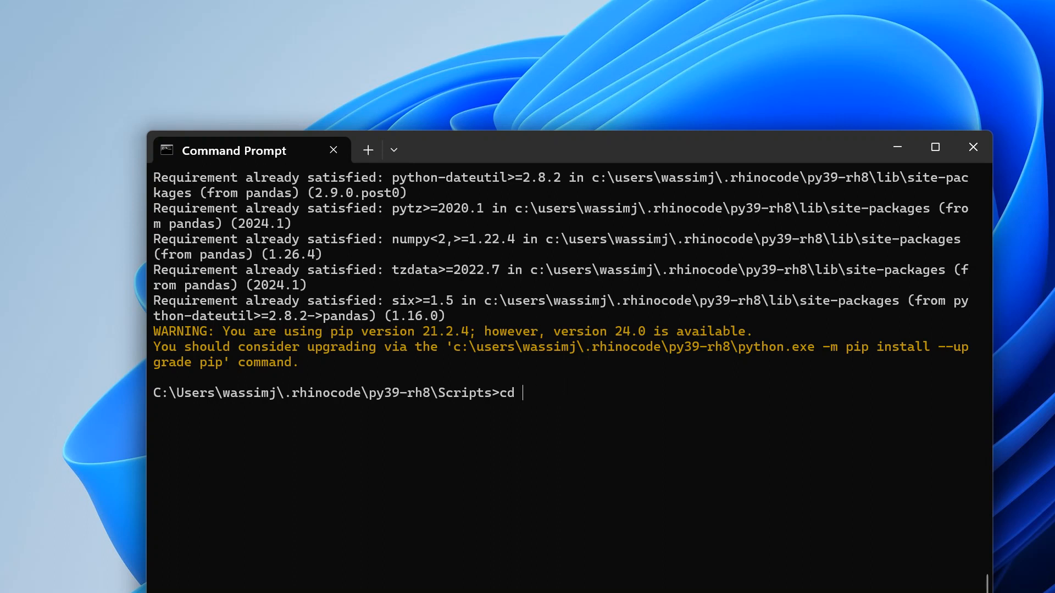
pyautogui.write('C:\\')
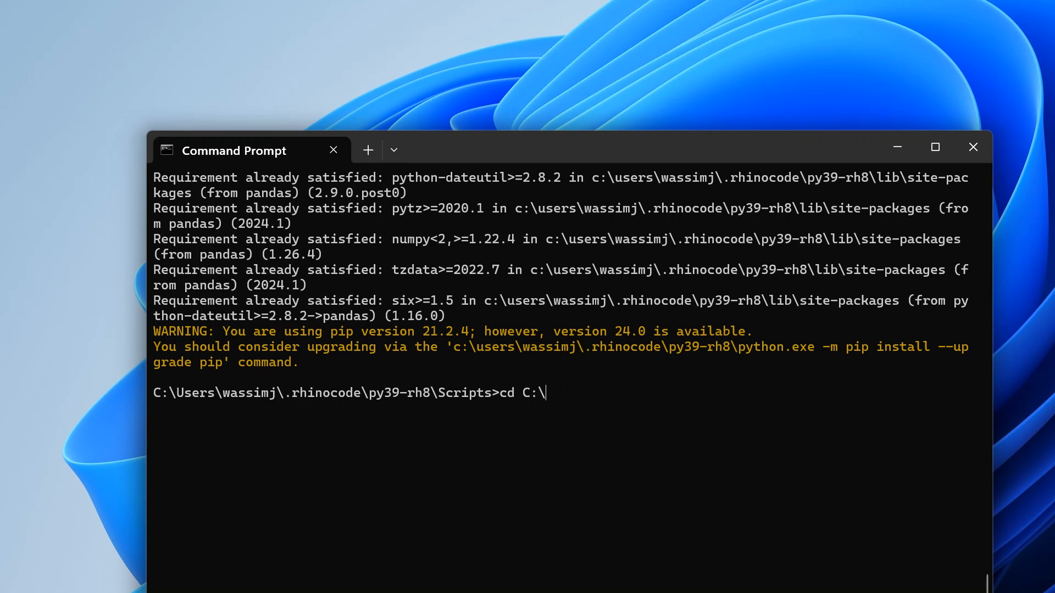
pyautogui.write('Users\\')
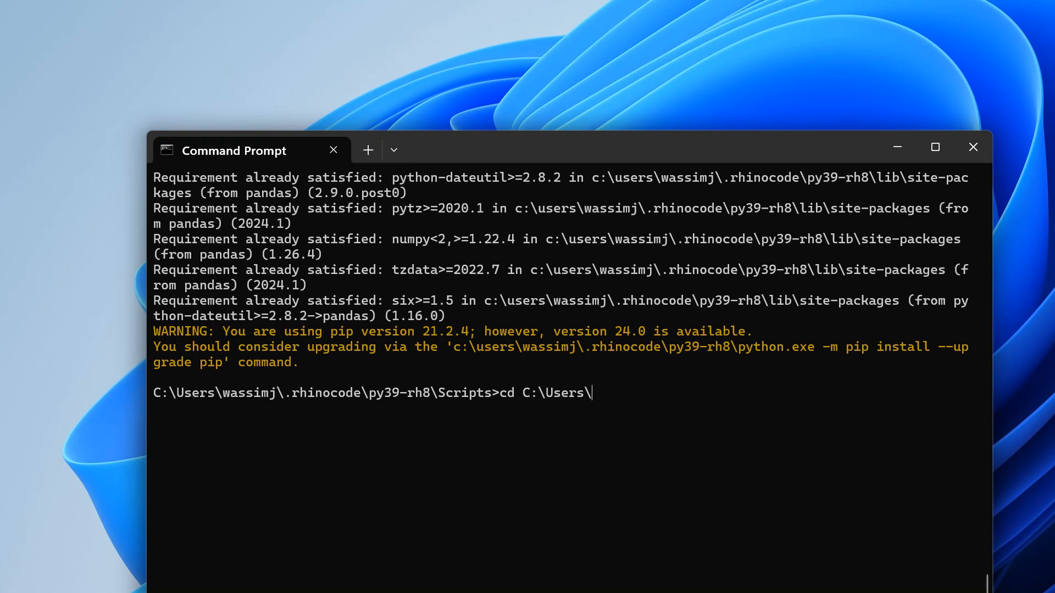
pyautogui.write('wassimj')
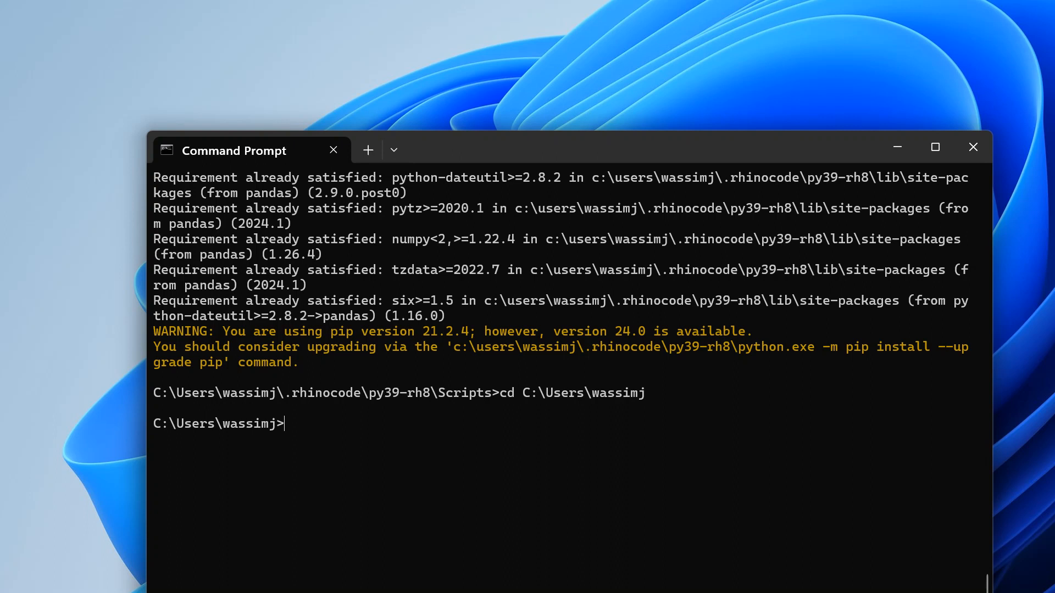
# Move into the .rhinocode folder and list its contents, showing py27-rh8 and py39-rh8.
pyautogui.write('cd .rhin')
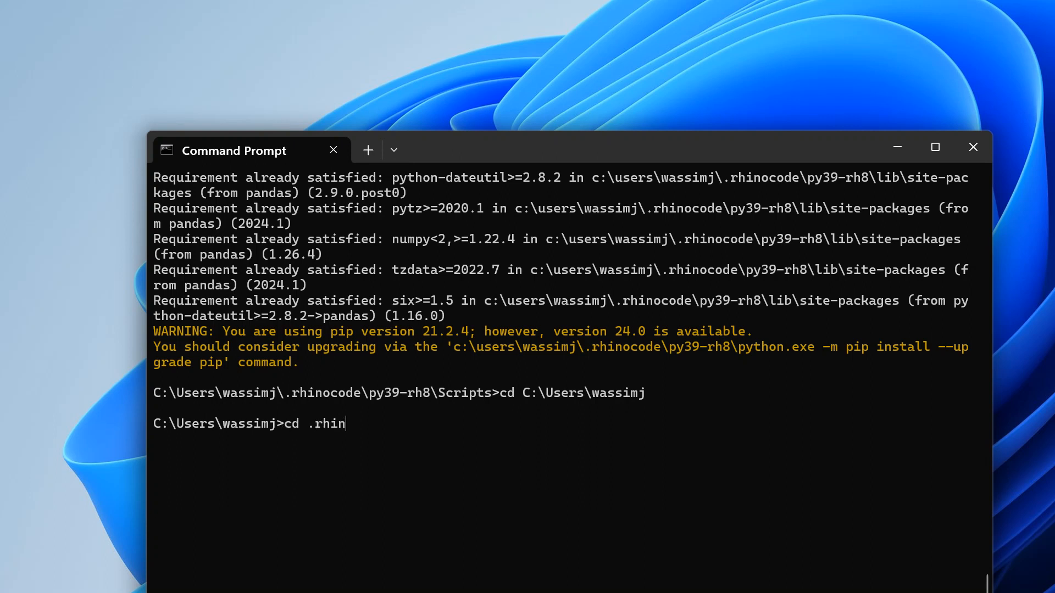
pyautogui.write('ocode')
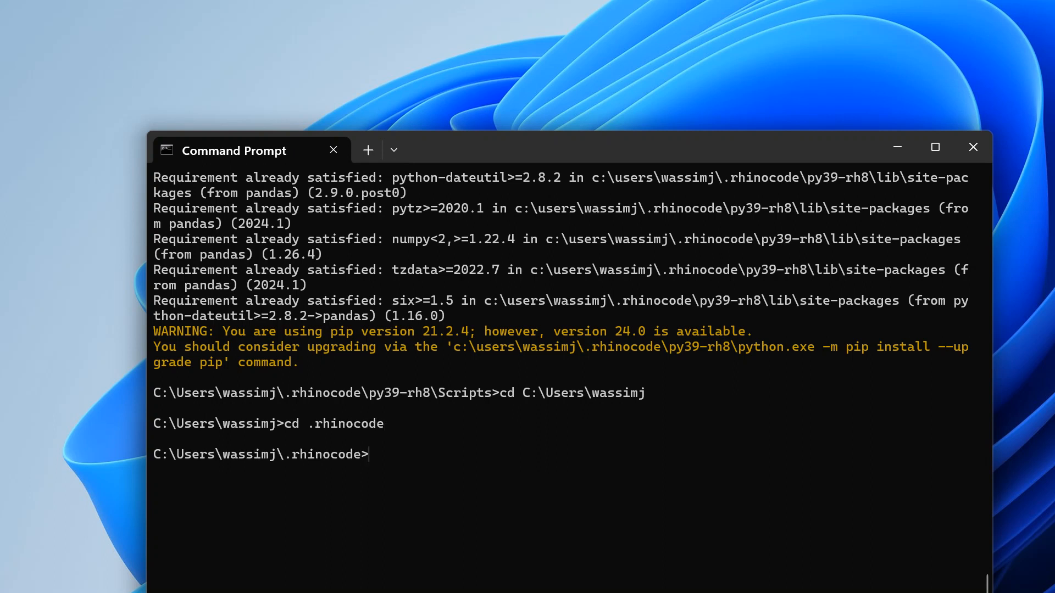
pyautogui.write('dir')
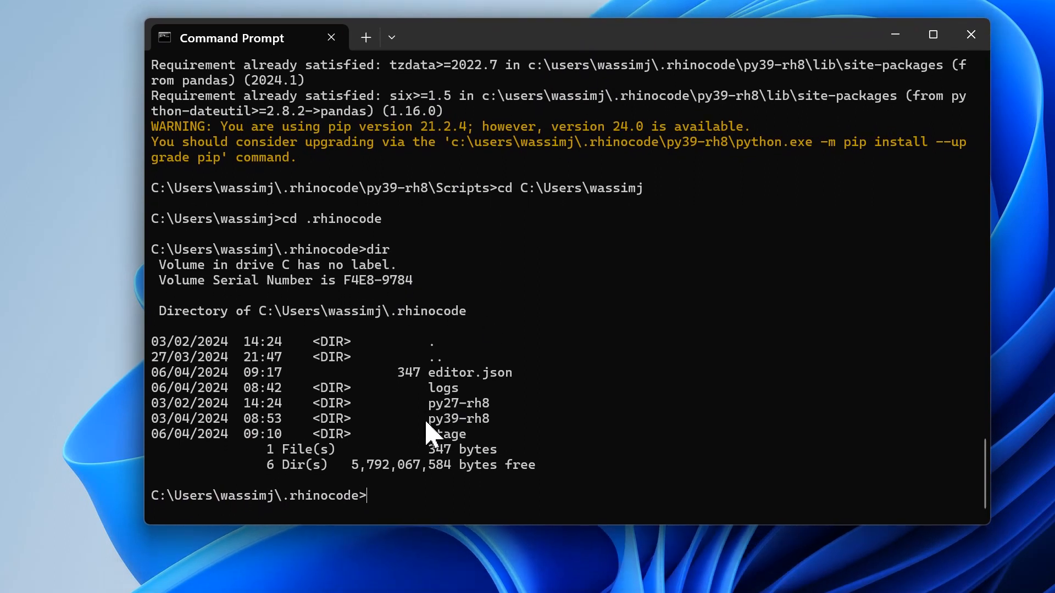
pyautogui.moveTo(459, 418)
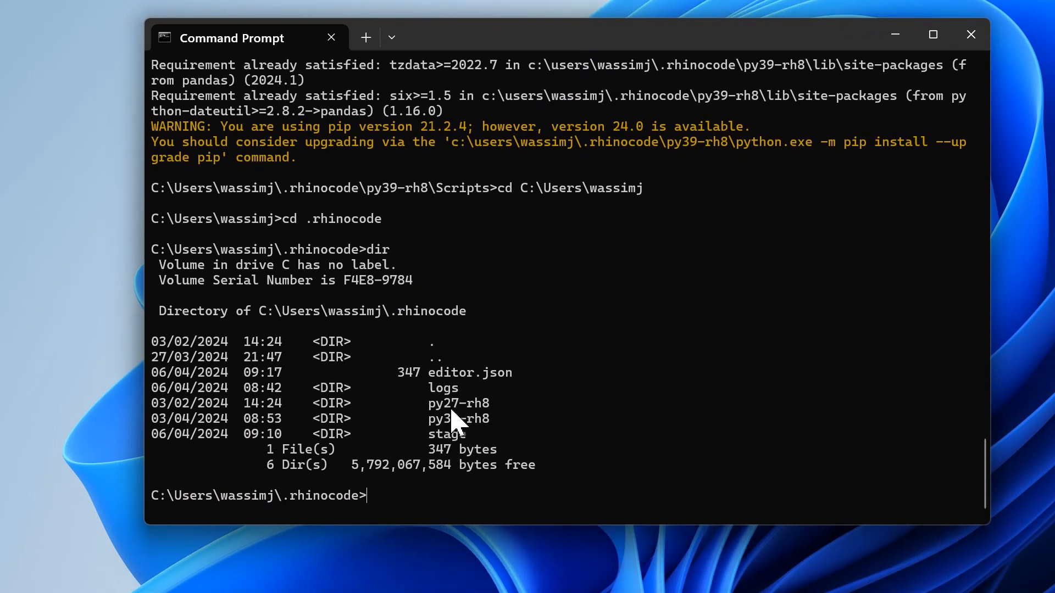
pyautogui.moveTo(488, 421)
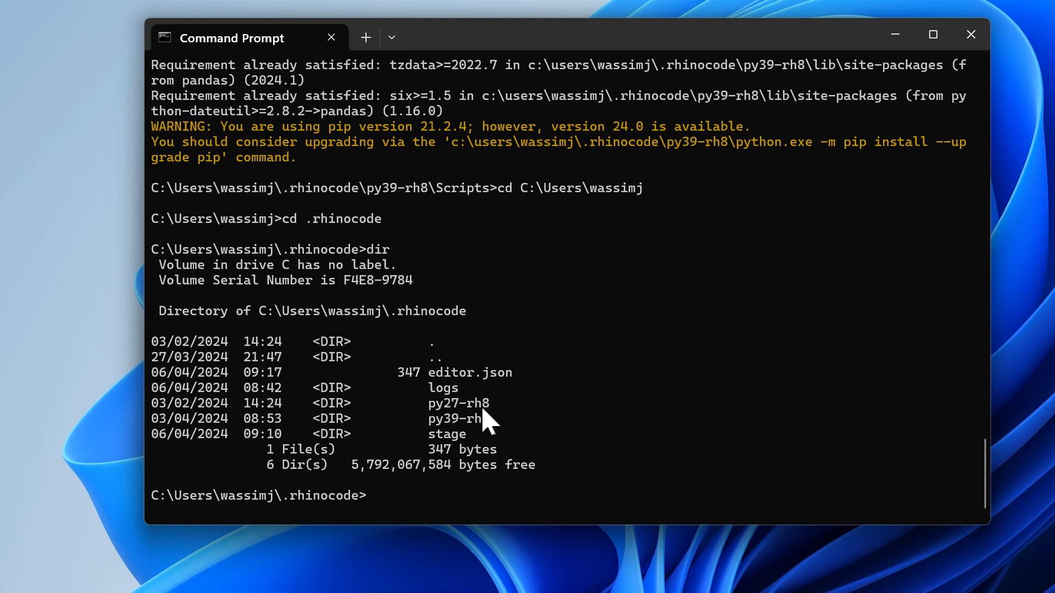
pyautogui.moveTo(441, 437)
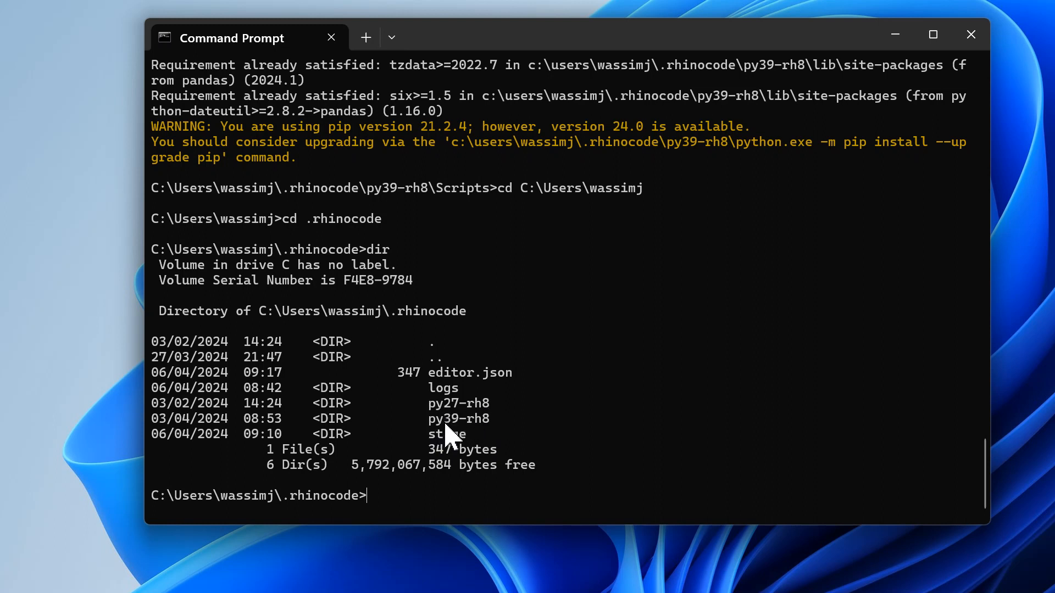
pyautogui.moveTo(505, 438)
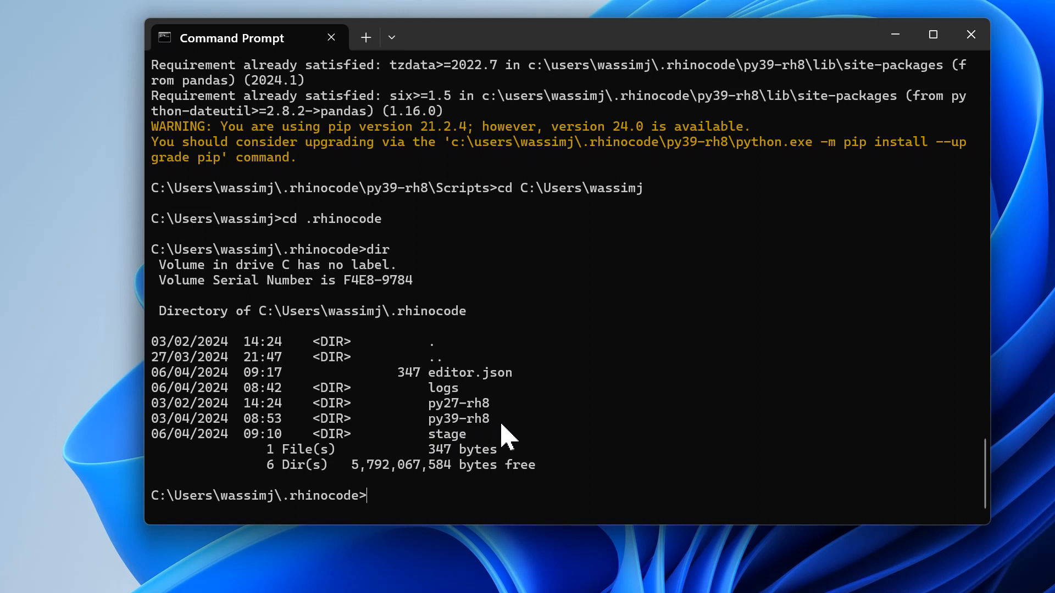
pyautogui.moveTo(460, 431)
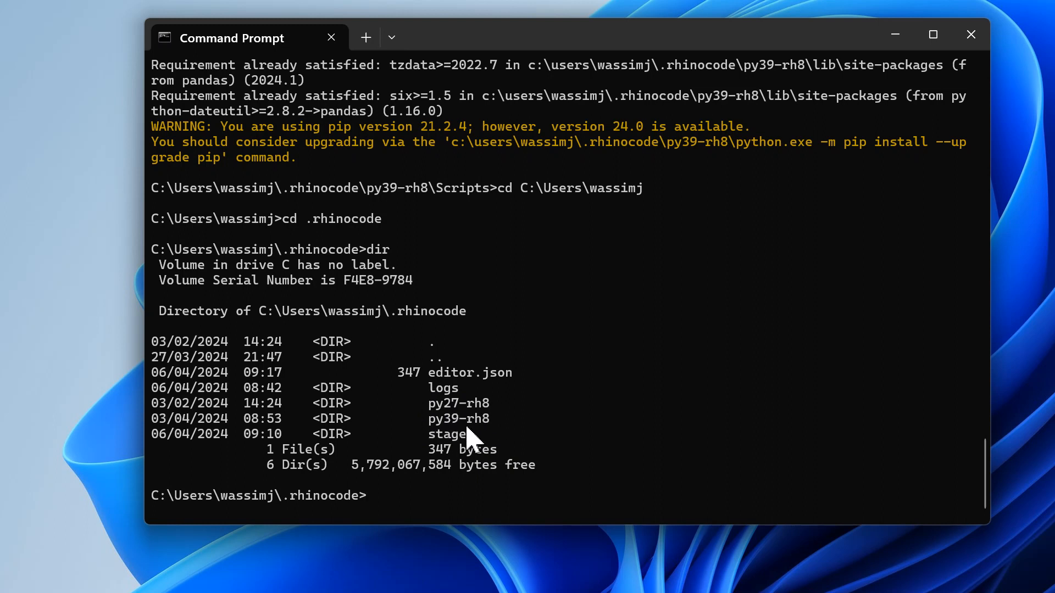
pyautogui.moveTo(520, 455)
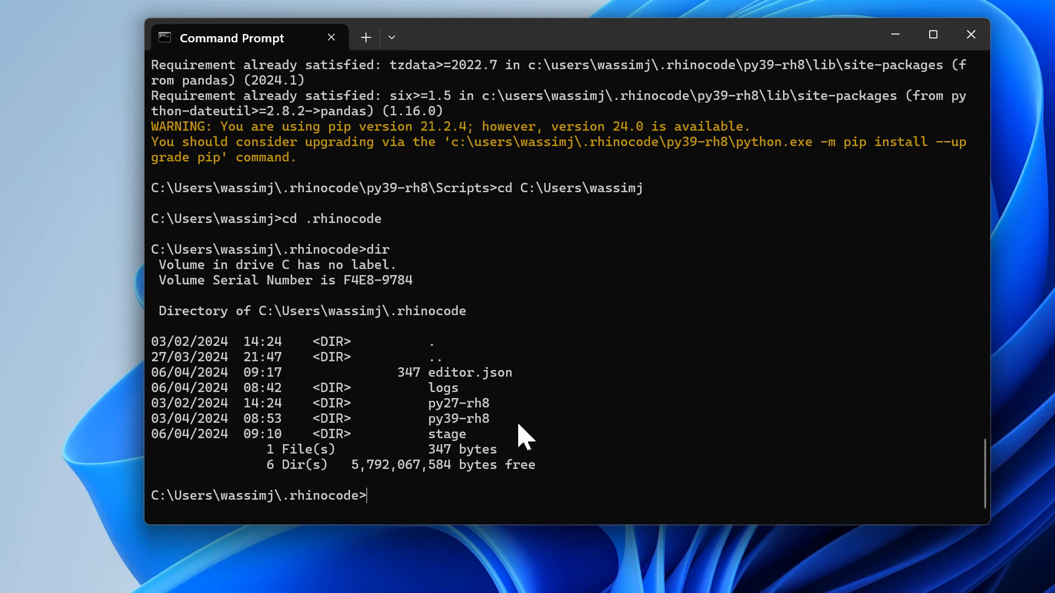
# Move into the py39-rh8 Python environment folder.
pyautogui.write('cd')
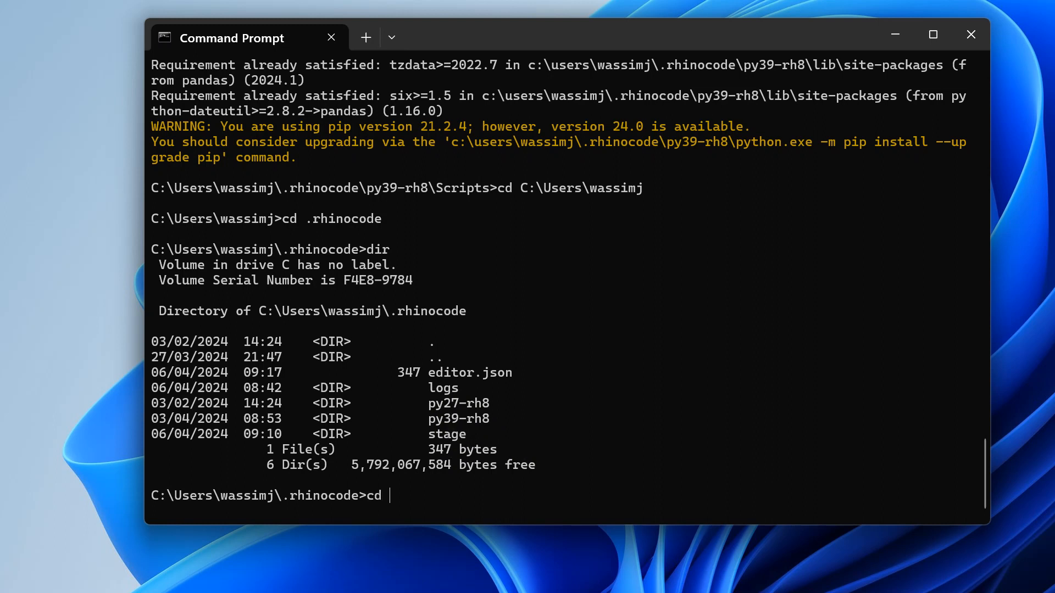
pyautogui.write('py')
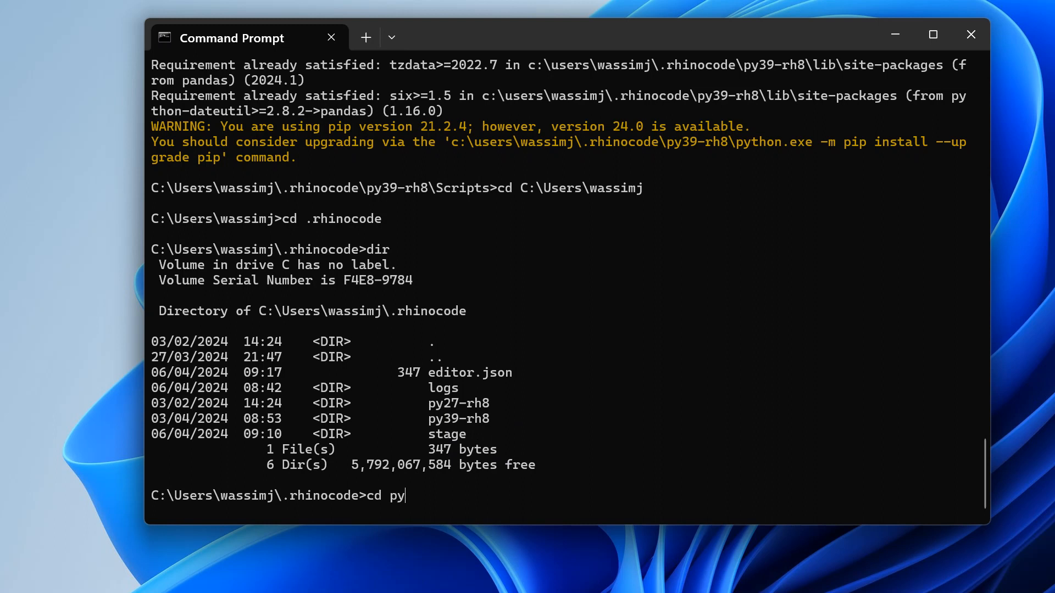
pyautogui.write('39-r')
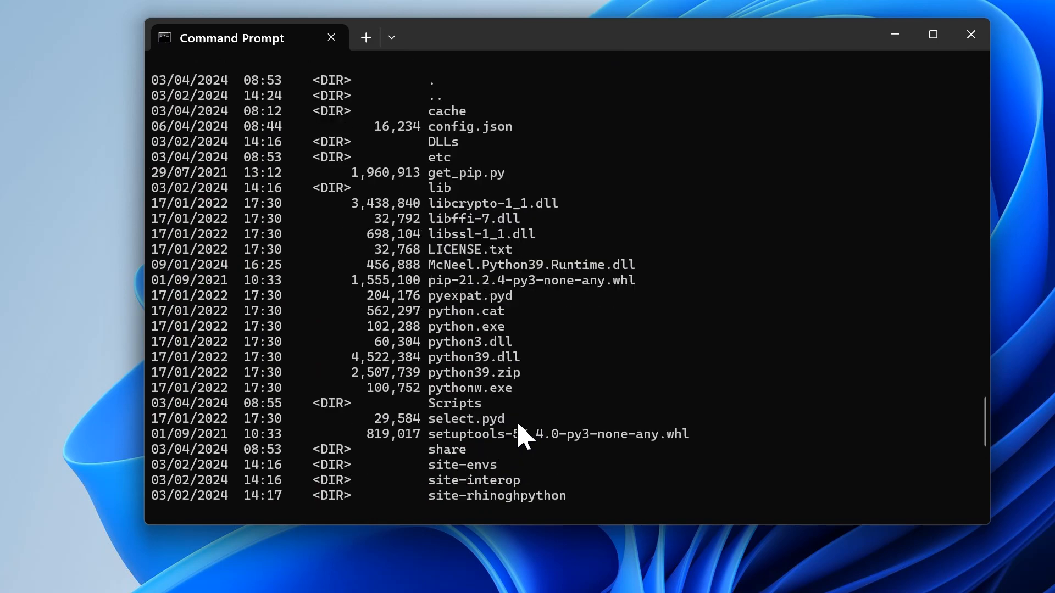
pyautogui.scroll(-3)
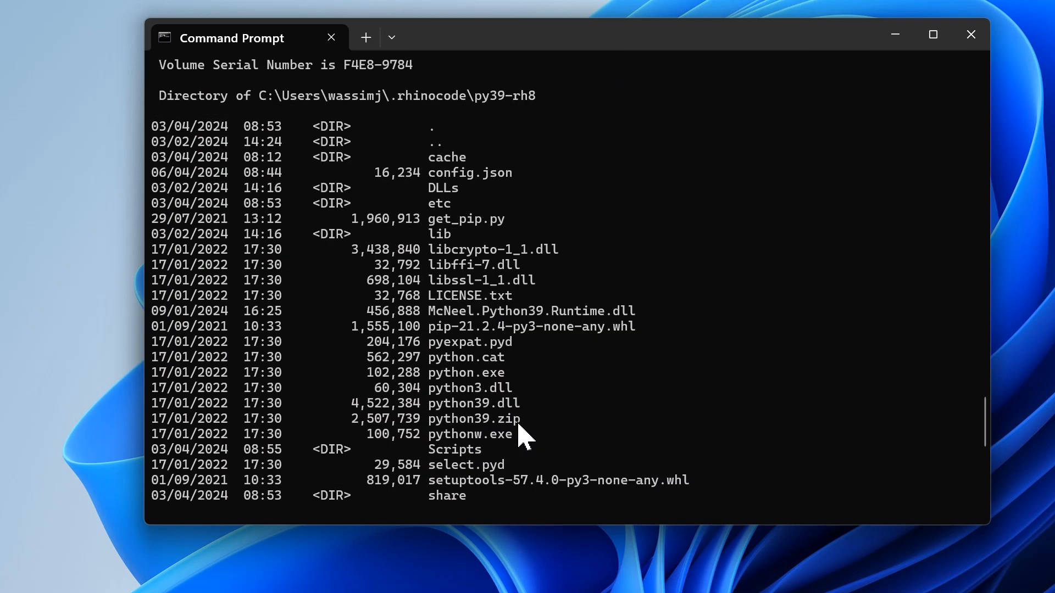
pyautogui.scroll(-3)
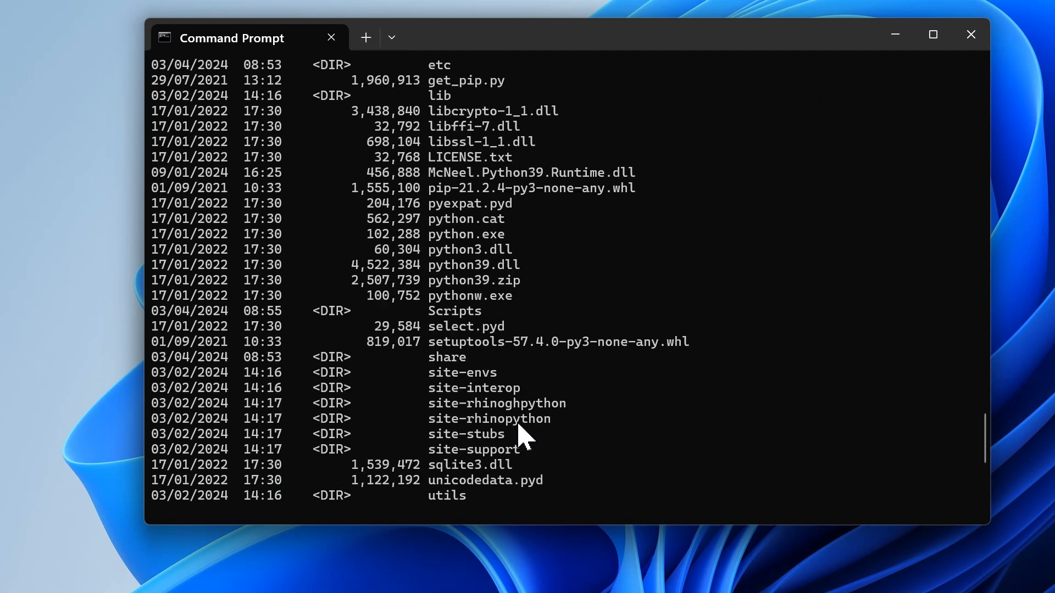
pyautogui.scroll(-3)
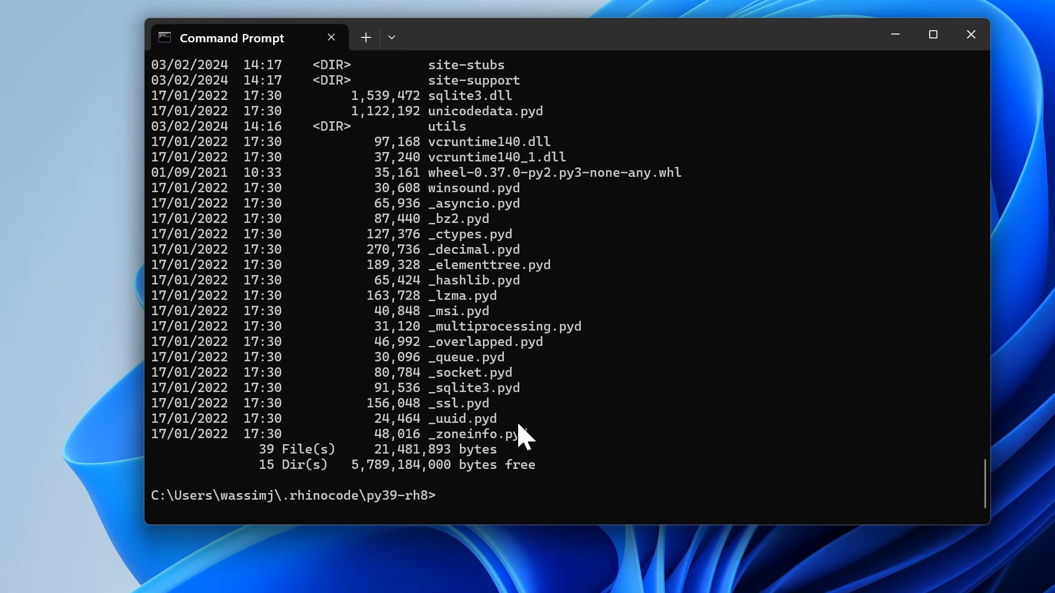
# Enter the Scripts folder and list its pip, honeybee, ladybug and ipython executables.
pyautogui.write('cd Scripts')
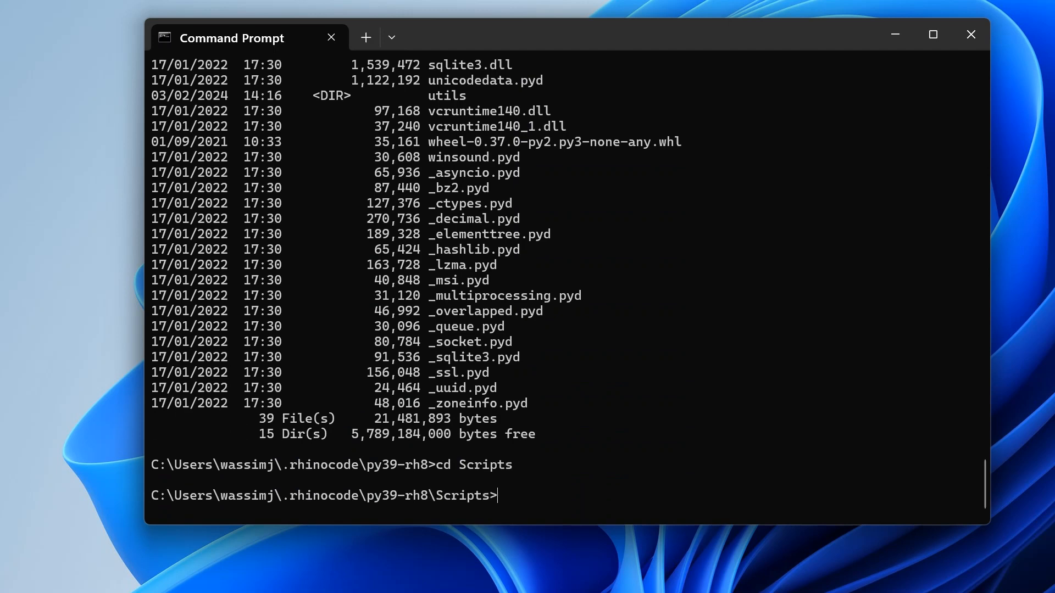
pyautogui.write('dir')
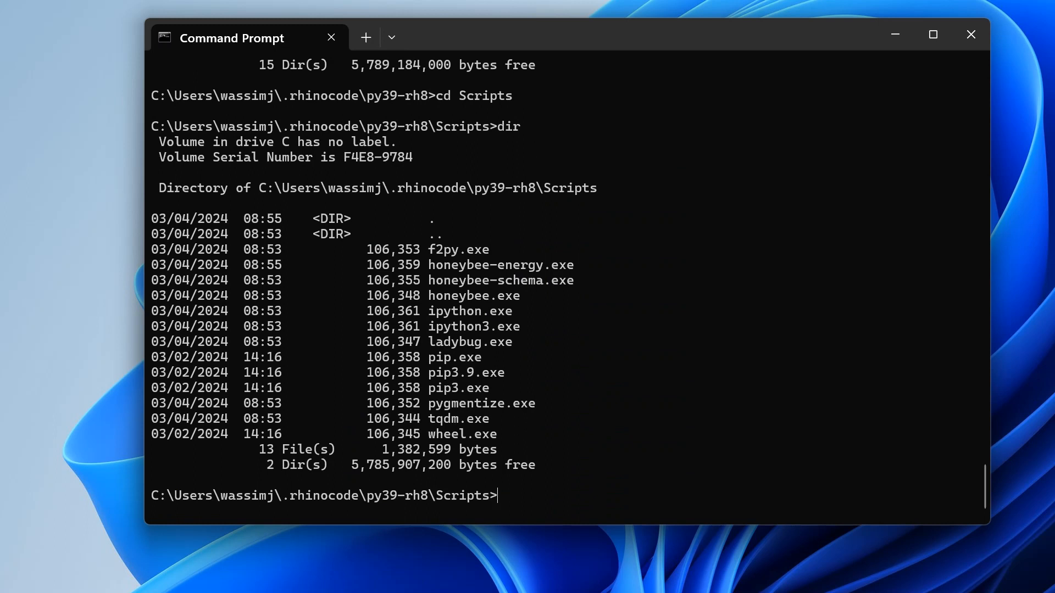
pyautogui.moveTo(441, 394)
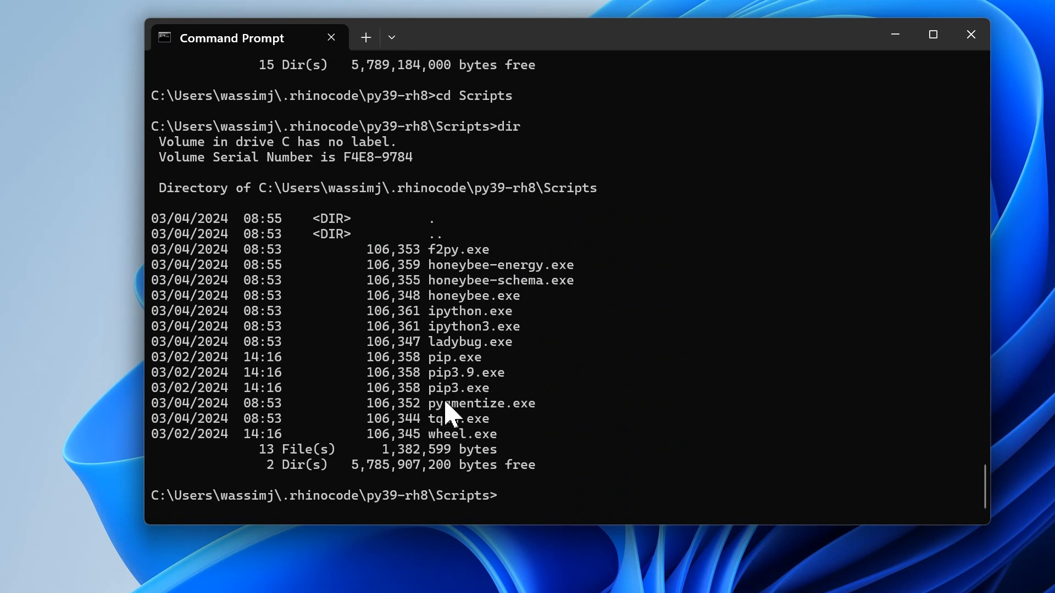
pyautogui.moveTo(476, 361)
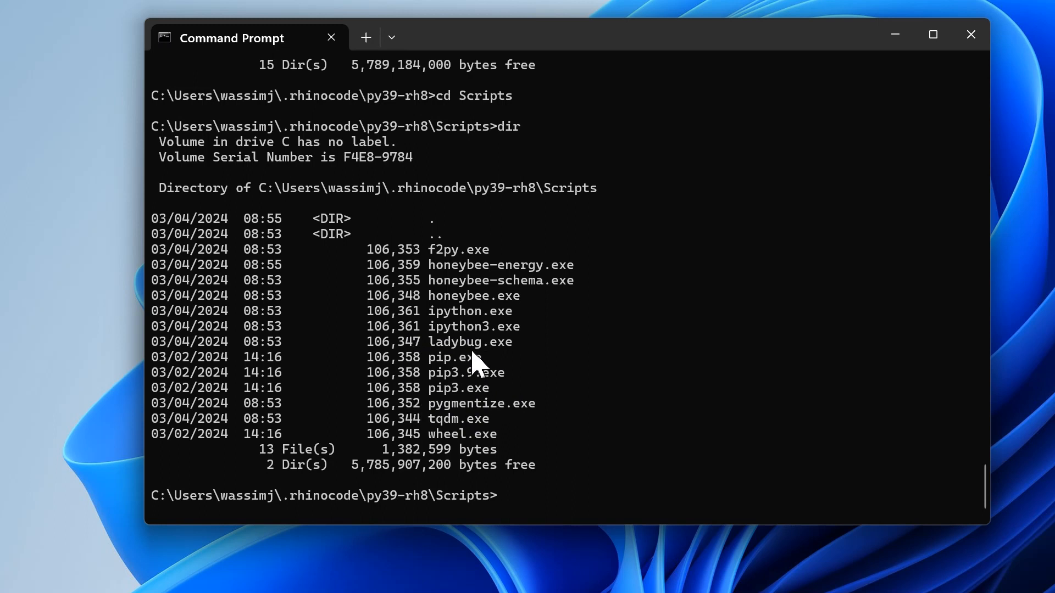
pyautogui.moveTo(437, 389)
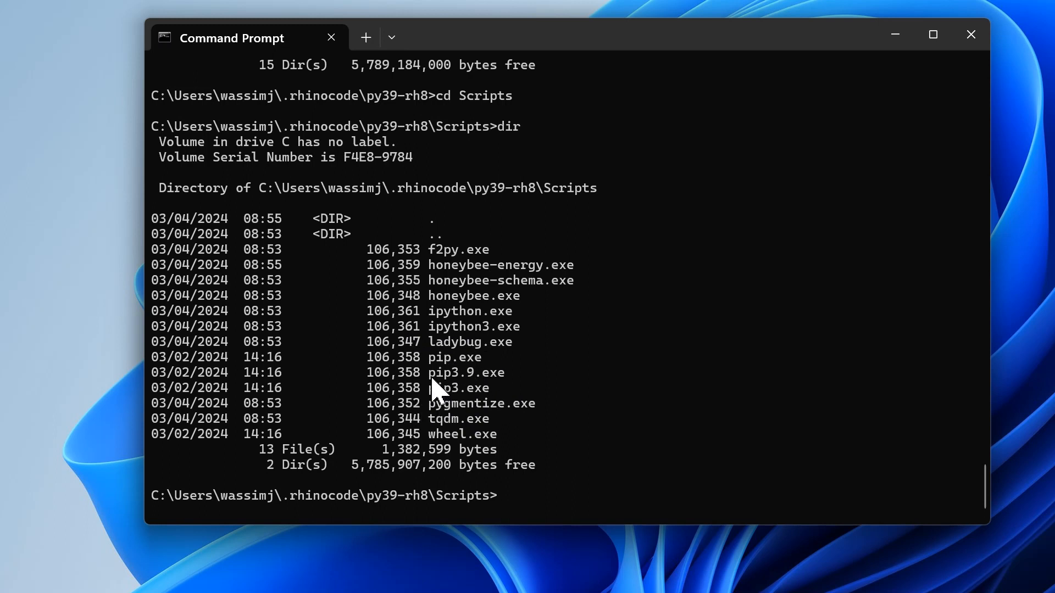
pyautogui.moveTo(463, 394)
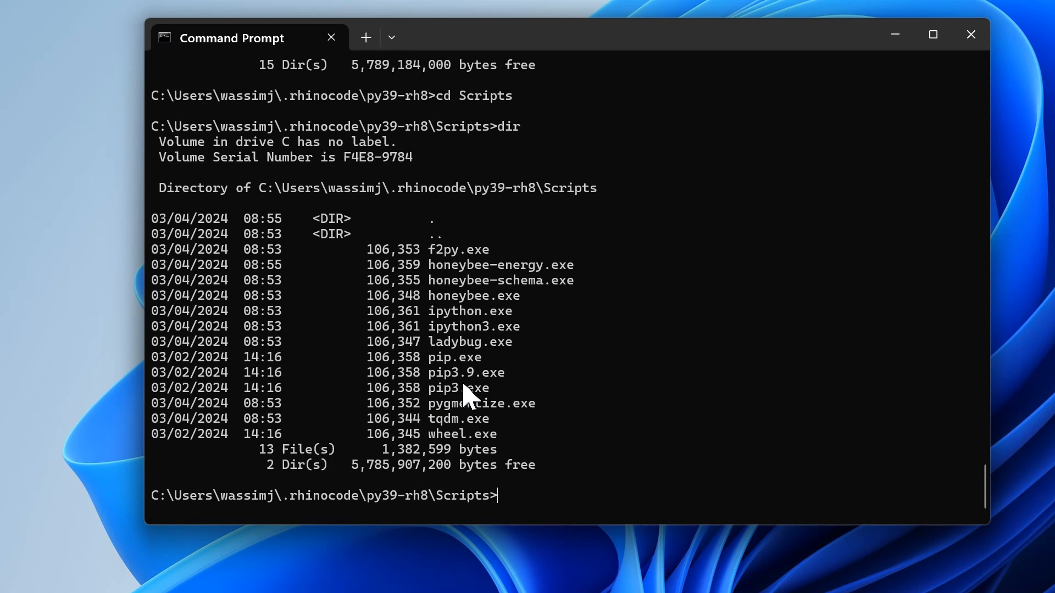
pyautogui.moveTo(441, 383)
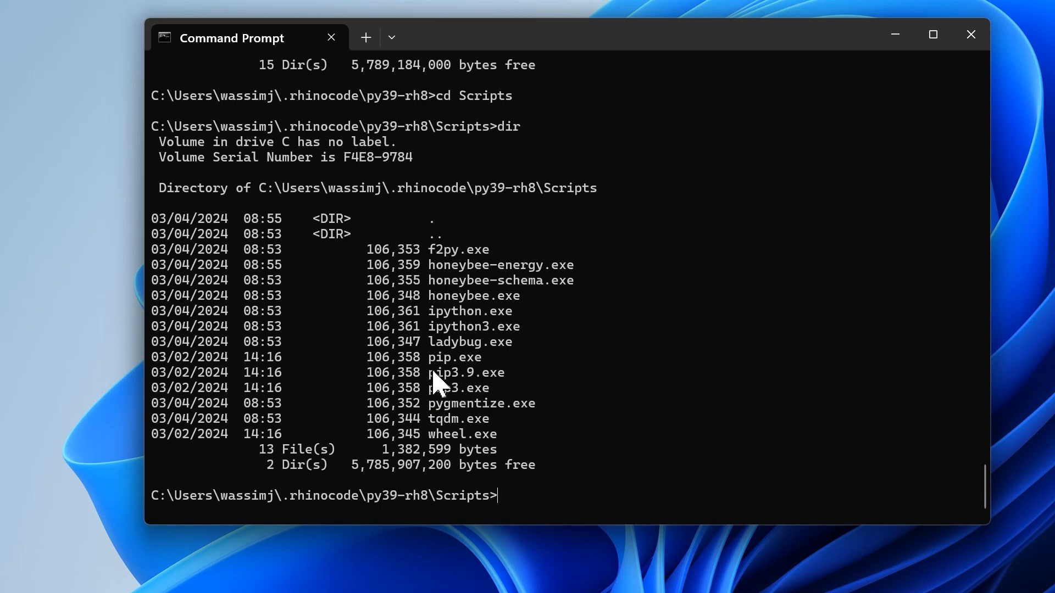
pyautogui.moveTo(573, 391)
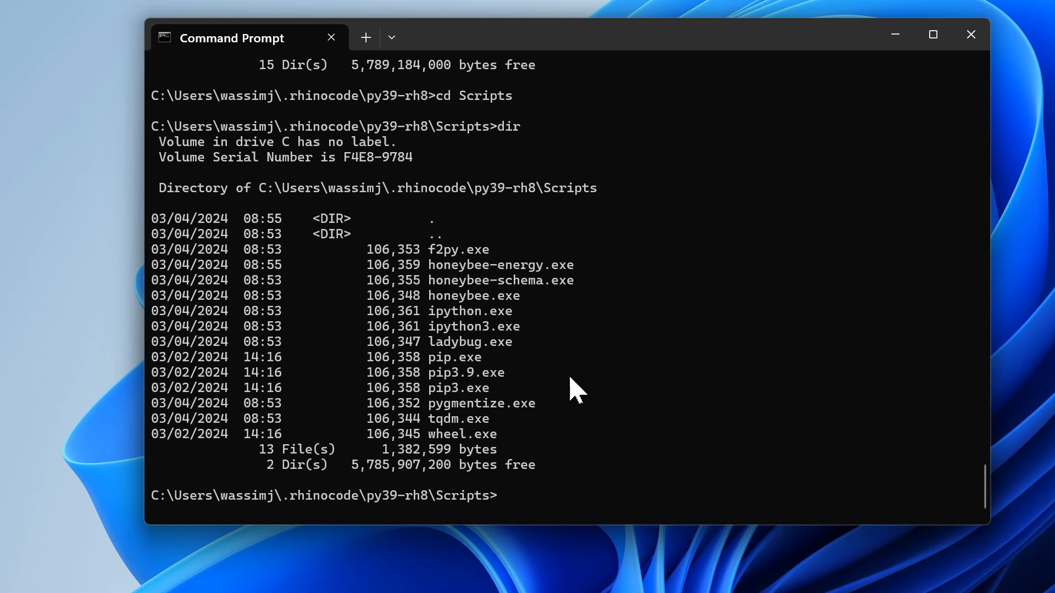
# Compose the command pip3.9.exe install topologicpy --upgrade at the Scripts prompt.
pyautogui.write('p')
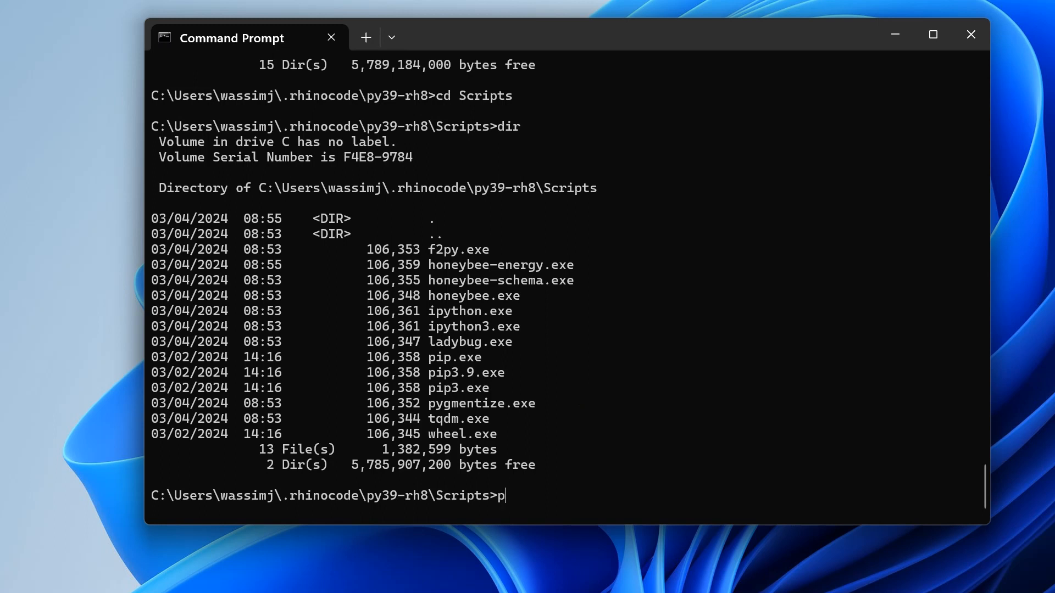
pyautogui.write('ip3')
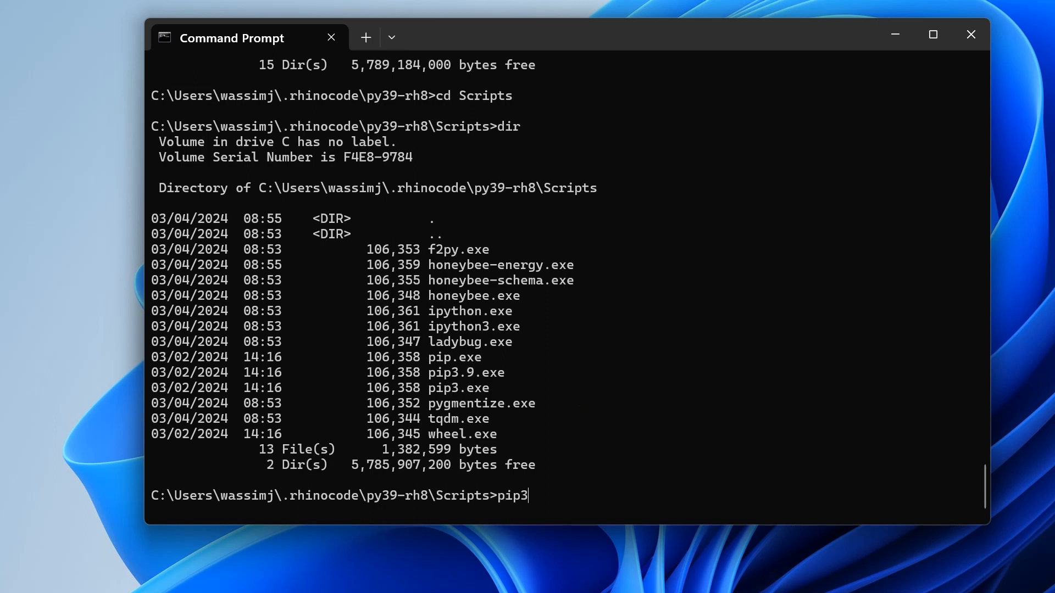
pyautogui.write('.9.ex')
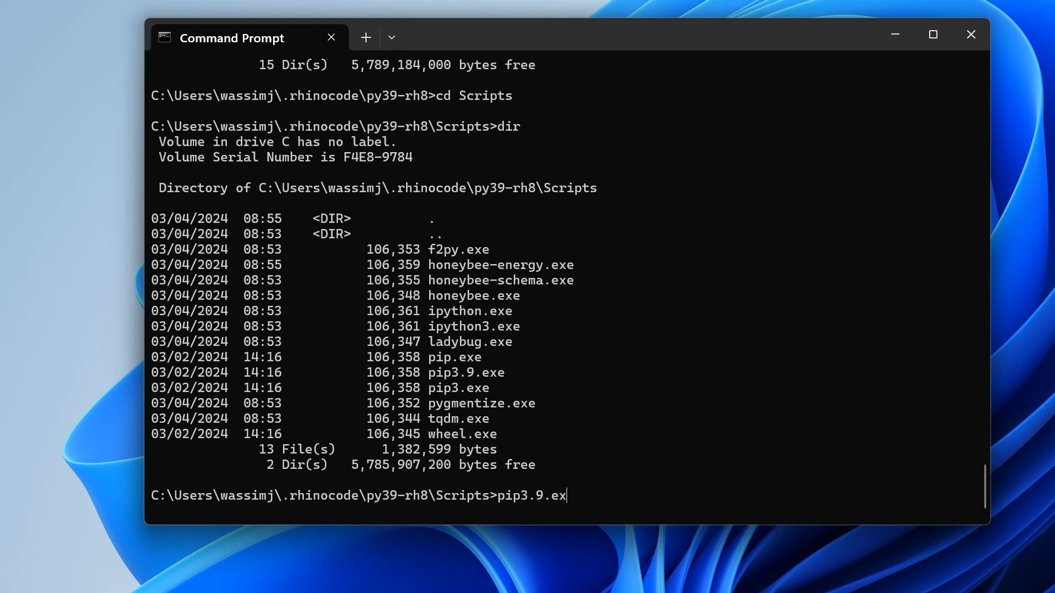
pyautogui.write('e')
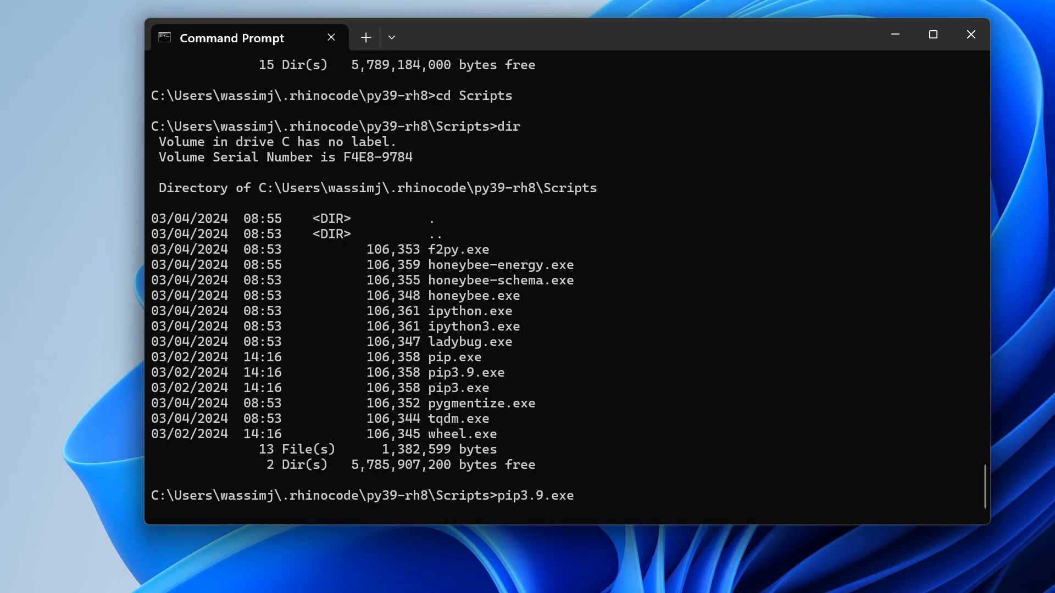
pyautogui.write('instal')
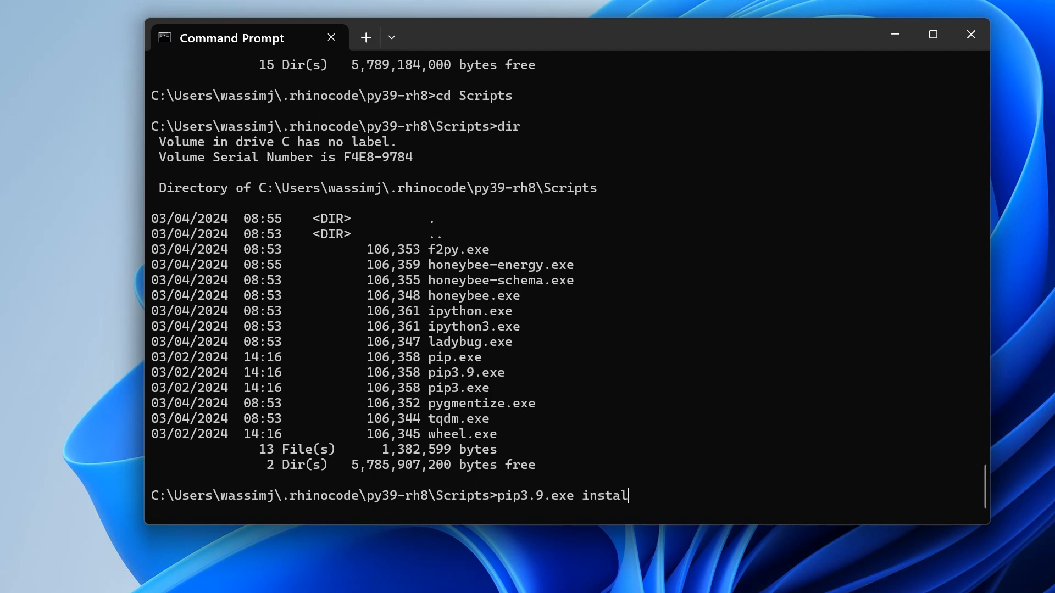
pyautogui.write('l')
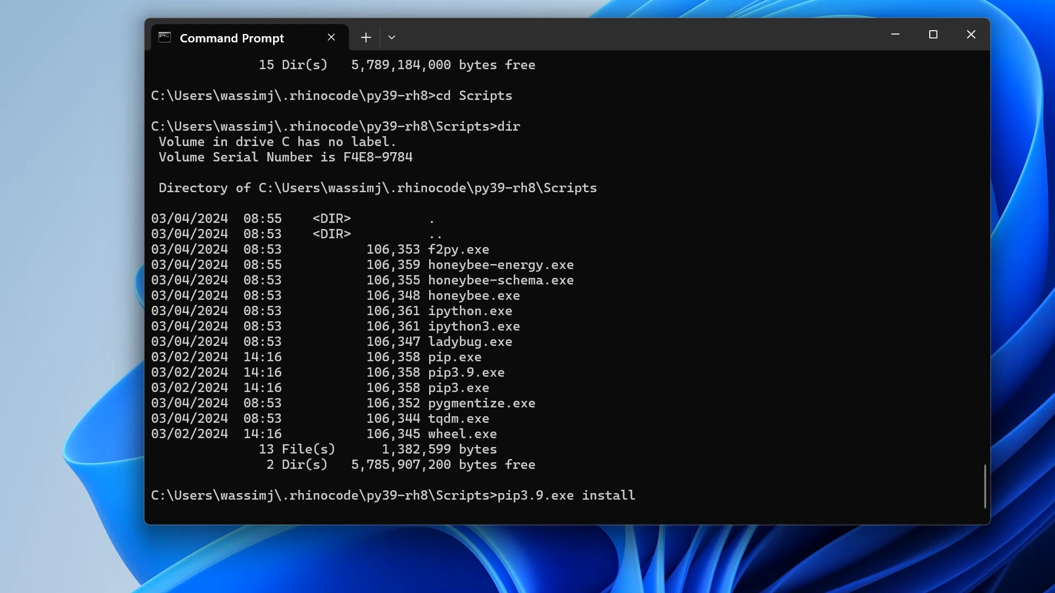
pyautogui.write('topologicp')
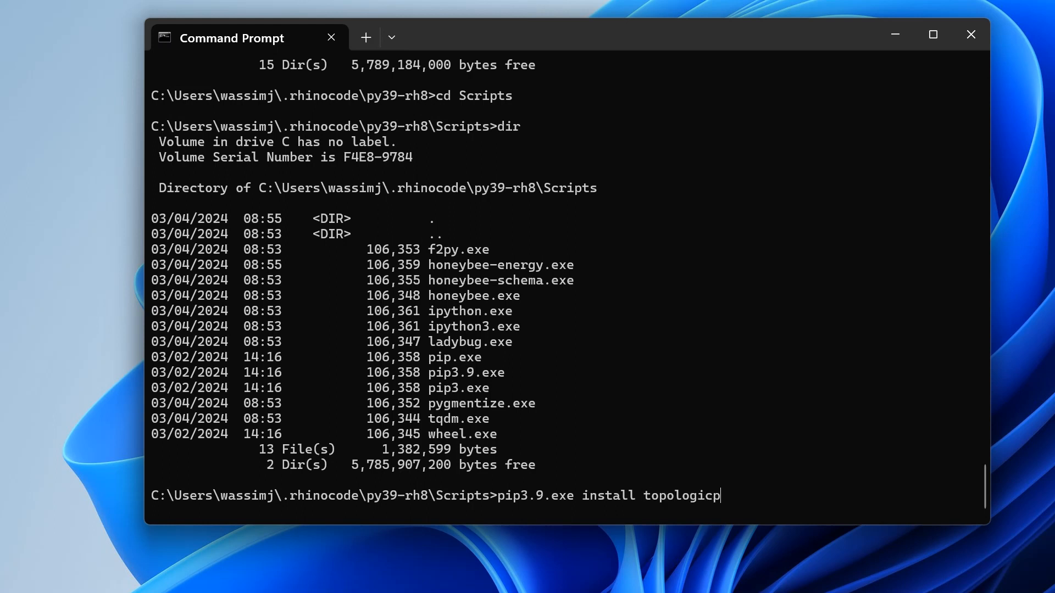
pyautogui.write('y')
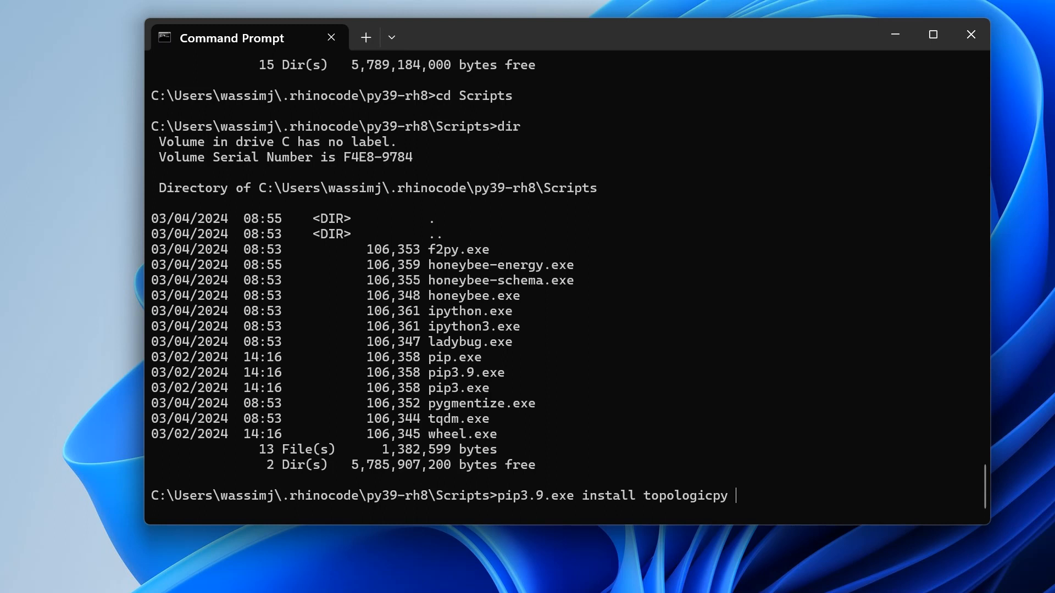
pyautogui.write('--up')
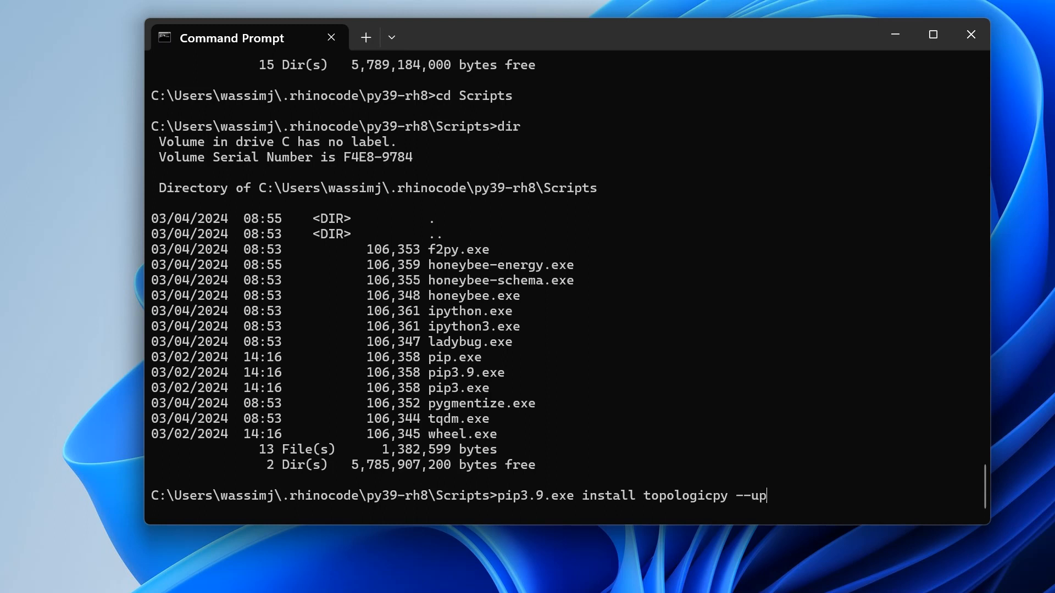
pyautogui.write('grade')
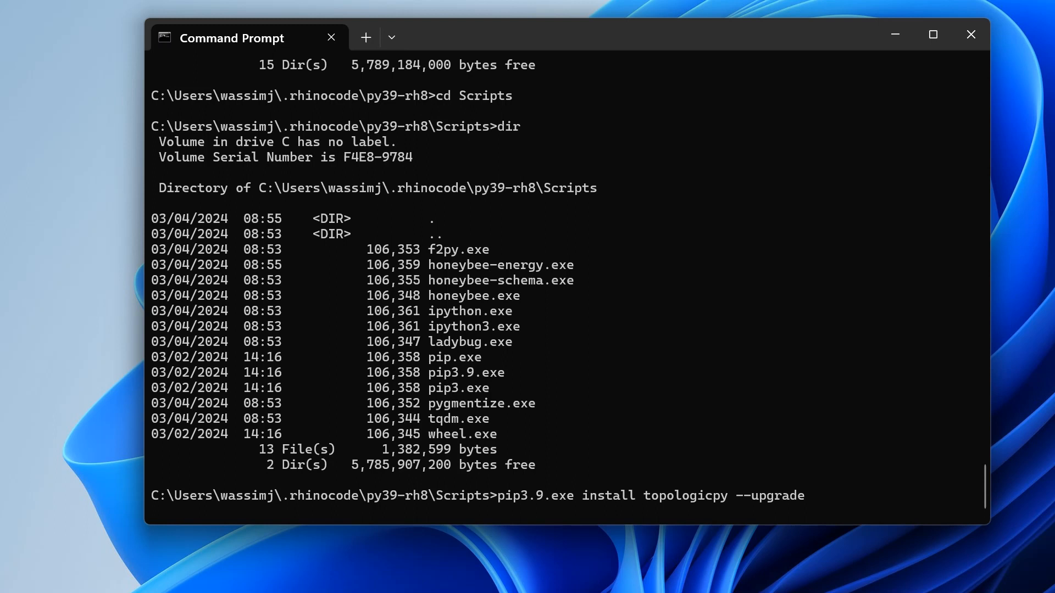
pyautogui.moveTo(804, 496)
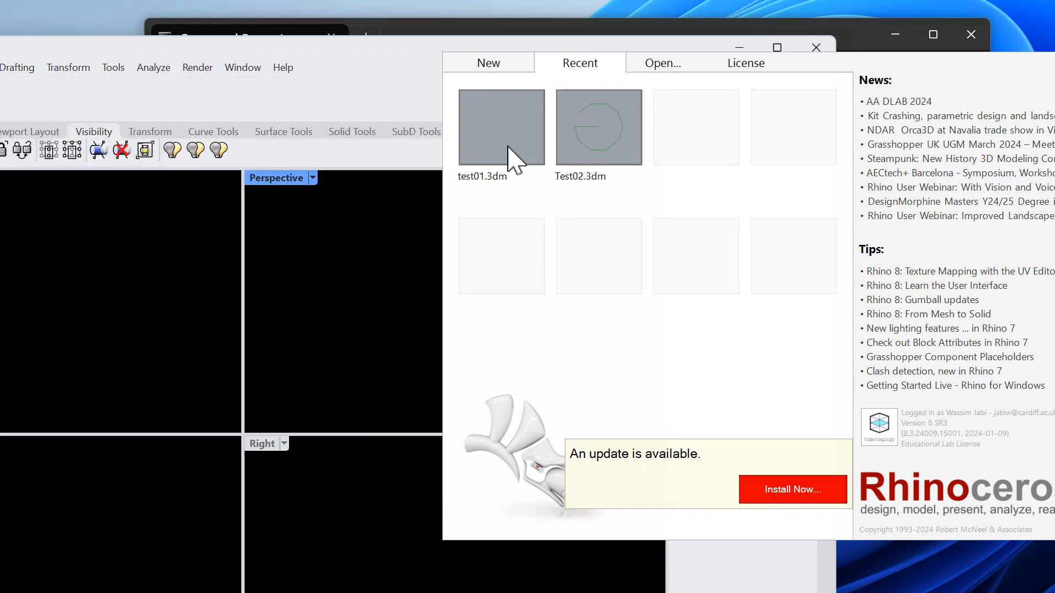
# Load test01.3dm from recent files and show the topologicpy Grasshopper definition, dismissing the tutorial browser.
pyautogui.click(501, 127)
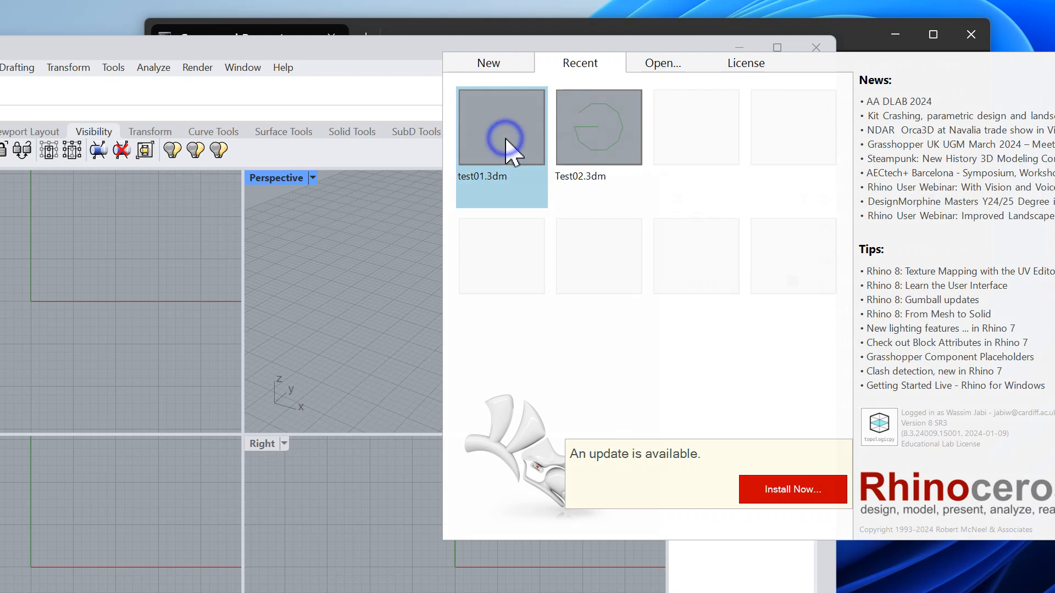
pyautogui.doubleClick(501, 126)
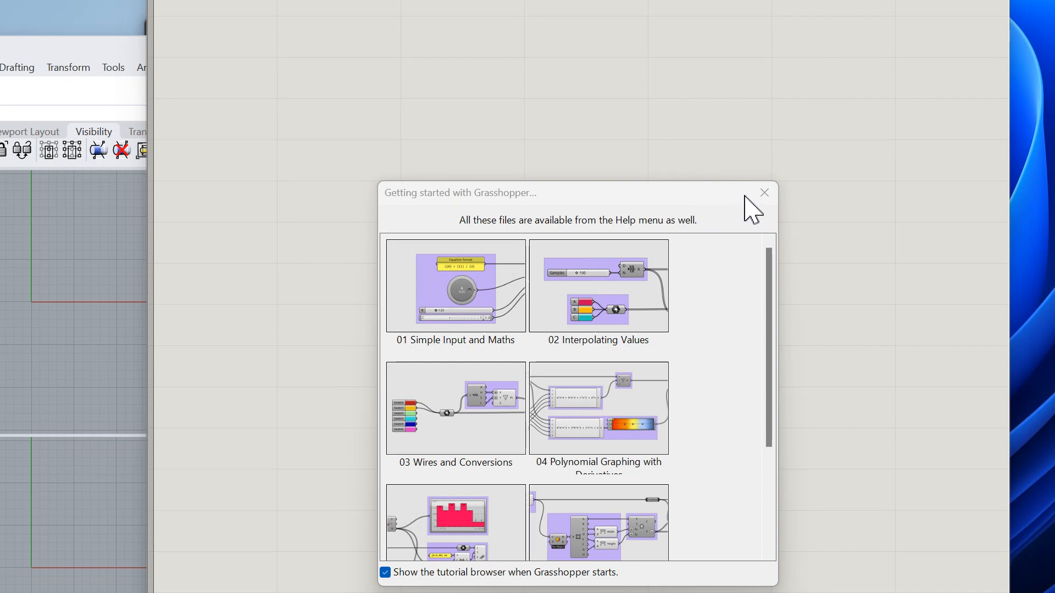
pyautogui.click(764, 193)
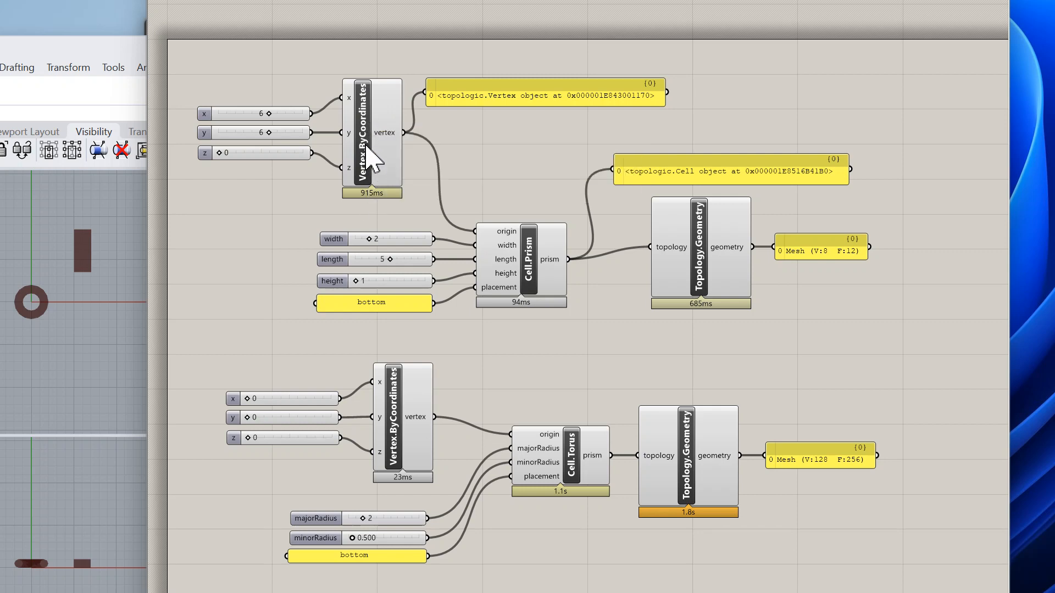
pyautogui.moveTo(536, 152)
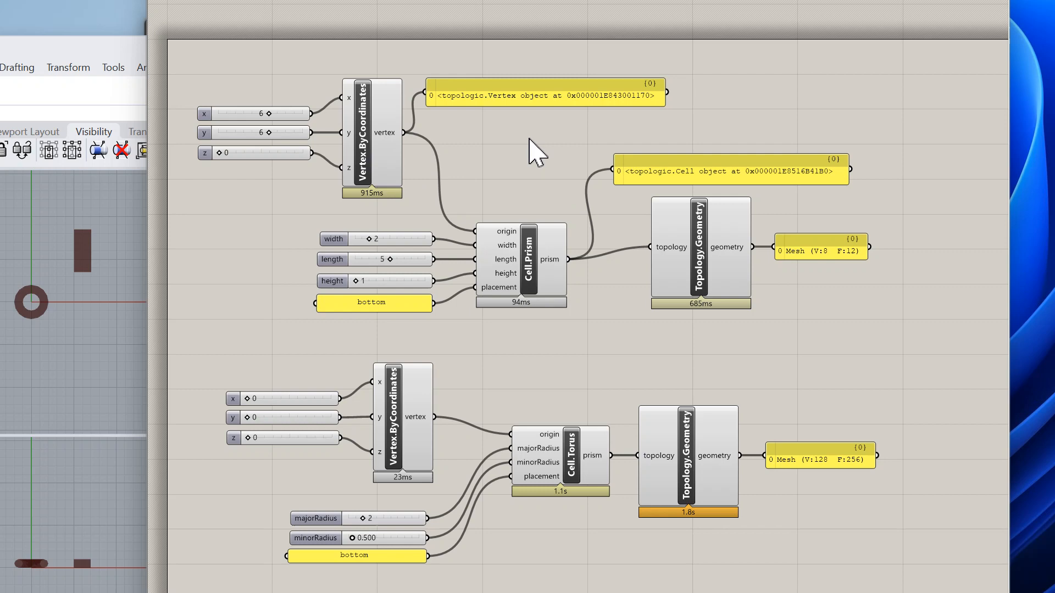
pyautogui.write('pytho')
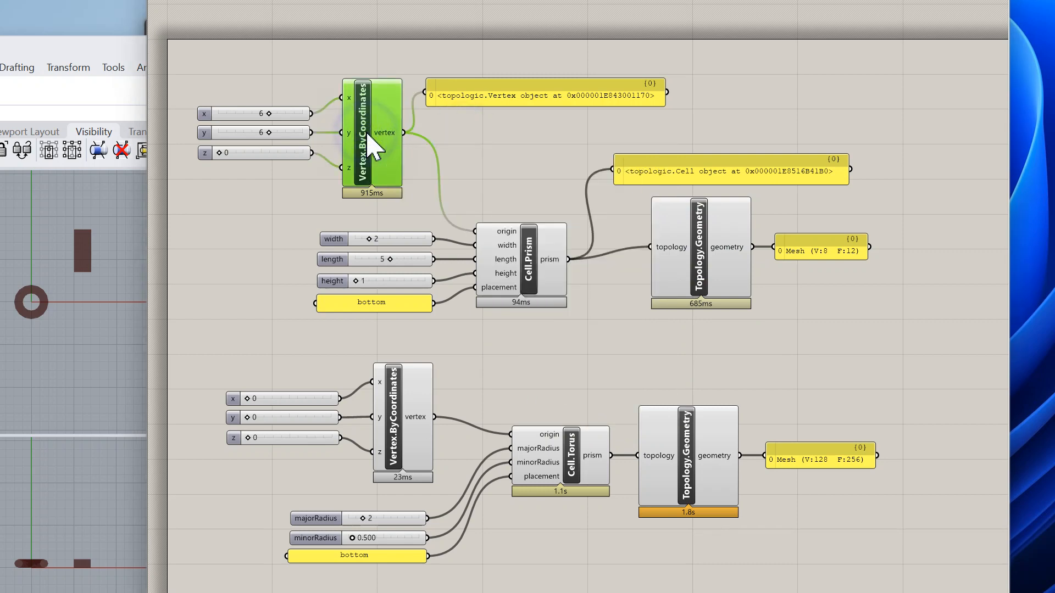
pyautogui.doubleClick(371, 134)
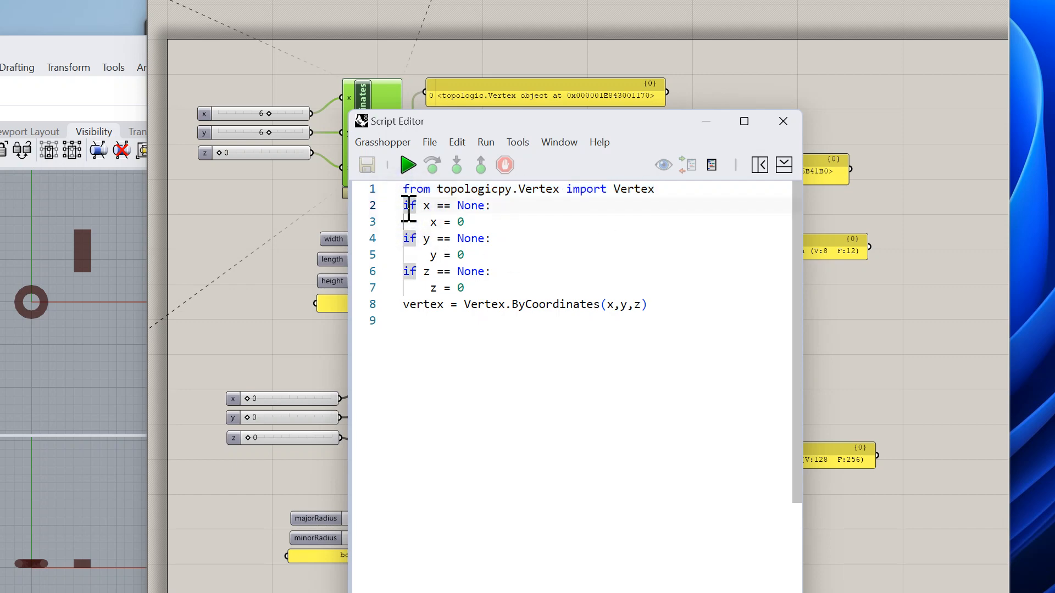
pyautogui.moveTo(404, 205); pyautogui.dragTo(464, 287)
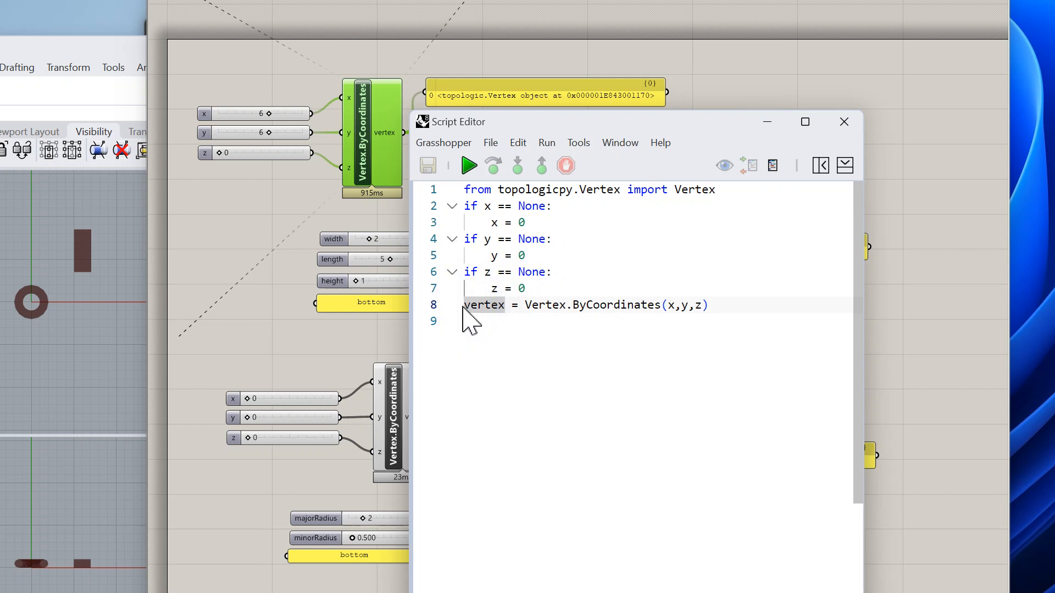
pyautogui.doubleClick(482, 304)
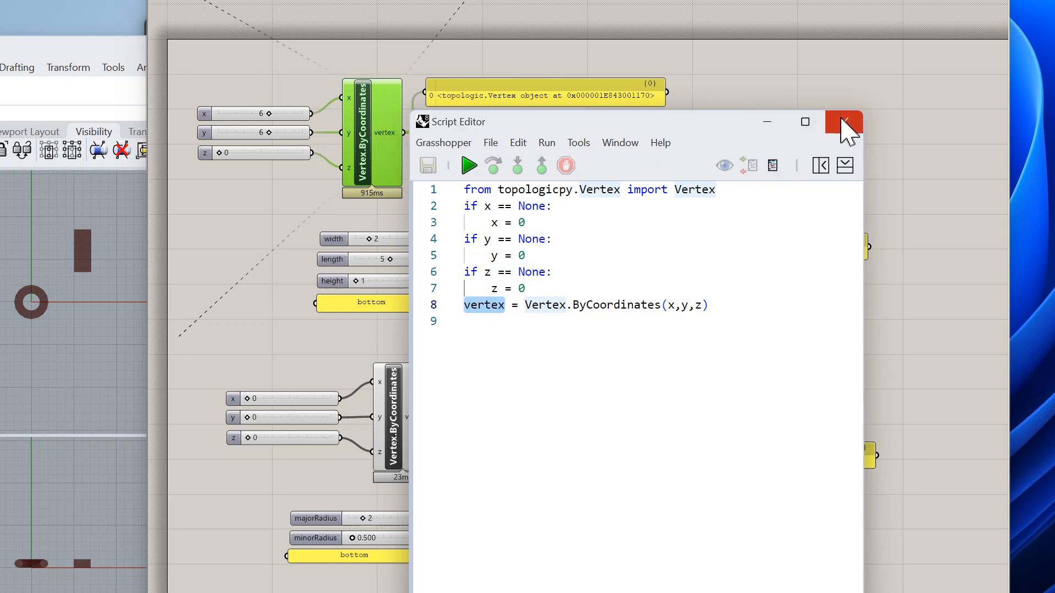
pyautogui.click(842, 122)
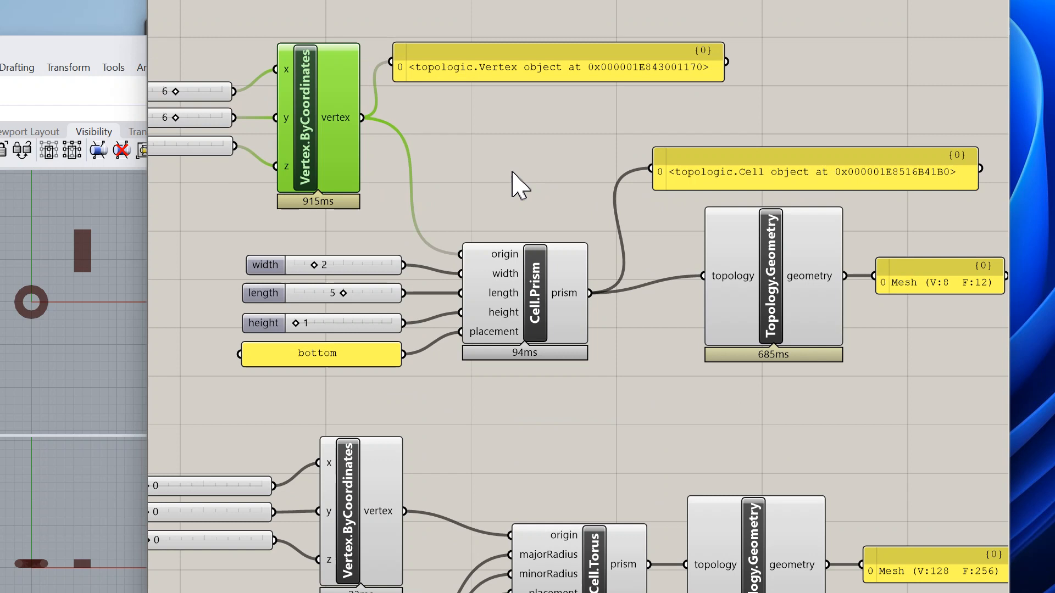
pyautogui.moveTo(583, 323)
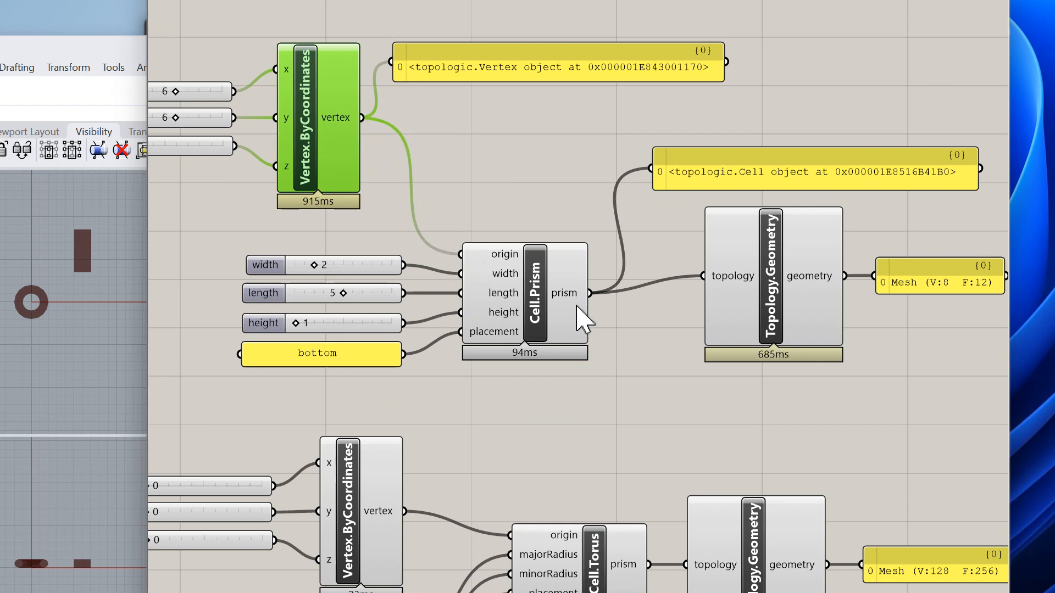
pyautogui.moveTo(539, 336)
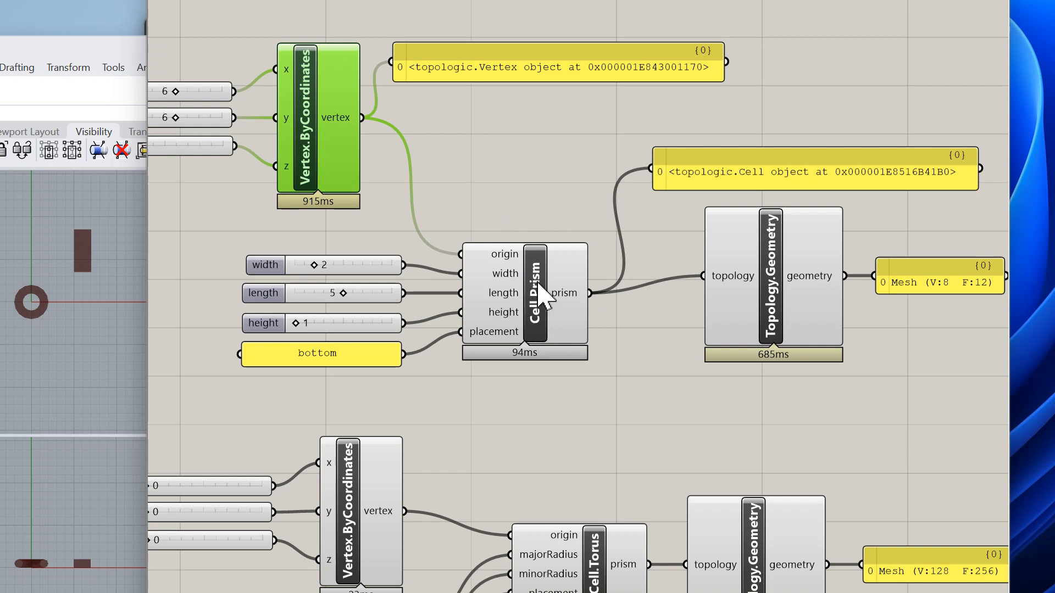
pyautogui.moveTo(528, 303)
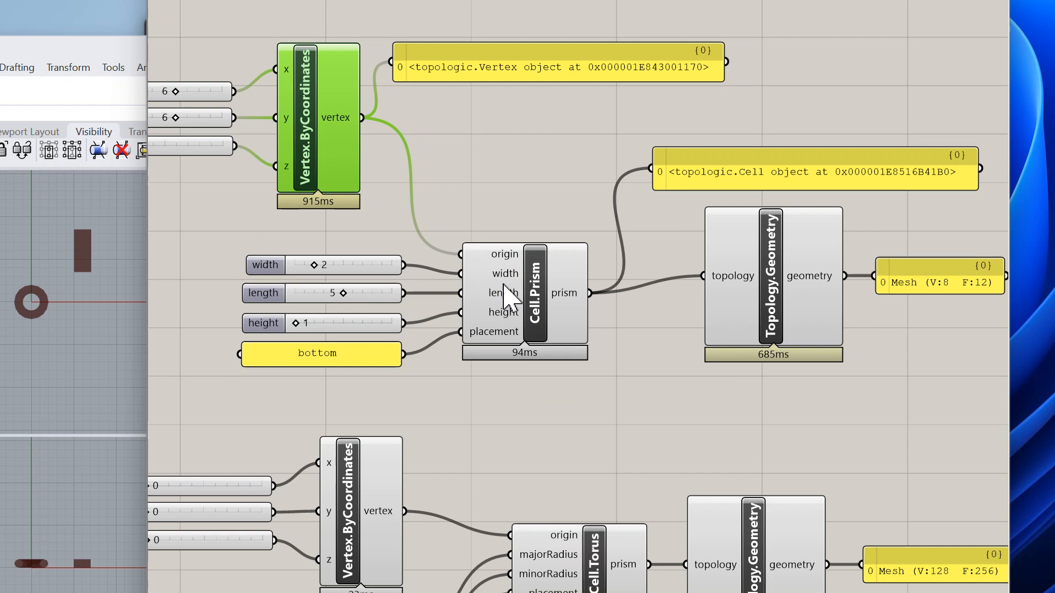
pyautogui.moveTo(497, 245)
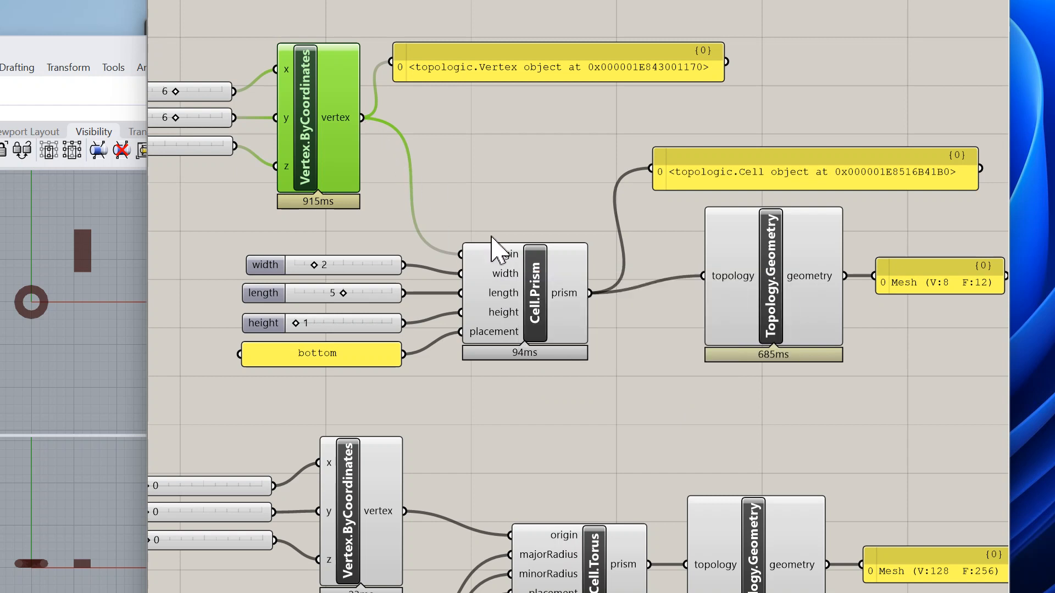
pyautogui.moveTo(535, 299)
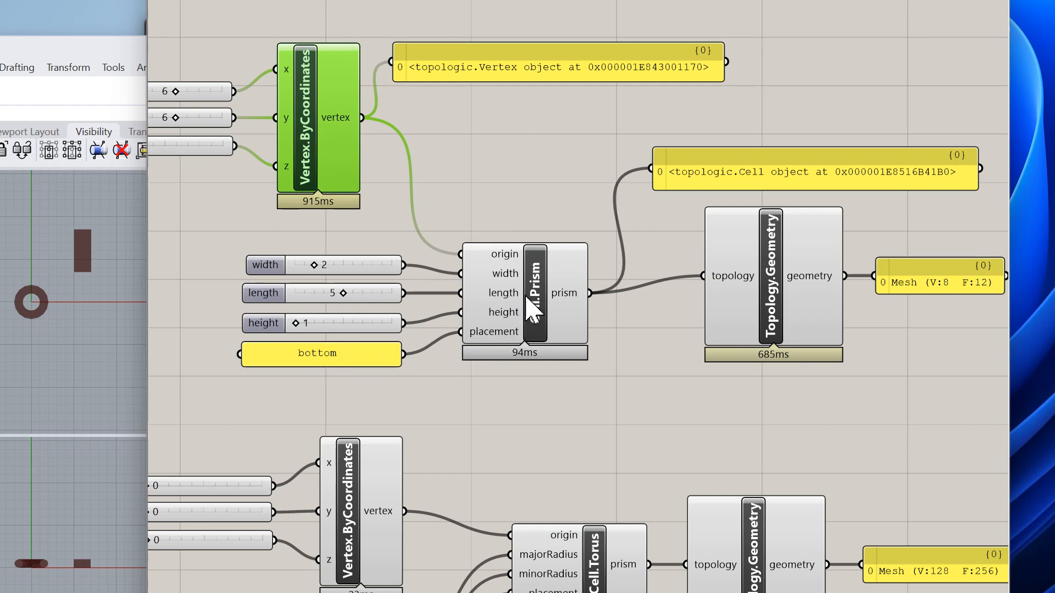
# Bring up the Cell.Prism component's Python script in the Script Editor.
pyautogui.click(525, 293)
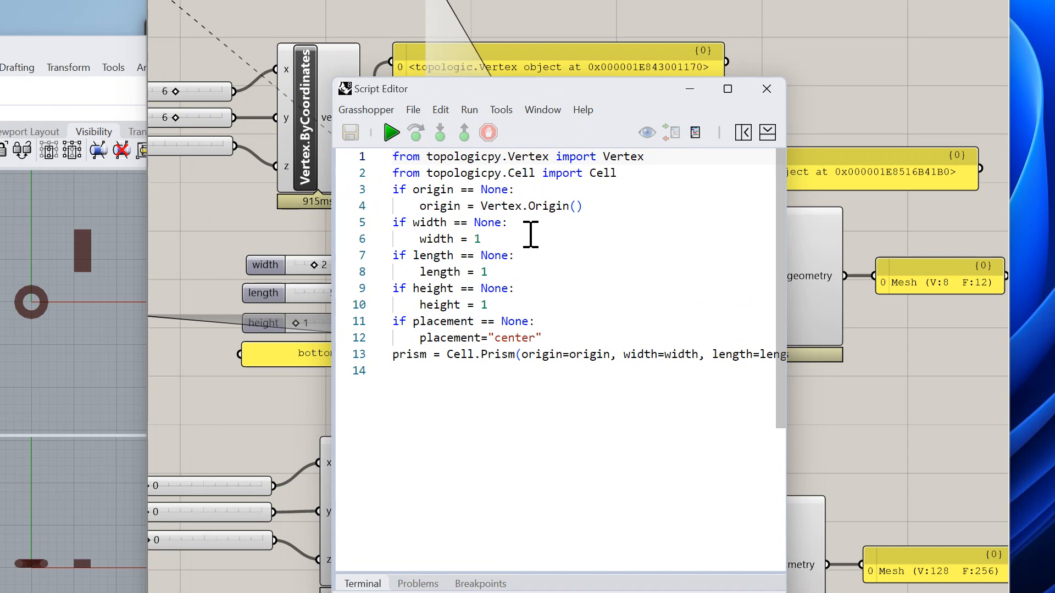
pyautogui.moveTo(780, 293)
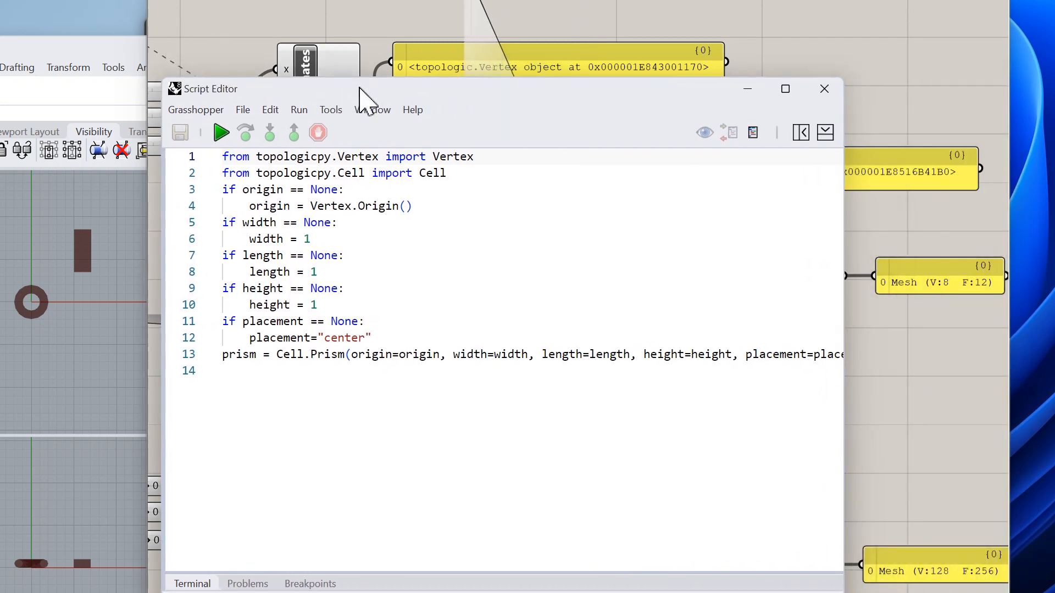
# Review the Cell import, the input default-value checks and the Cell.Prism call on line 13.
pyautogui.doubleClick(350, 173)
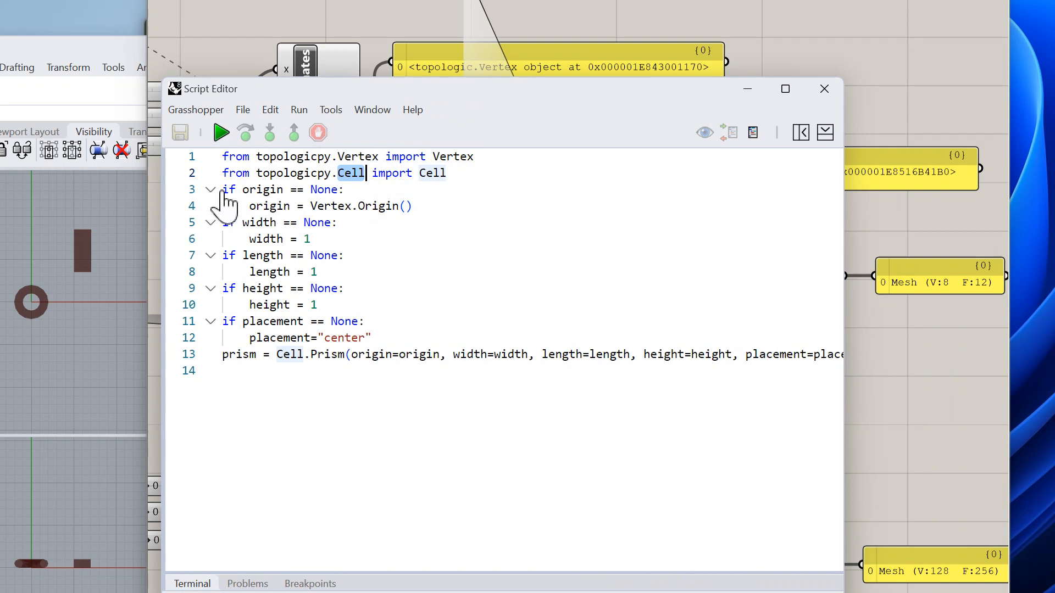
pyautogui.moveTo(223, 189); pyautogui.dragTo(316, 271)
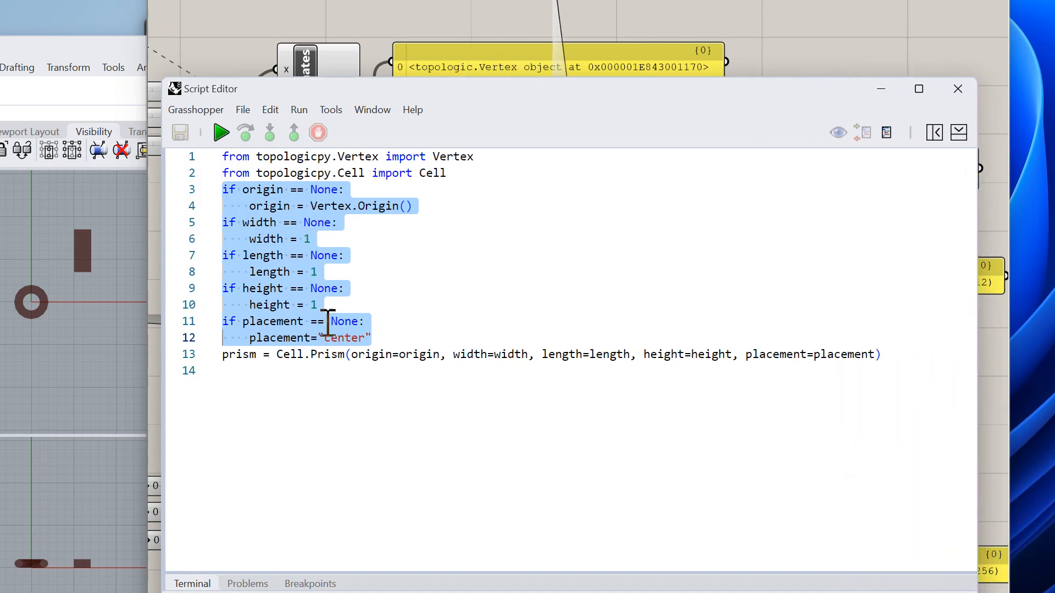
pyautogui.click(276, 355)
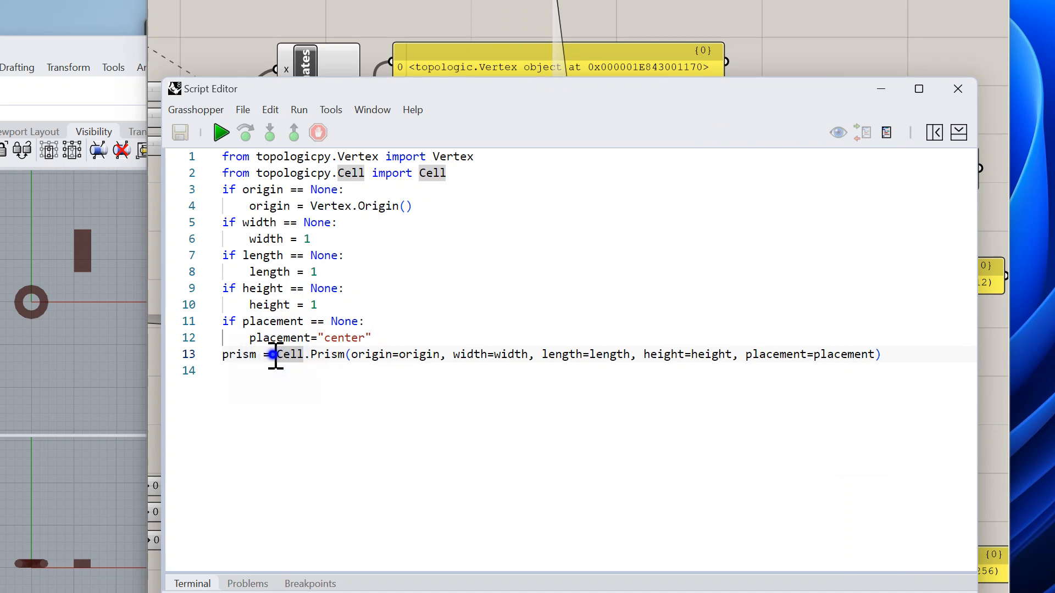
pyautogui.moveTo(272, 355); pyautogui.dragTo(780, 355)
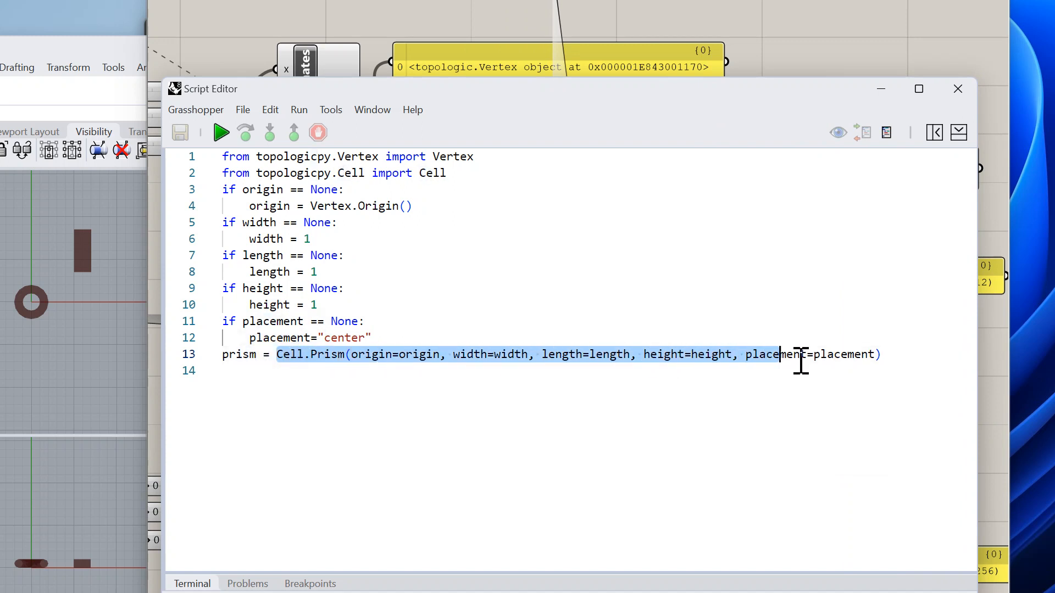
pyautogui.click(542, 355)
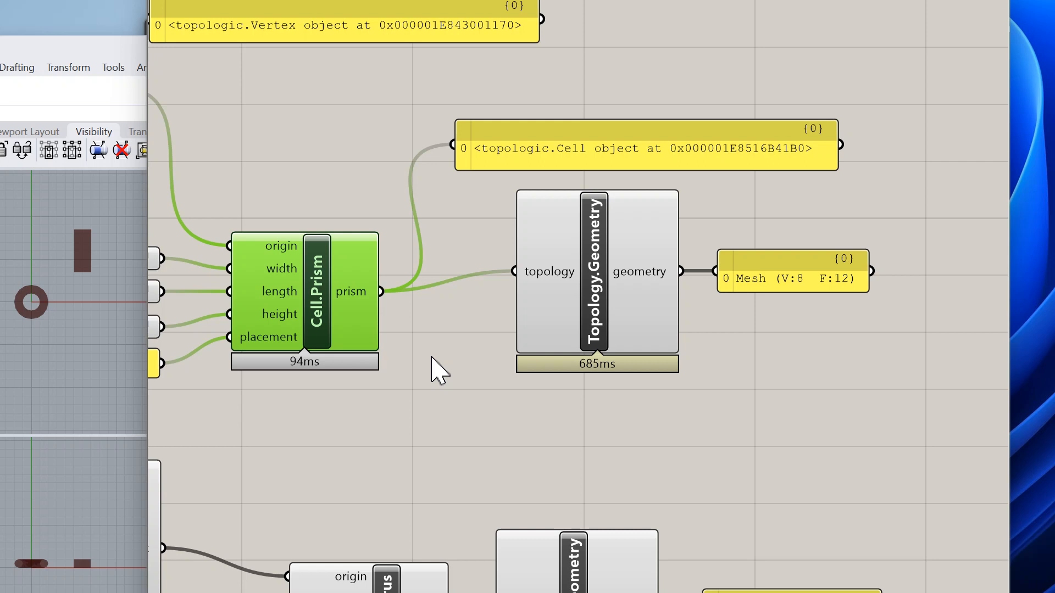
pyautogui.moveTo(636, 279)
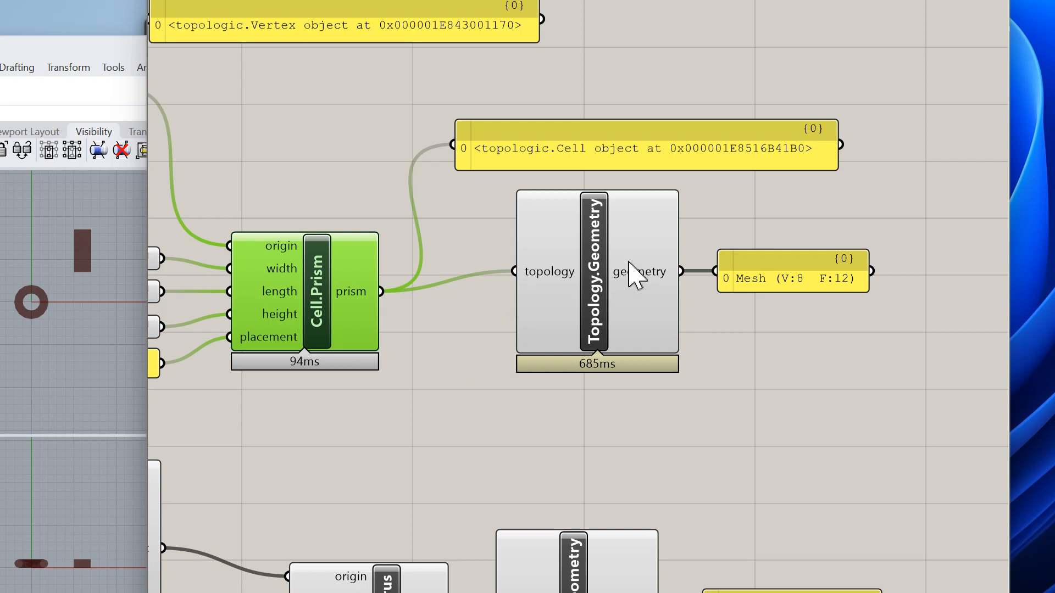
pyautogui.moveTo(598, 249)
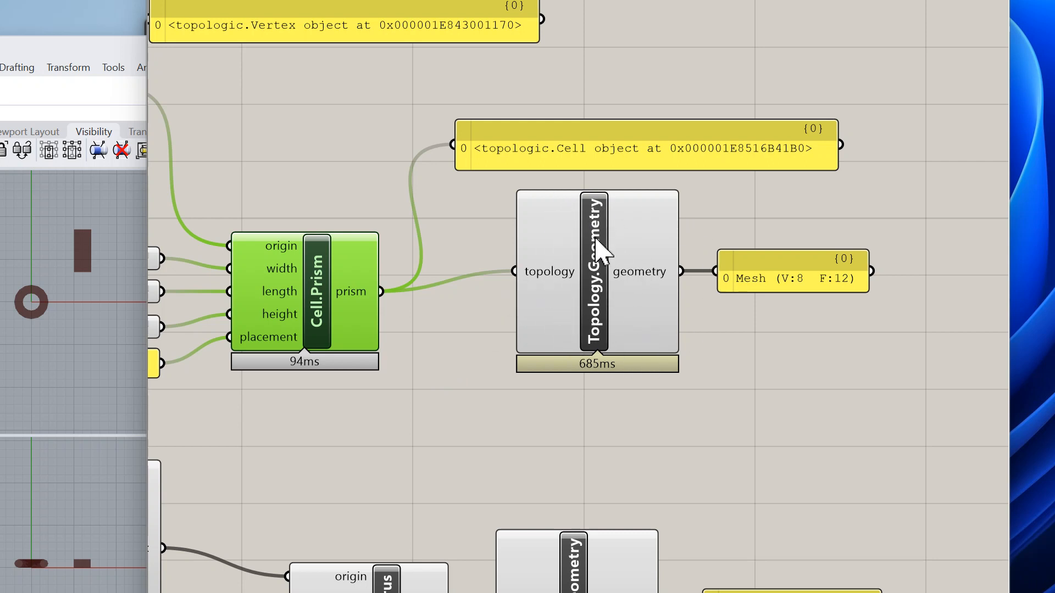
pyautogui.moveTo(597, 202)
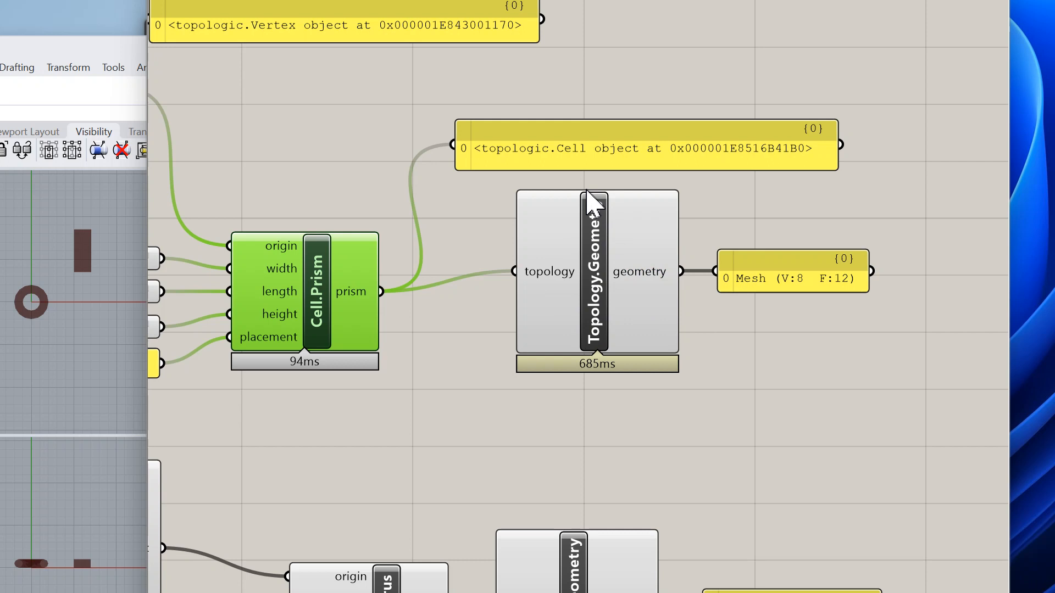
pyautogui.moveTo(598, 286)
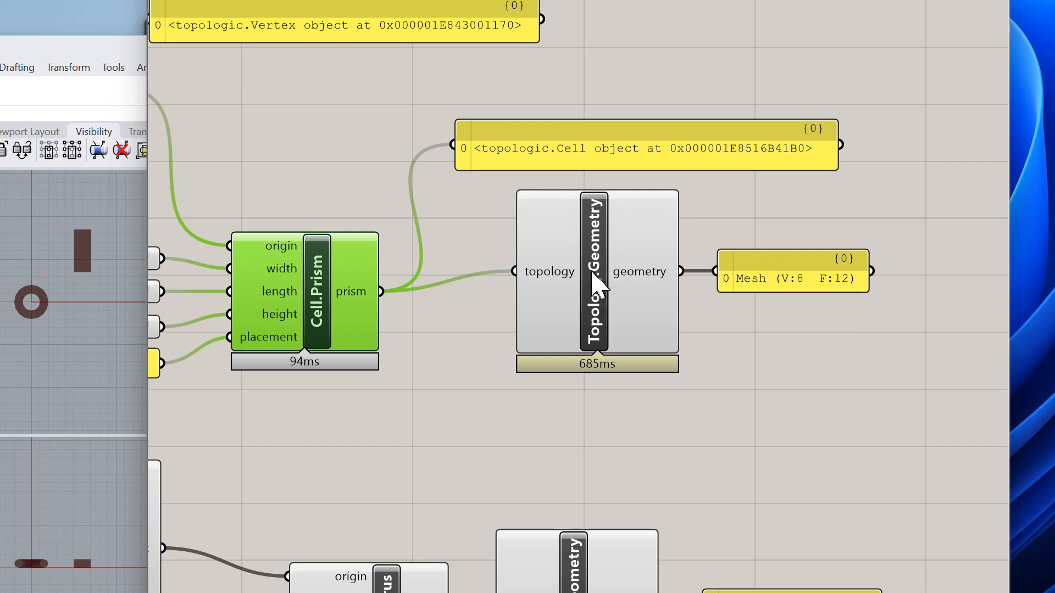
# Launch the Script Editor for the Topology.Geometry component from its context menu.
pyautogui.rightClick(595, 279)
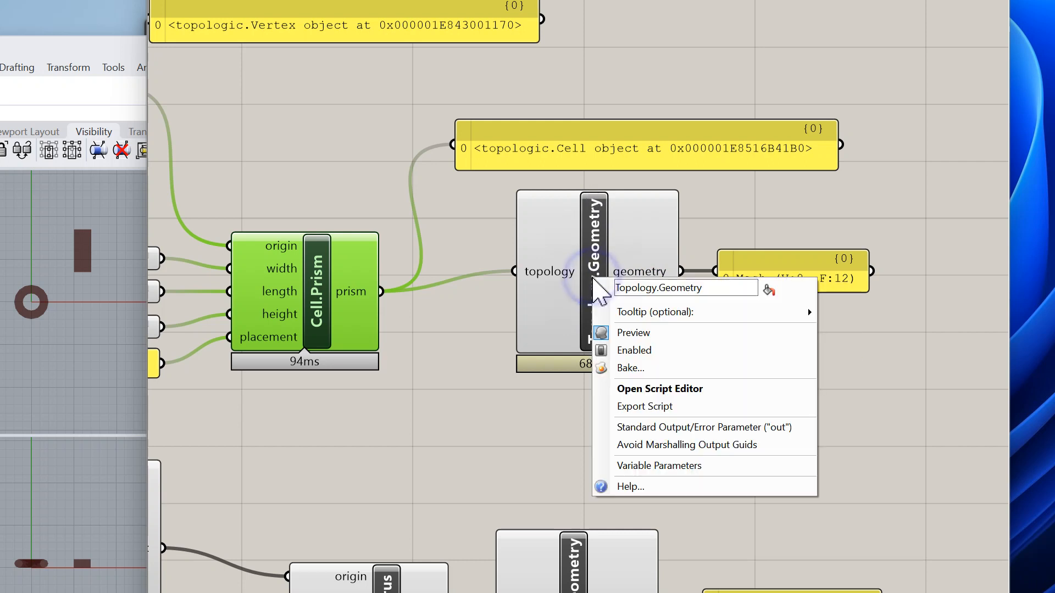
pyautogui.click(659, 387)
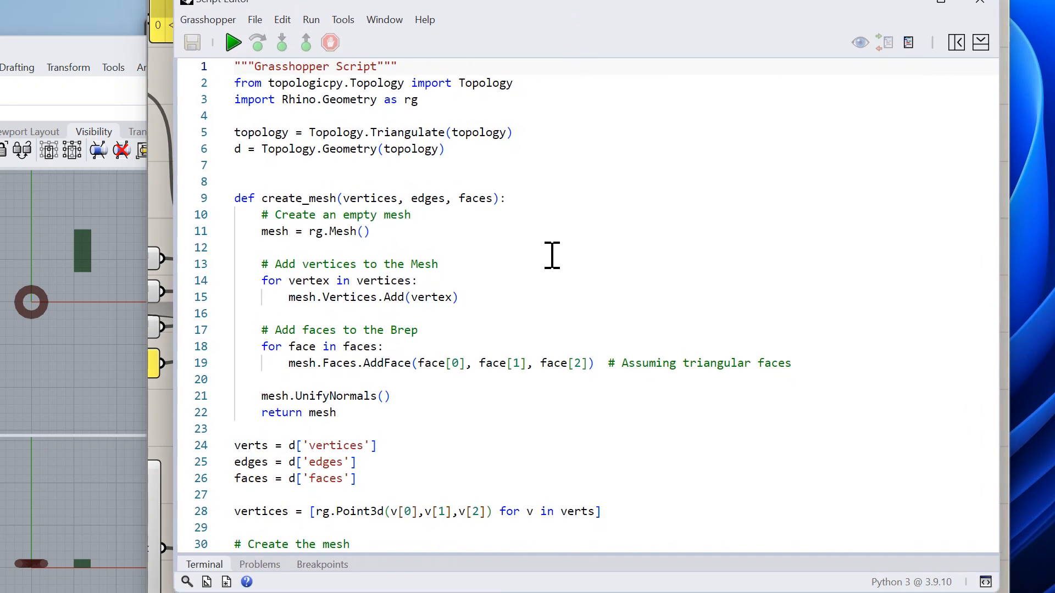
# Review the triangulation line, the Topology uses and the vertices variable in the mesh script.
pyautogui.click(235, 132)
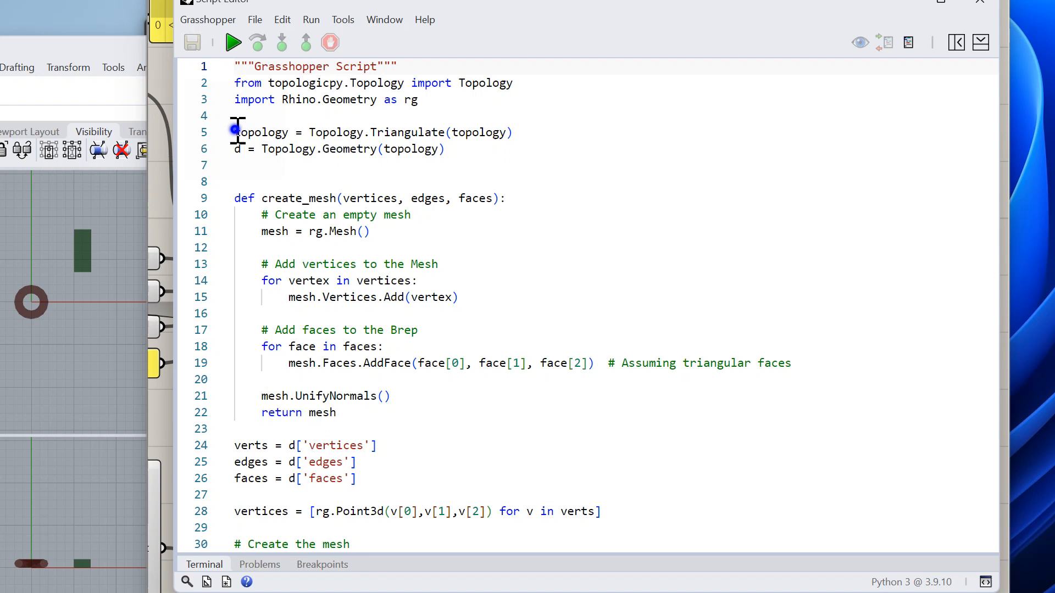
pyautogui.doubleClick(261, 132)
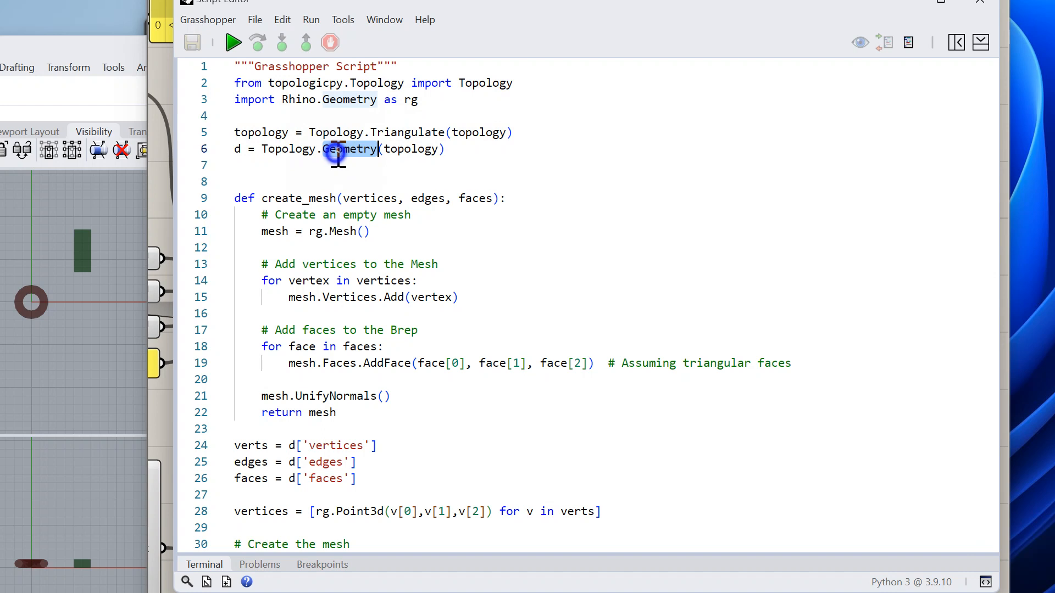
pyautogui.click(314, 148)
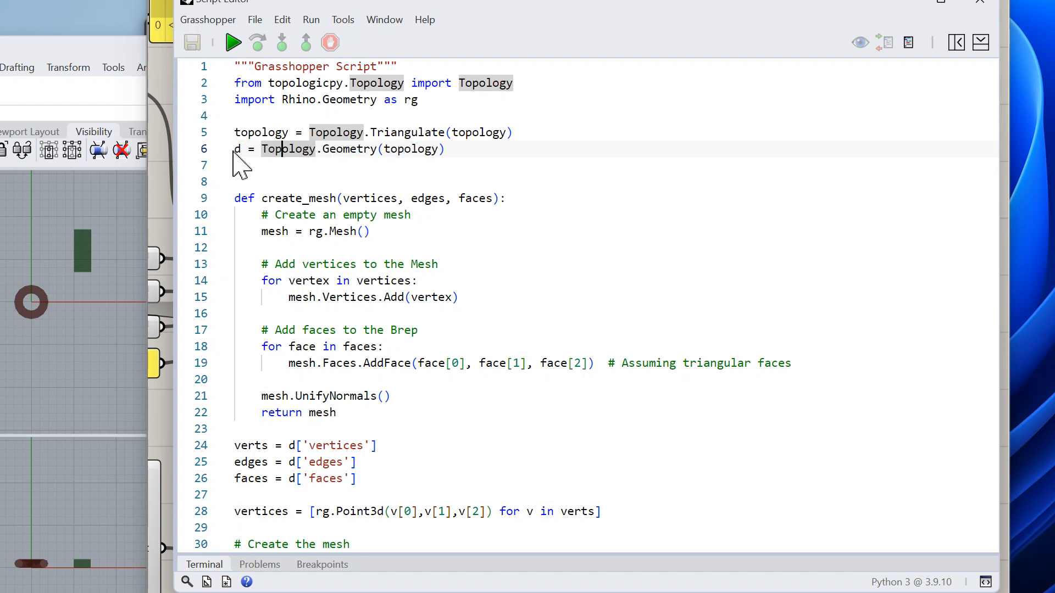
pyautogui.moveTo(259, 454)
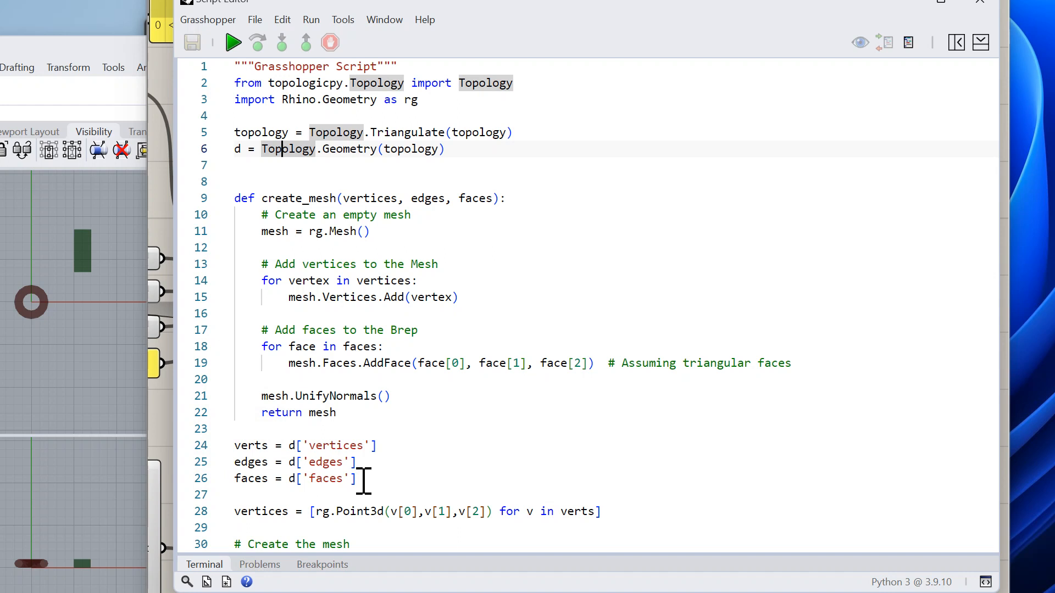
pyautogui.moveTo(276, 445)
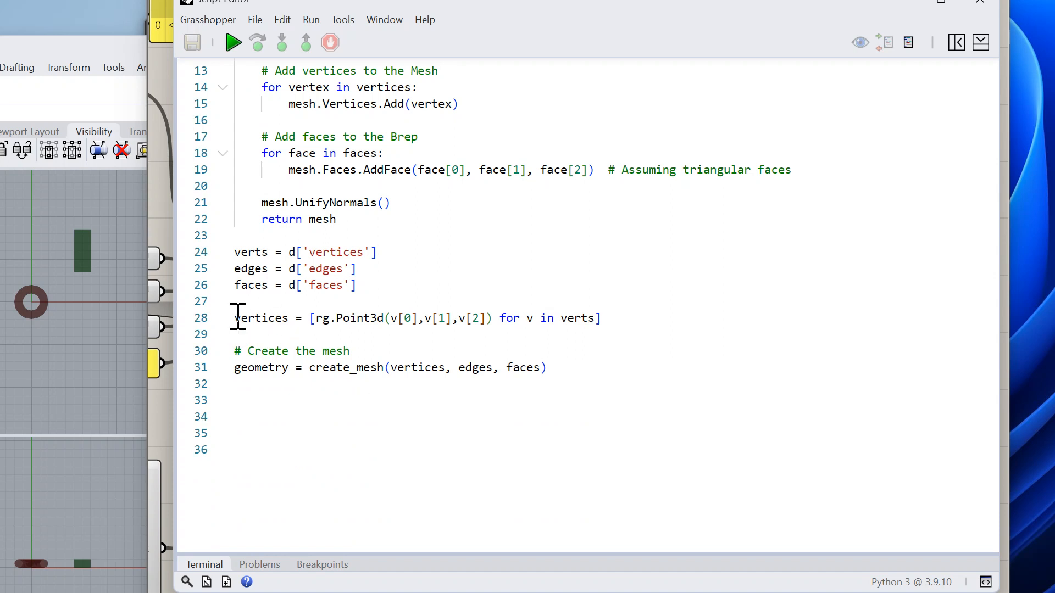
pyautogui.moveTo(338, 322)
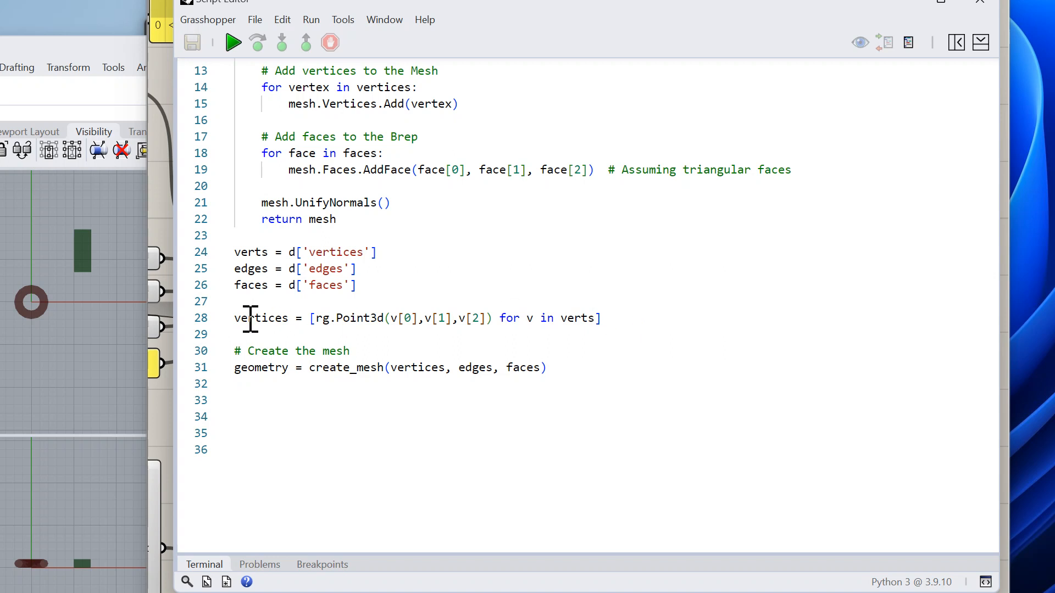
pyautogui.doubleClick(250, 284)
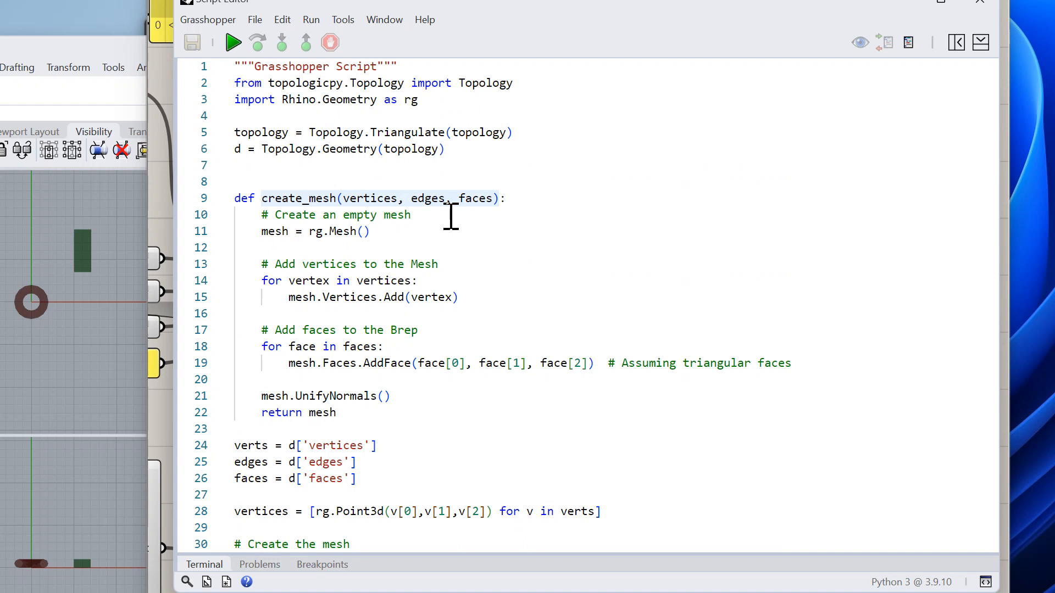
pyautogui.moveTo(406, 282)
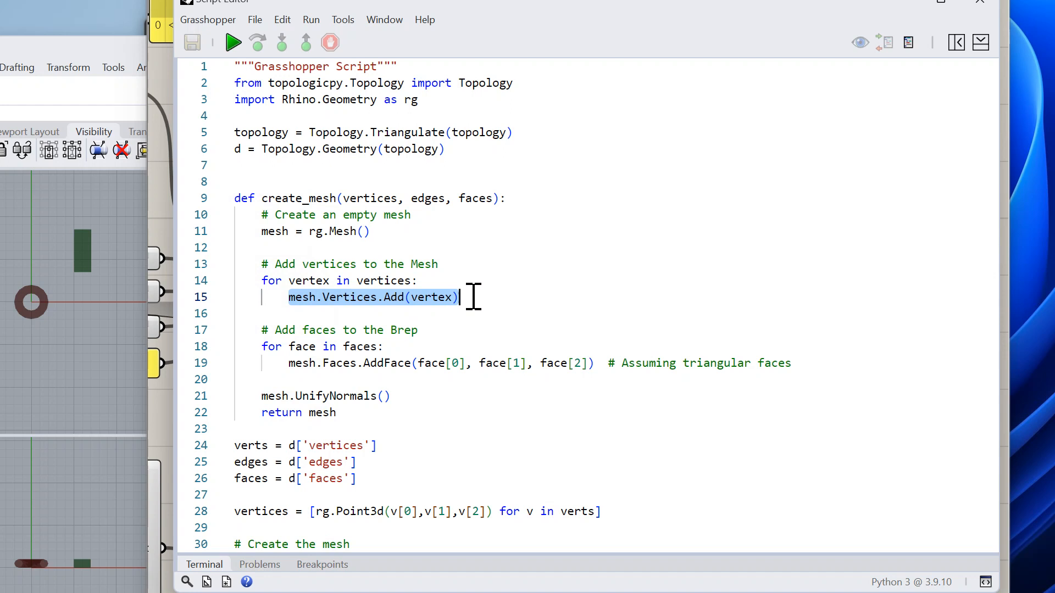
pyautogui.moveTo(531, 313)
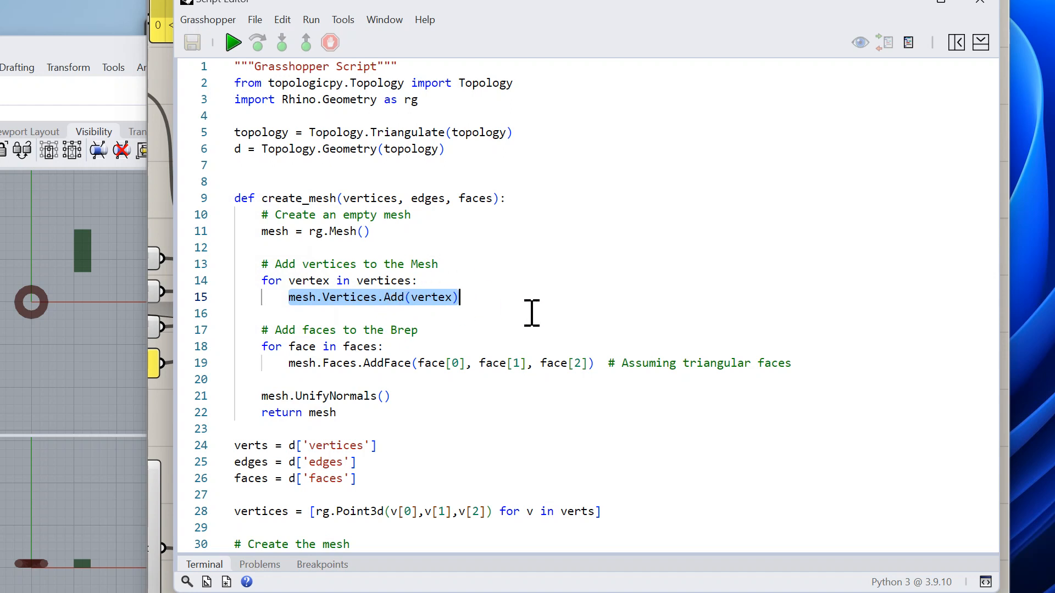
# Review the face-adding loop, run the Topology.Geometry script and close its editor.
pyautogui.scroll(-3)
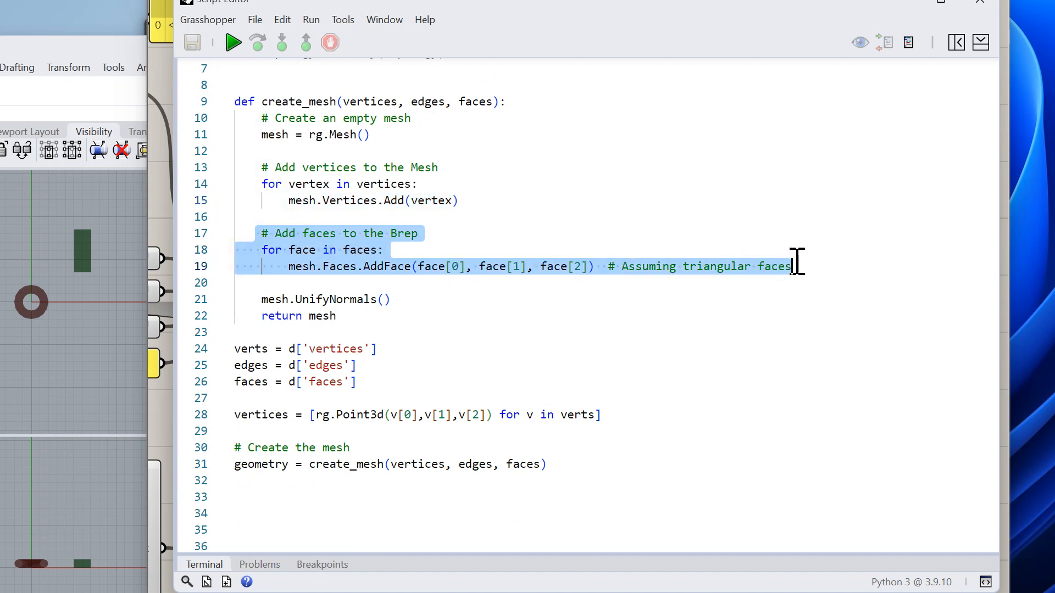
pyautogui.click(434, 266)
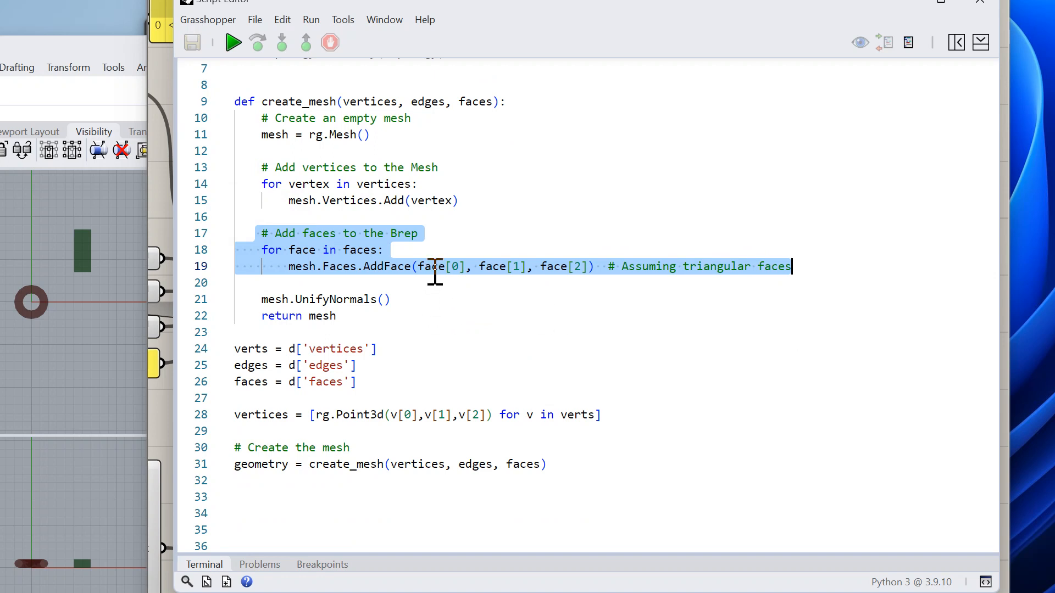
pyautogui.doubleClick(490, 266)
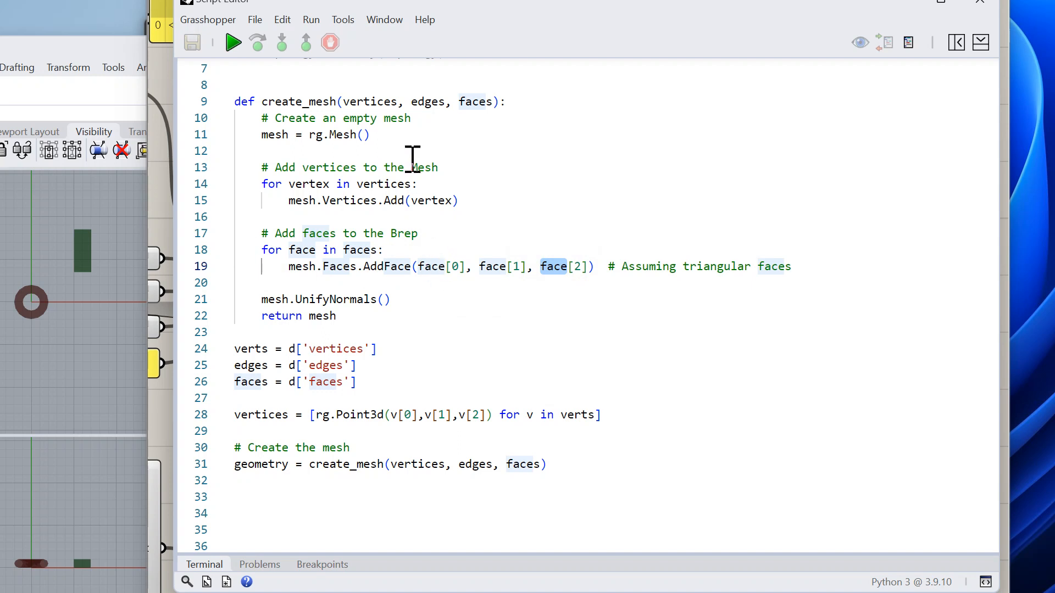
pyautogui.moveTo(484, 200)
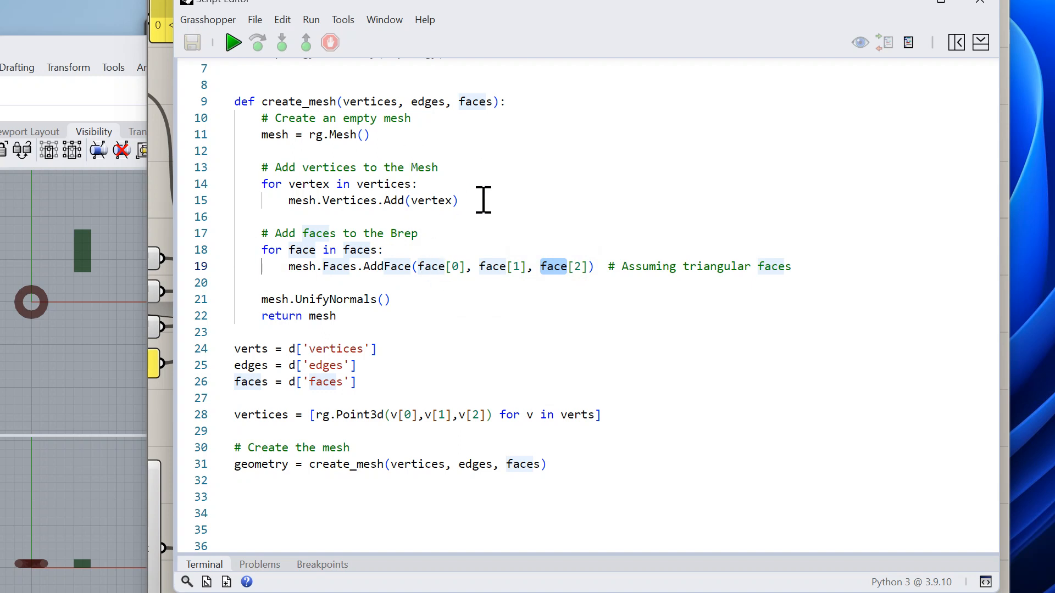
pyautogui.doubleClick(340, 299)
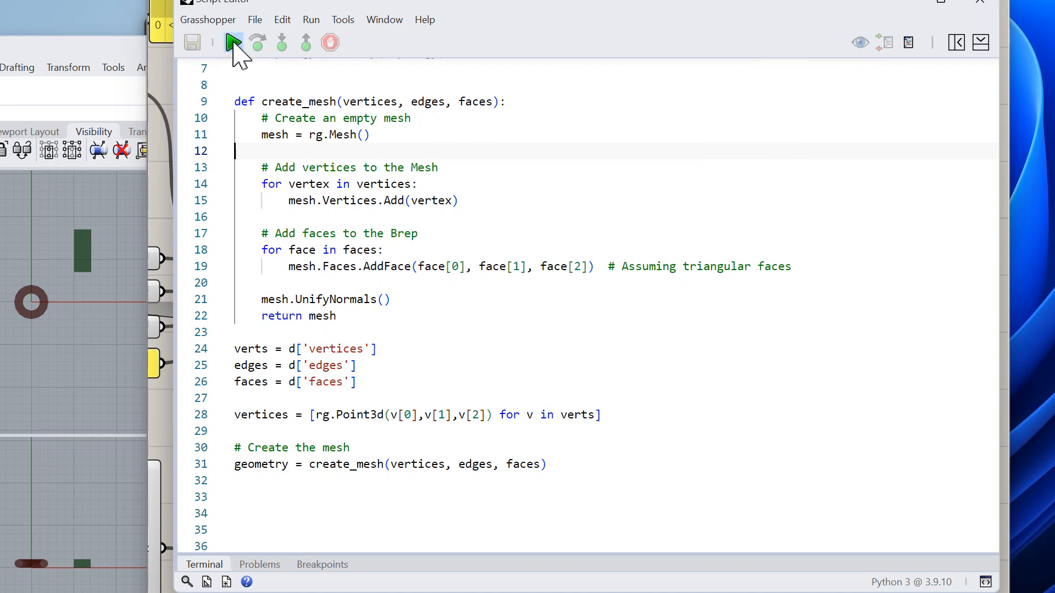
pyautogui.doubleClick(329, 167)
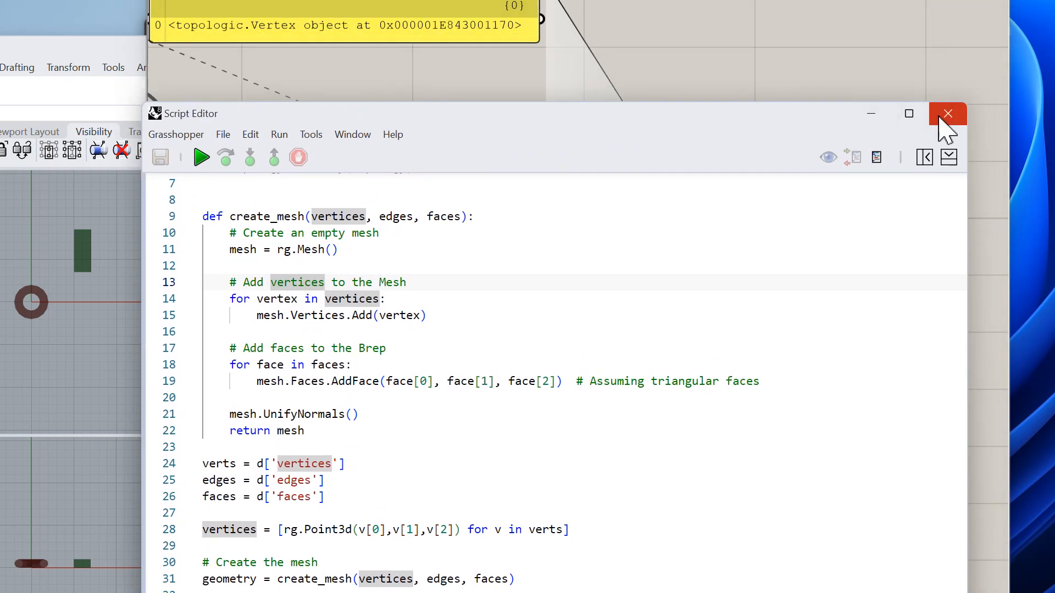
pyautogui.click(948, 114)
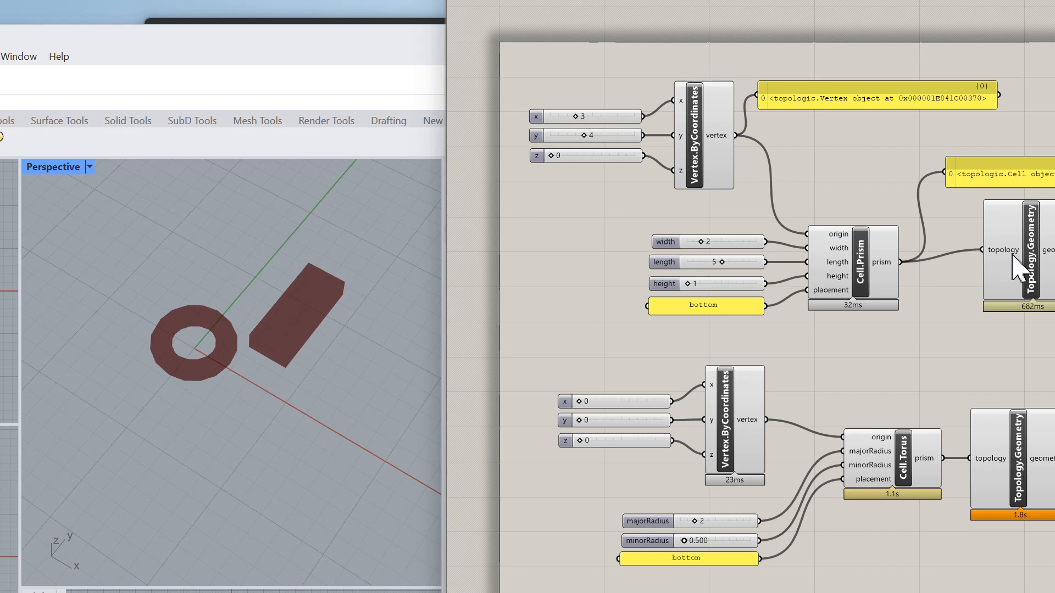
# Bake the prism's Topology.Geometry mesh into the Rhino model as a third box mesh.
pyautogui.rightClick(1002, 249)
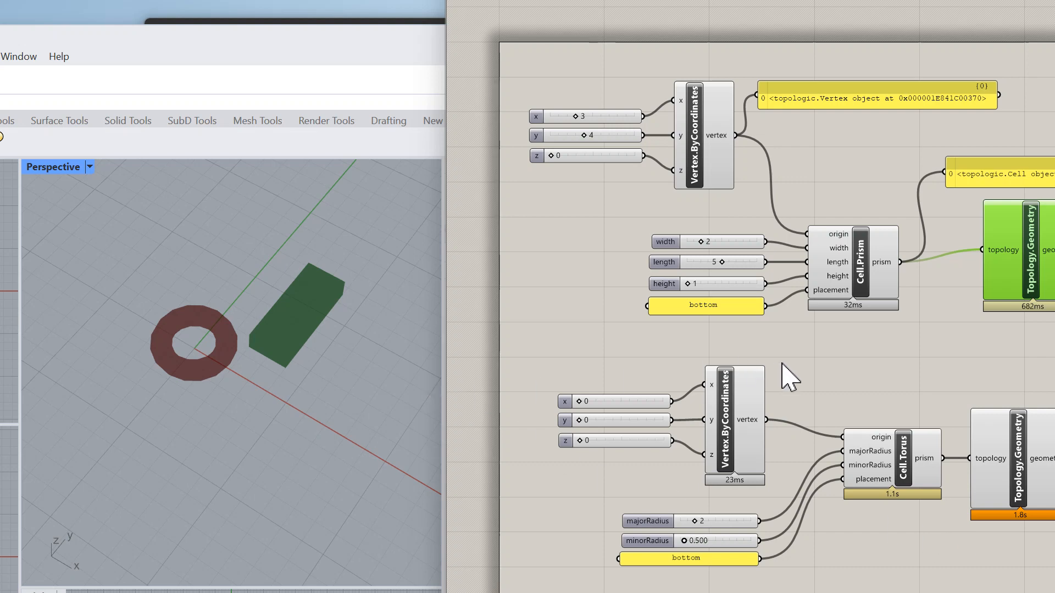
pyautogui.moveTo(814, 352)
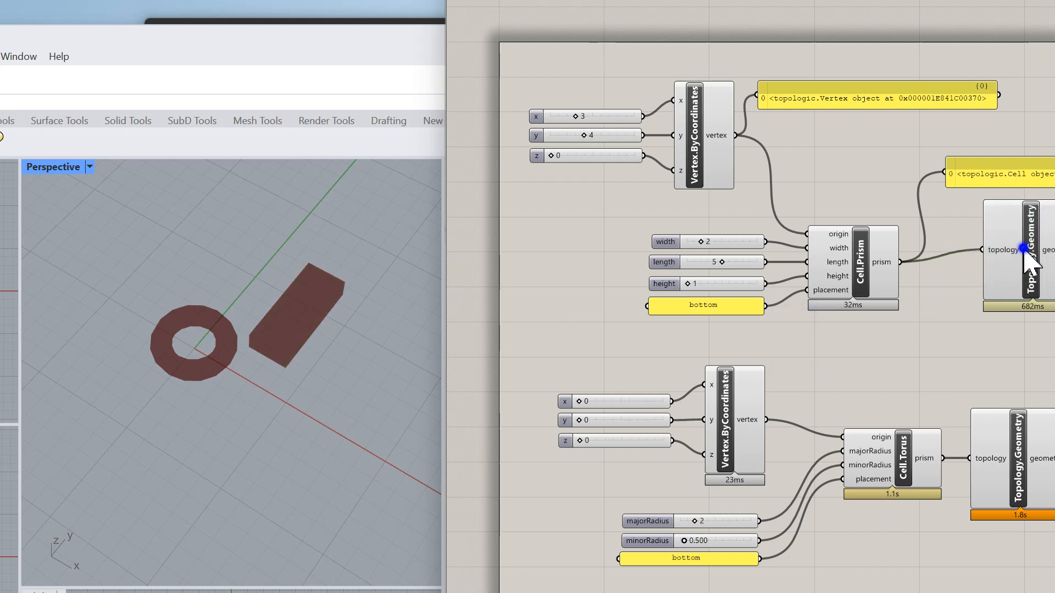
pyautogui.rightClick(1023, 249)
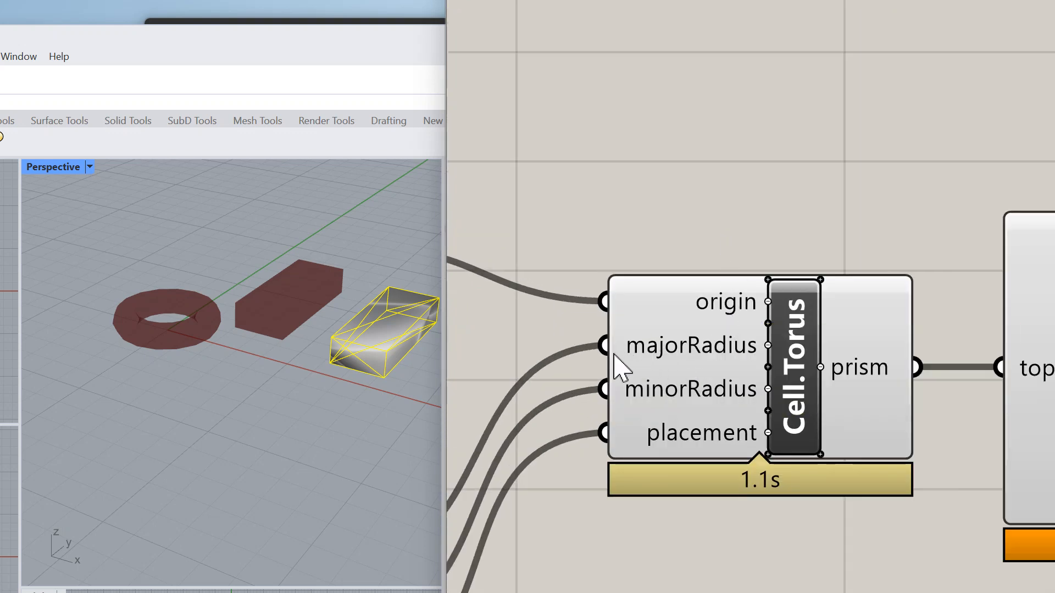
pyautogui.moveTo(232, 326)
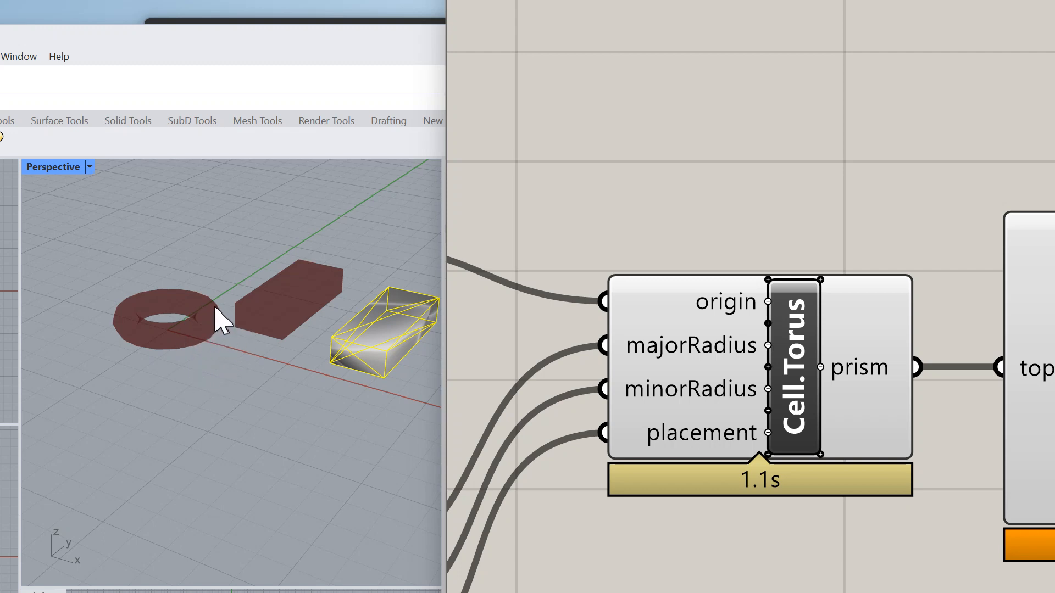
pyautogui.moveTo(754, 317)
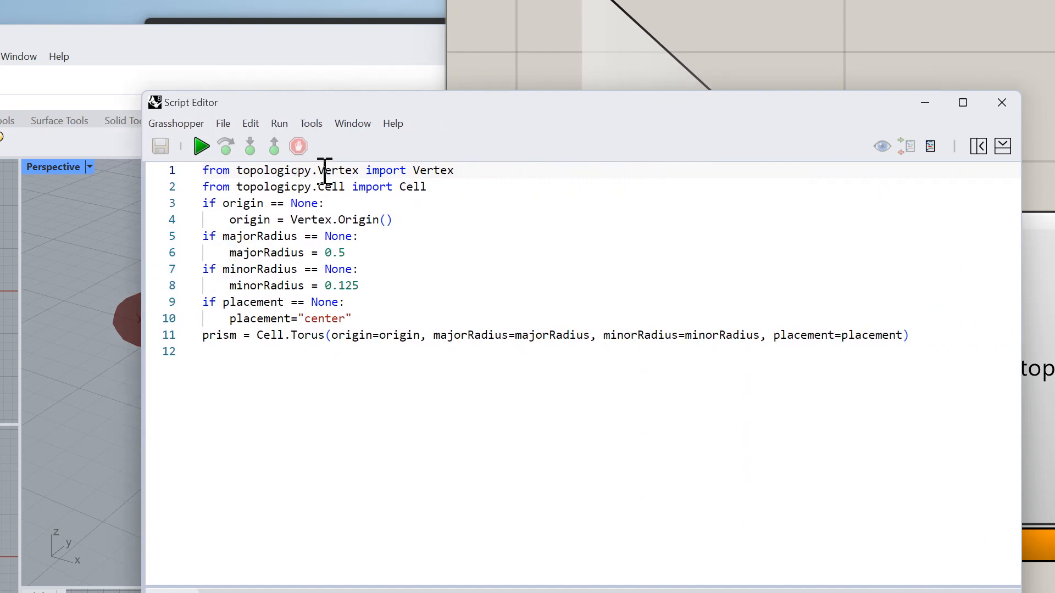
# Review the Cell import and the Cell.Torus call with its arguments, then close the editor.
pyautogui.doubleClick(330, 187)
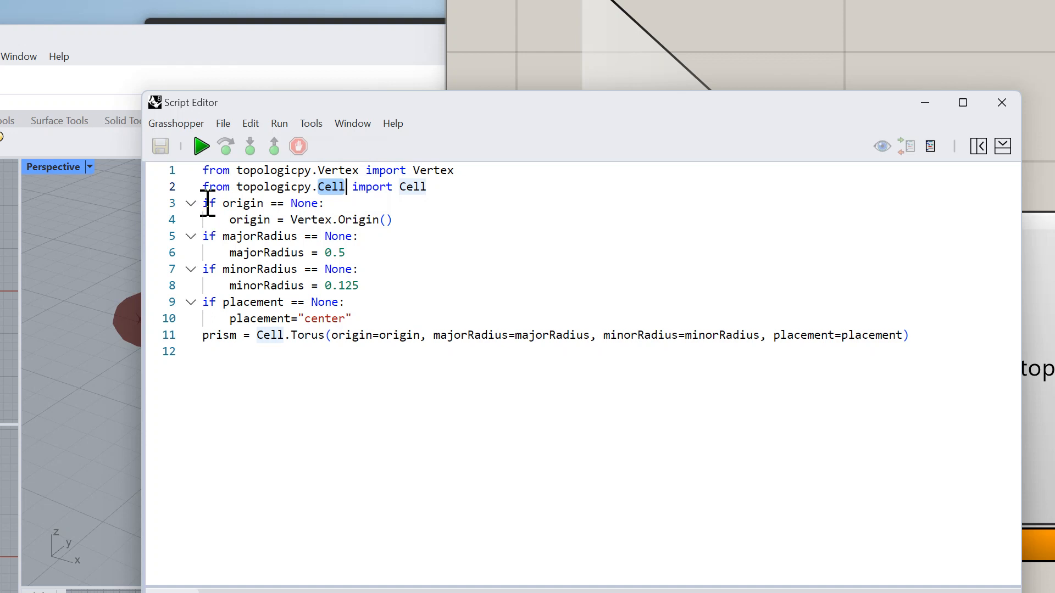
pyautogui.moveTo(203, 203); pyautogui.dragTo(352, 319)
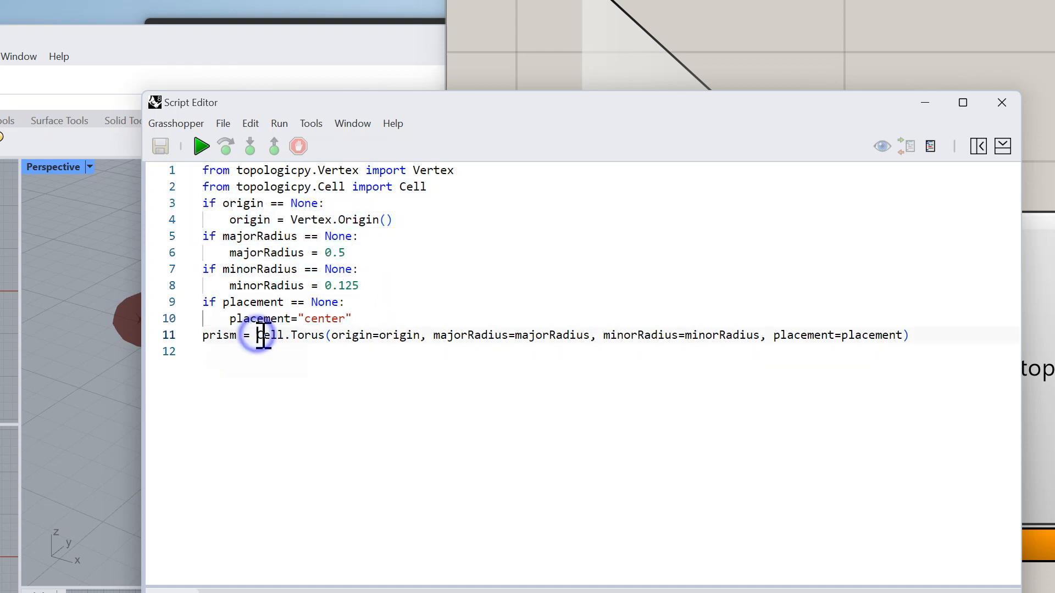
pyautogui.moveTo(257, 335); pyautogui.dragTo(602, 335)
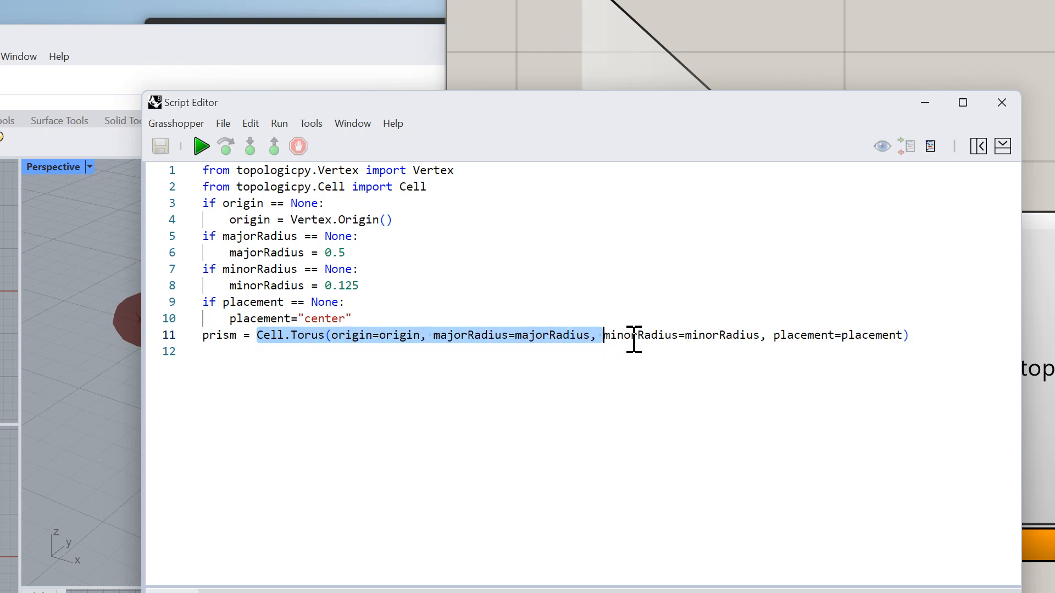
pyautogui.moveTo(603, 335); pyautogui.dragTo(908, 335)
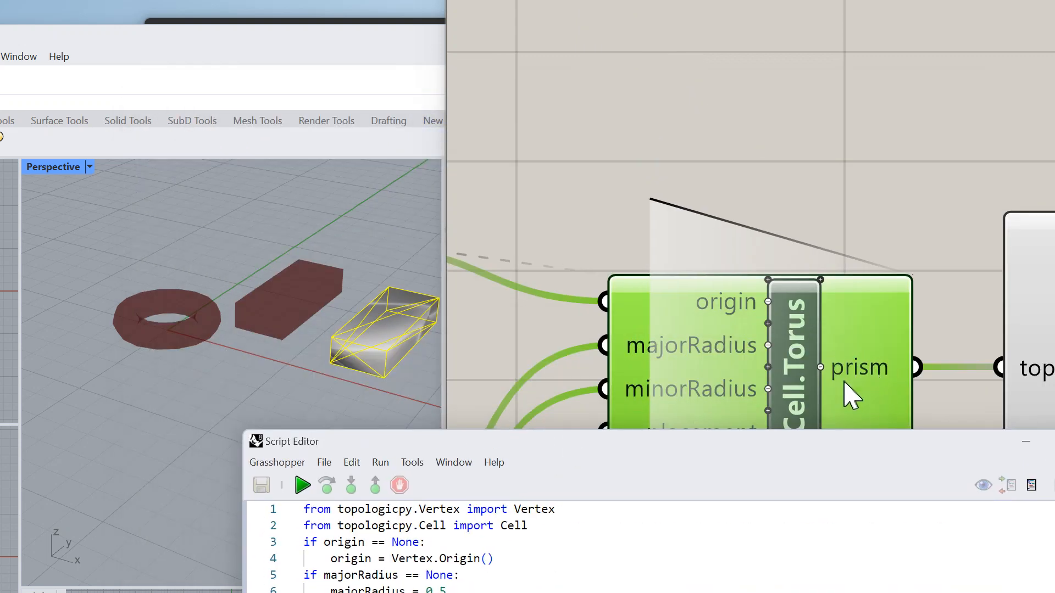
pyautogui.moveTo(849, 396)
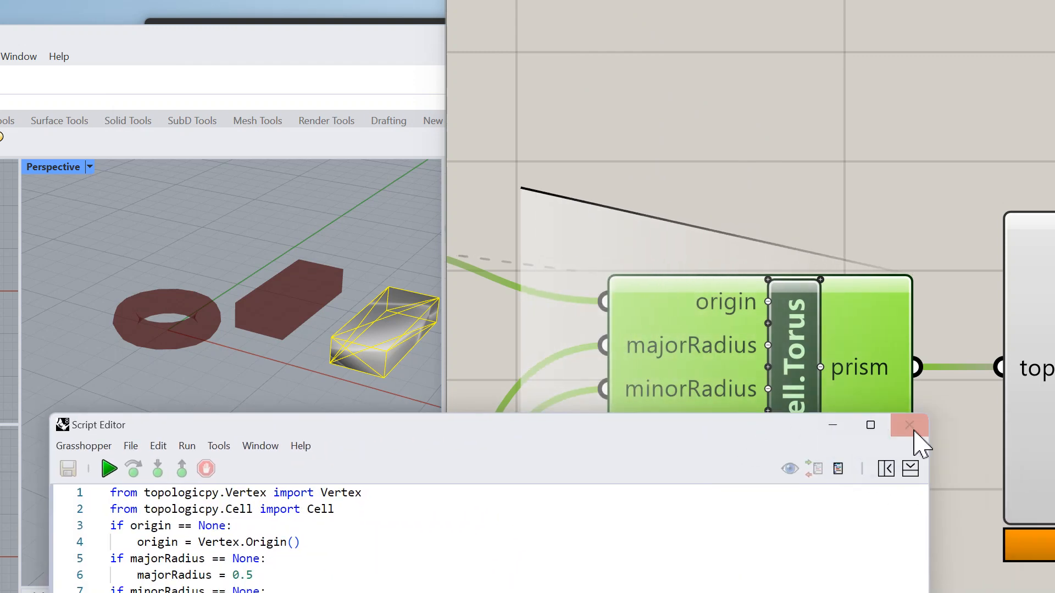
pyautogui.click(908, 425)
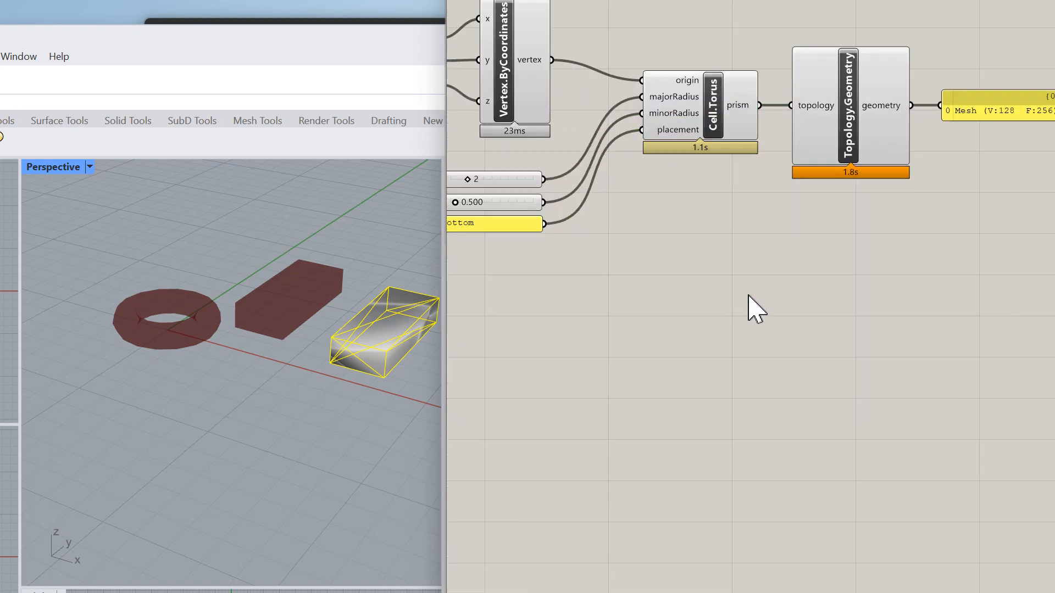
# Place a new Python 3 Script component on the canvas beside the existing nodes.
pyautogui.click(733, 288)
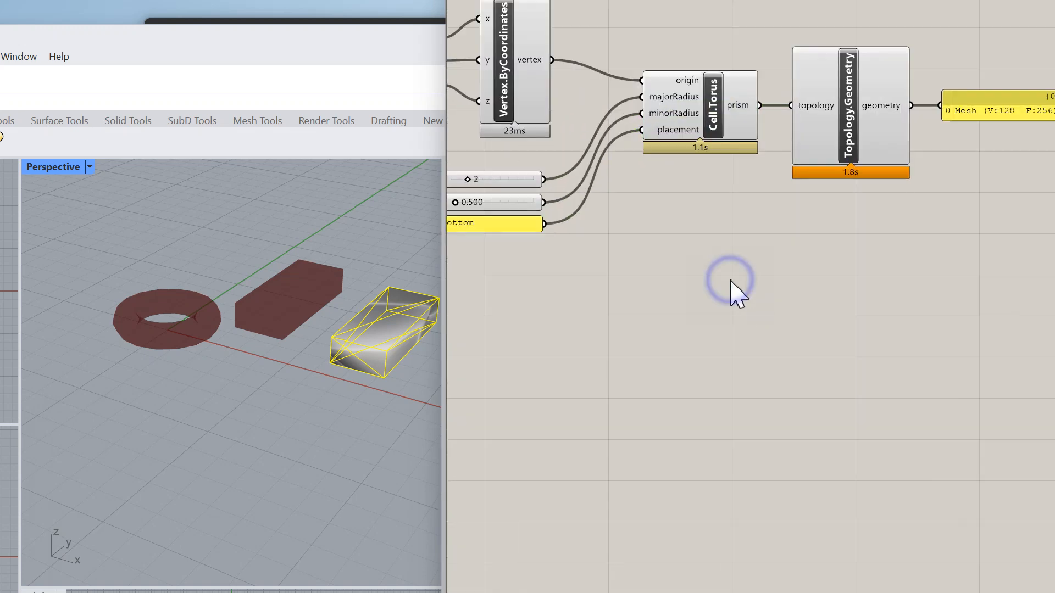
pyautogui.write('pyth')
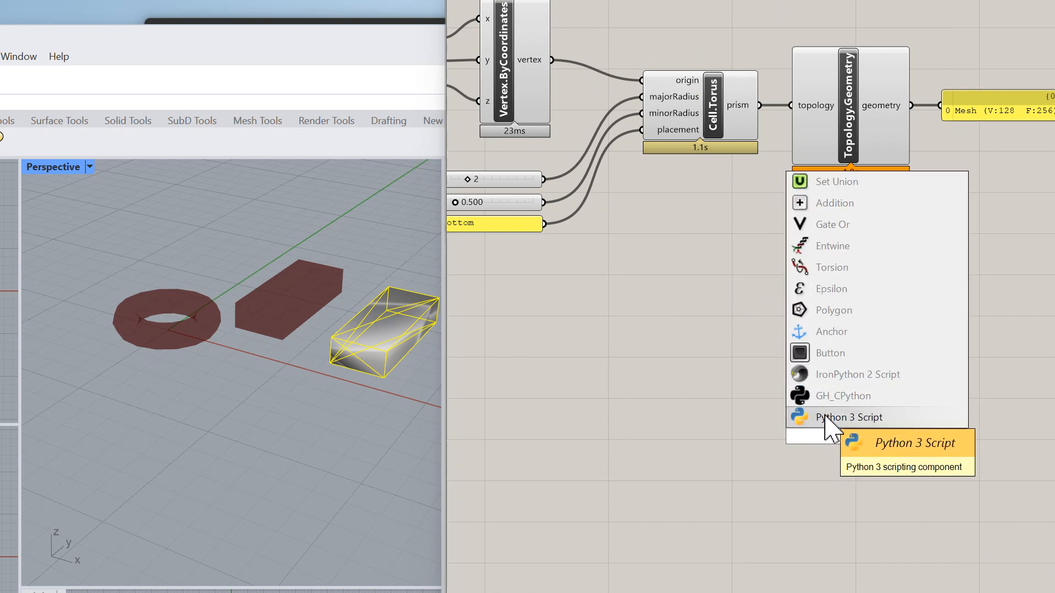
pyautogui.click(849, 417)
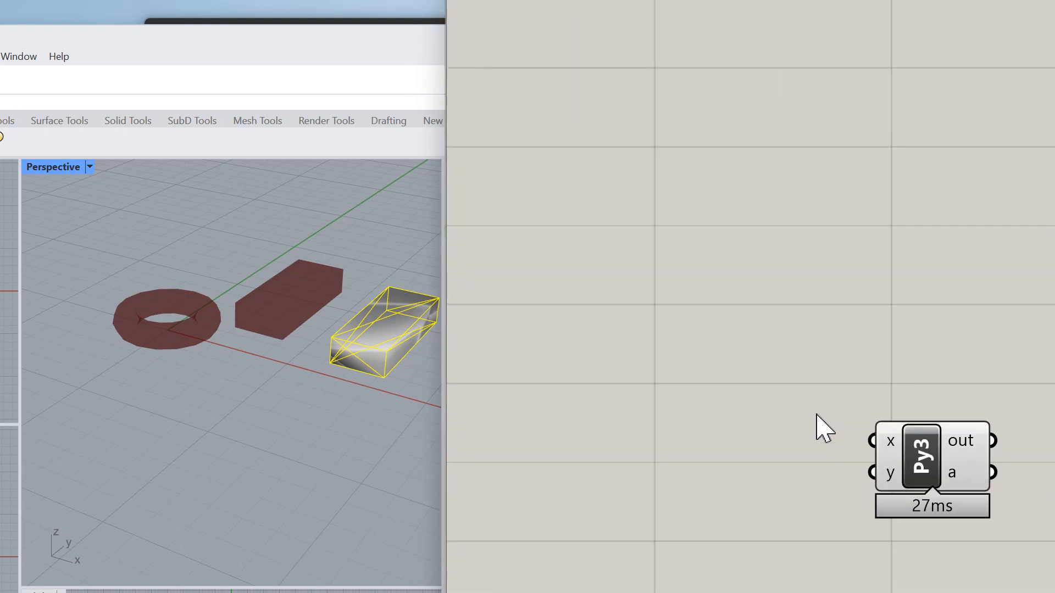
pyautogui.moveTo(931, 457); pyautogui.dragTo(659, 283)
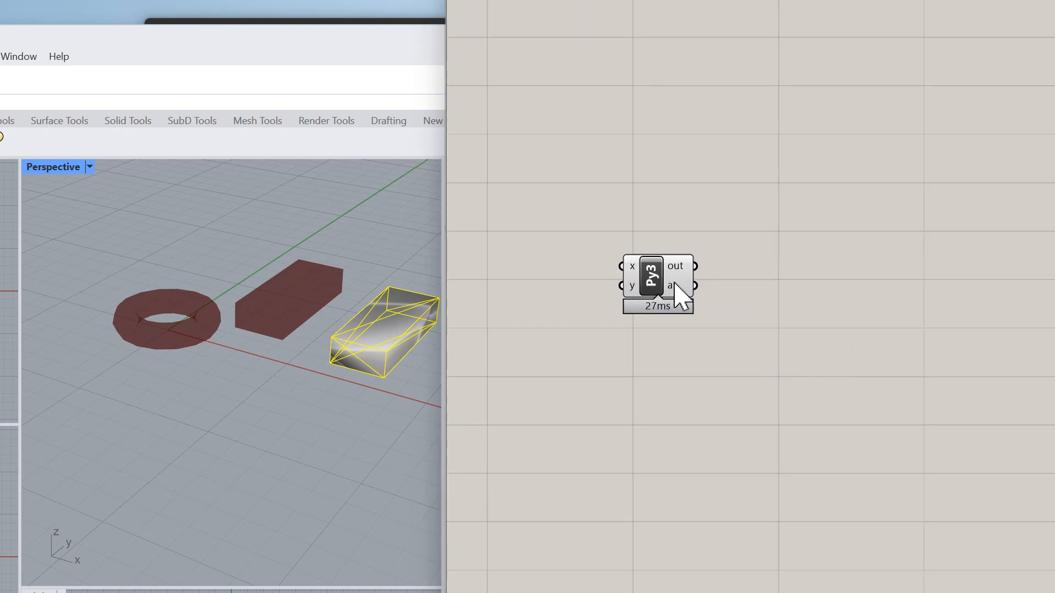
# Name the component Cell.Ico with output ico and inputs origin and radius.
pyautogui.rightClick(649, 282)
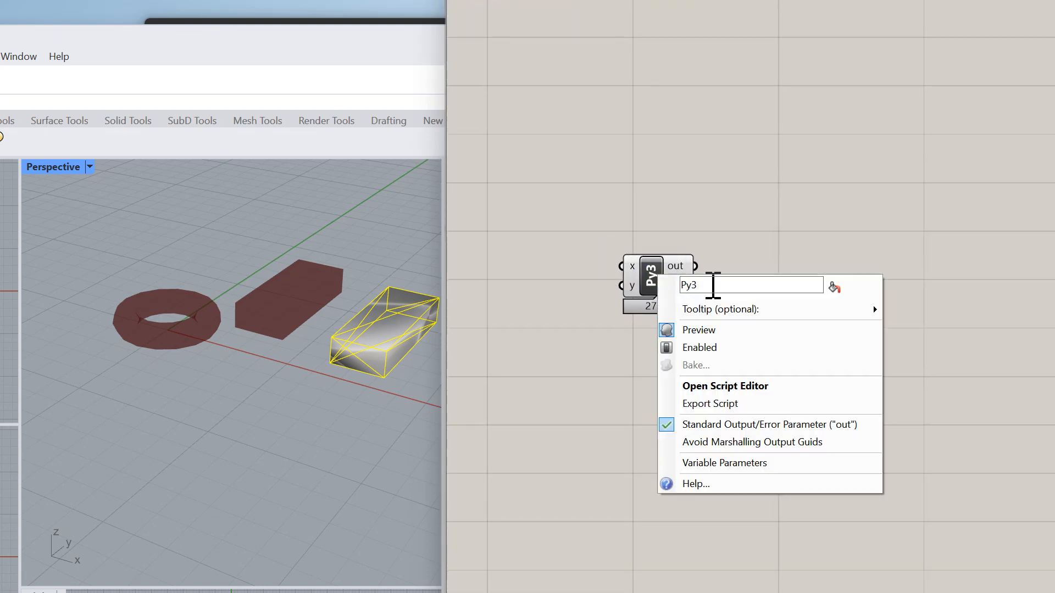
pyautogui.write('Cell')
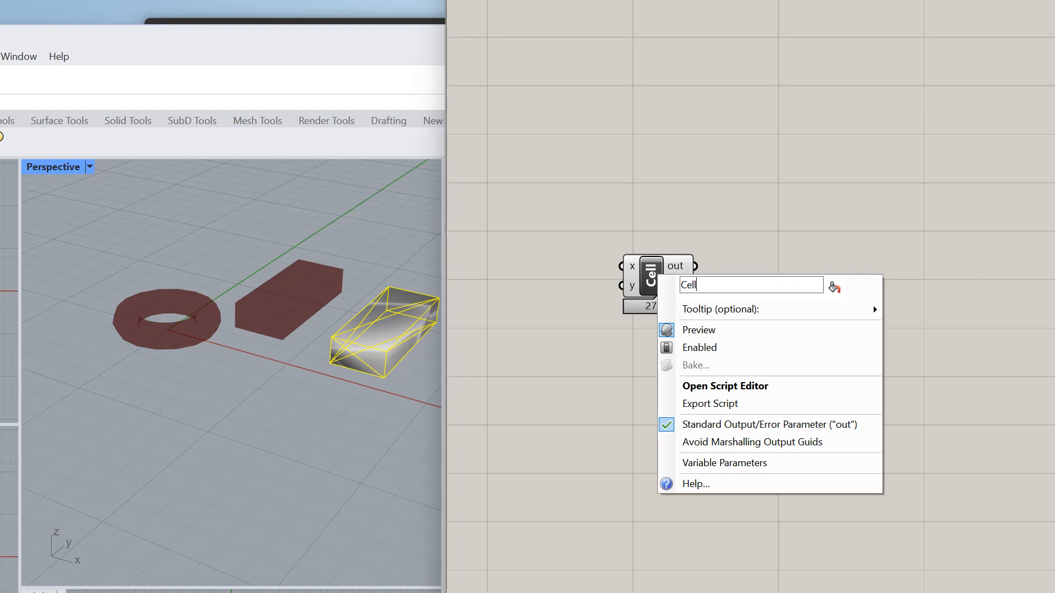
pyautogui.write('.Ico')
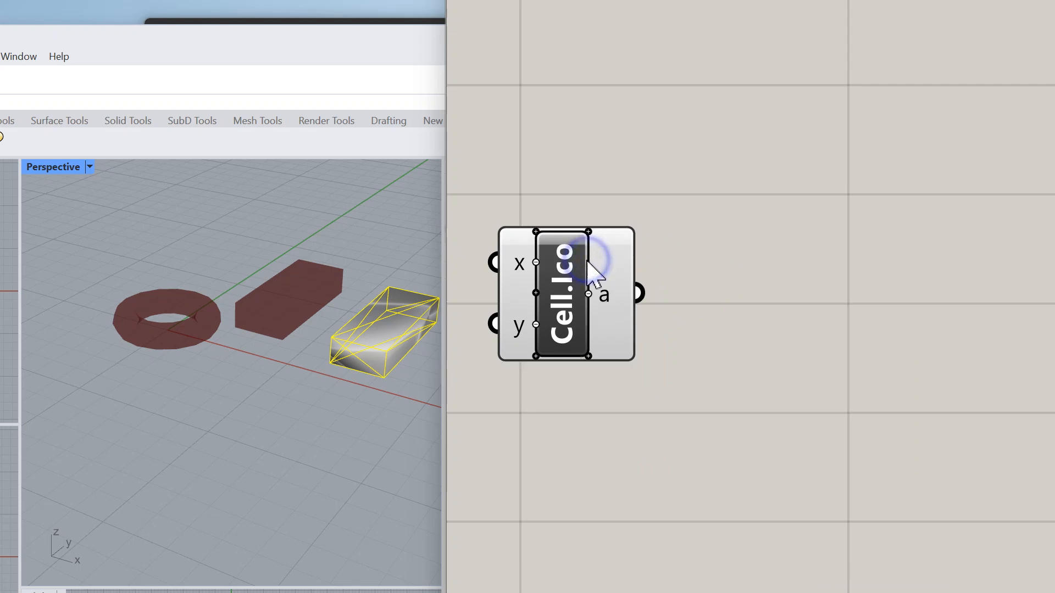
pyautogui.rightClick(602, 294)
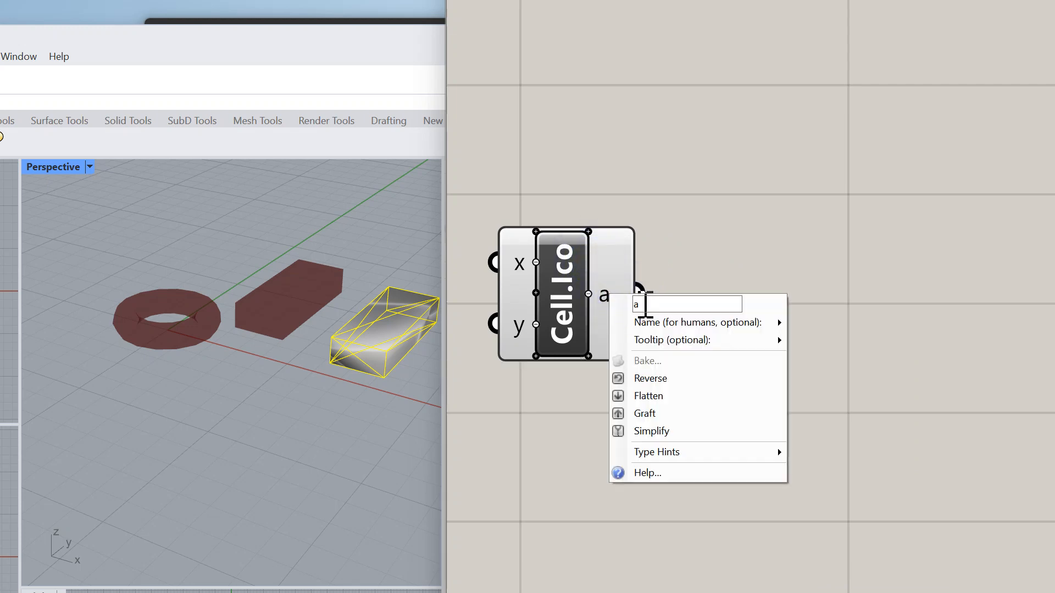
pyautogui.write('ico')
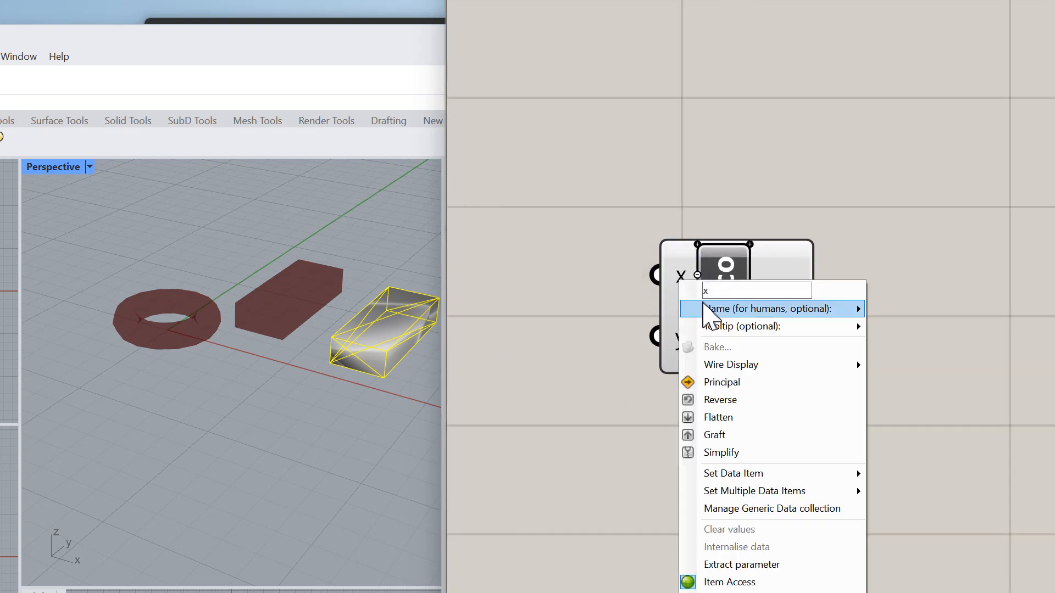
pyautogui.write('origin')
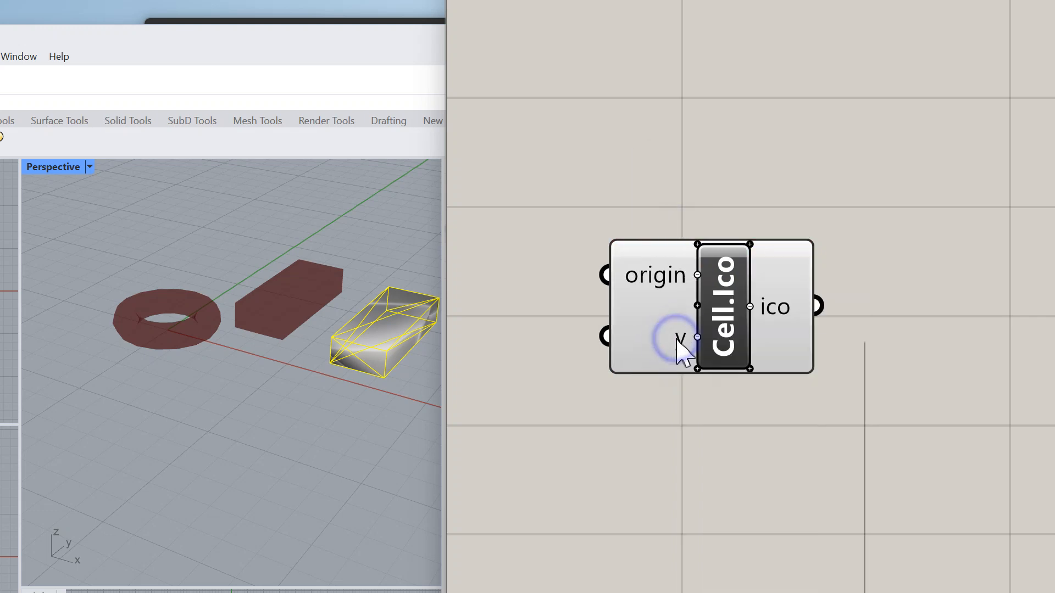
pyautogui.rightClick(679, 336)
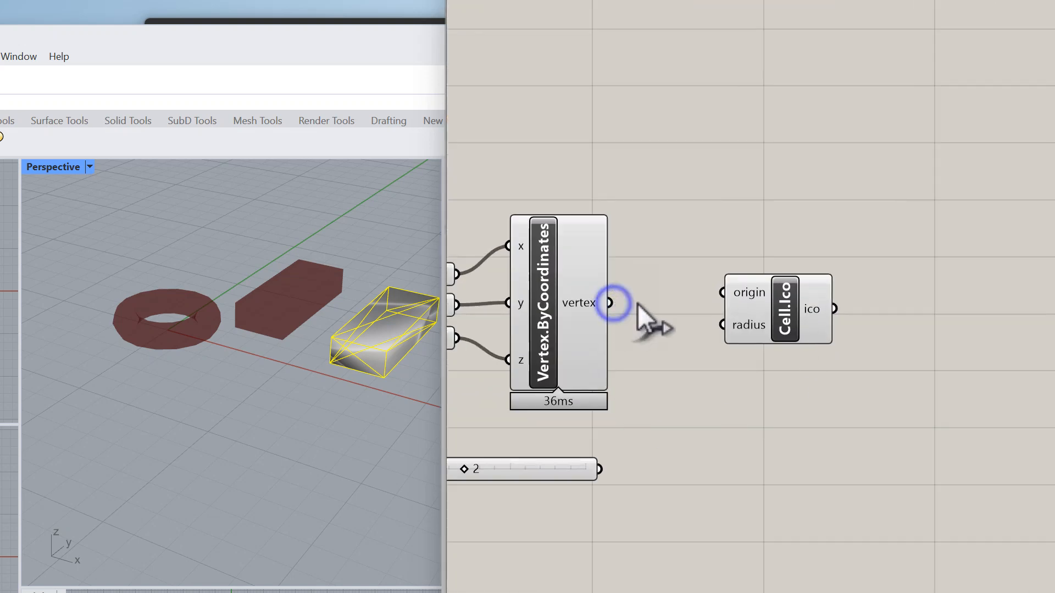
# Wire Vertex.ByCoordinates into origin and the slider value 2 into radius.
pyautogui.moveTo(607, 302); pyautogui.dragTo(722, 292)
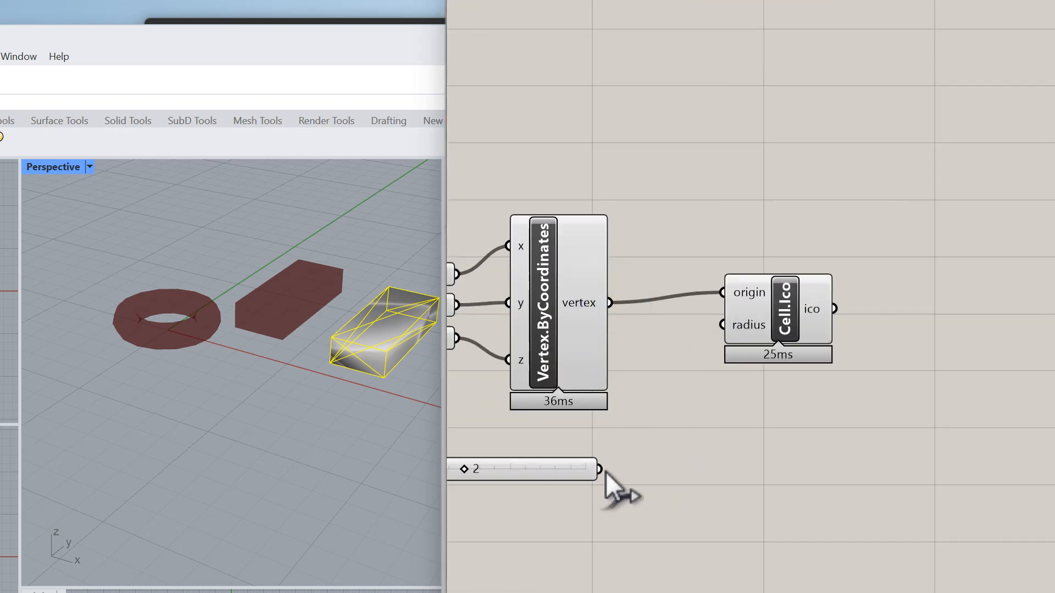
pyautogui.moveTo(597, 469); pyautogui.dragTo(724, 326)
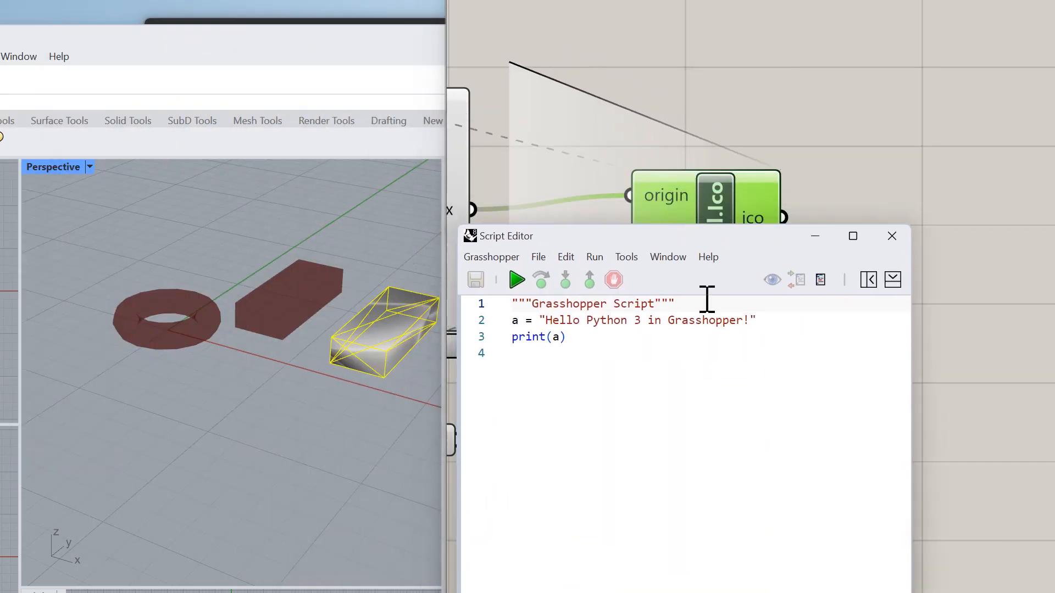
# Replace the default code with topologicpy imports for Vertex and Cell.
pyautogui.press('ctrl+a')
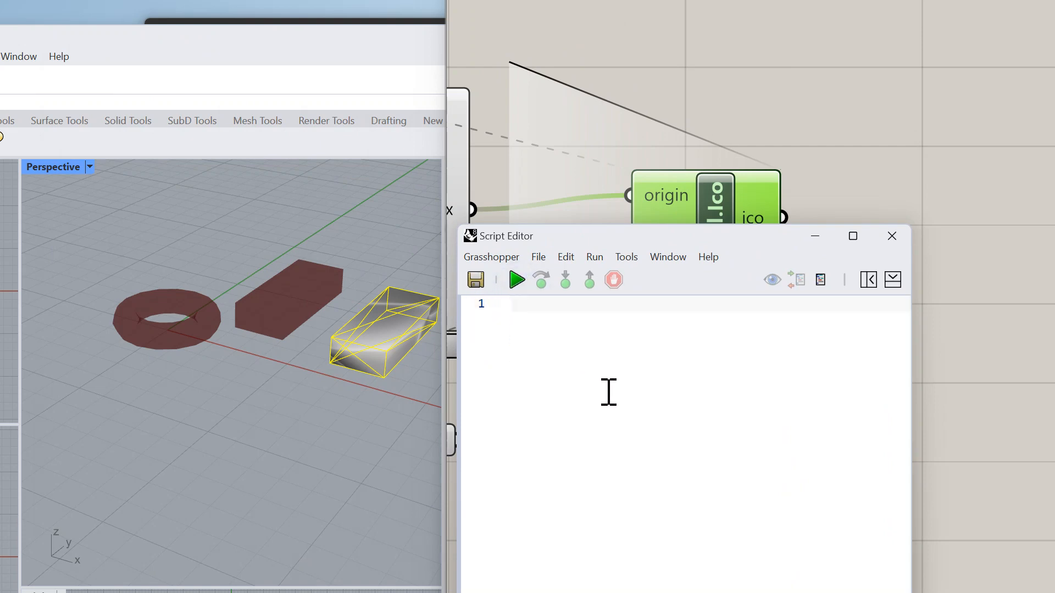
pyautogui.write('from')
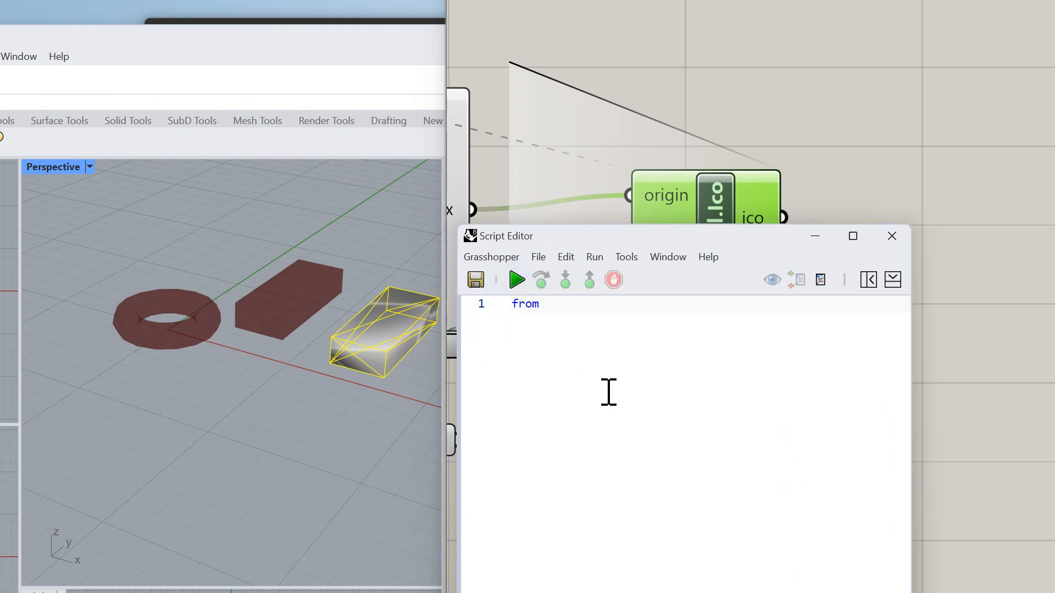
pyautogui.write('topologicp')
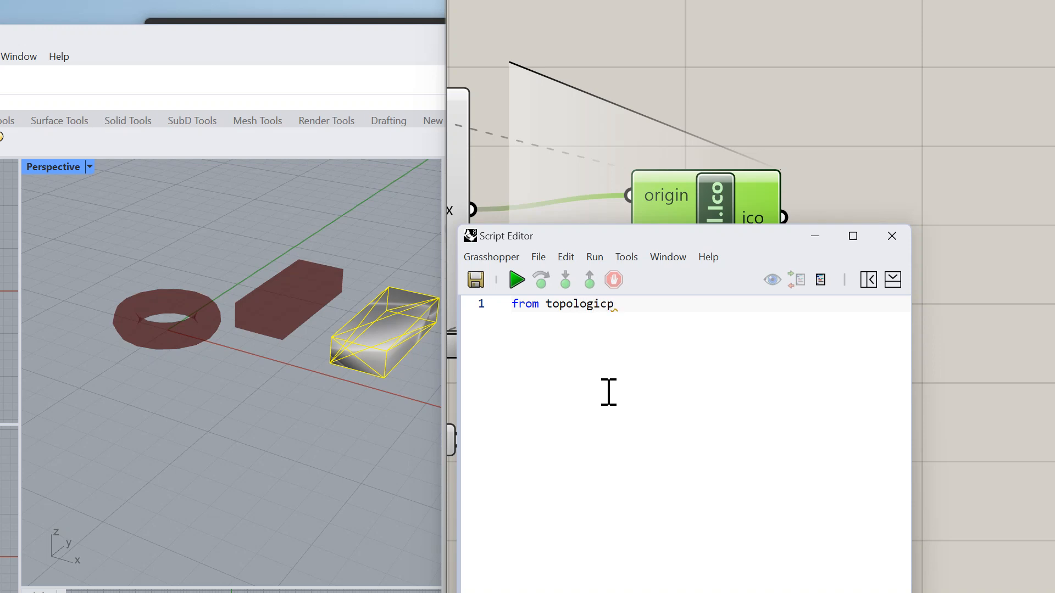
pyautogui.write('y.Vertex import Vertex')
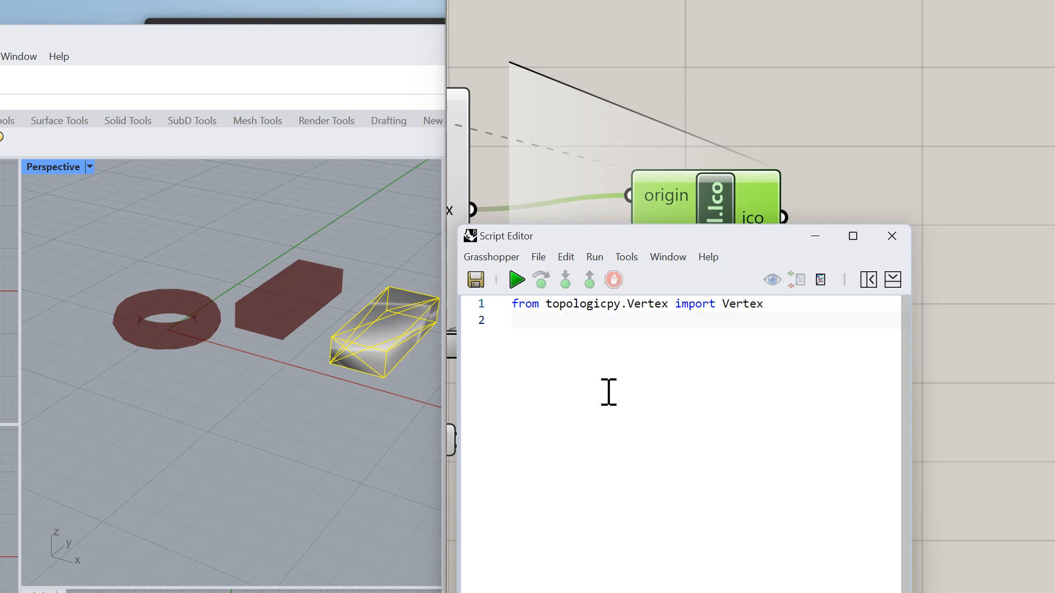
pyautogui.write('from topologicpy.Cell import Cell')
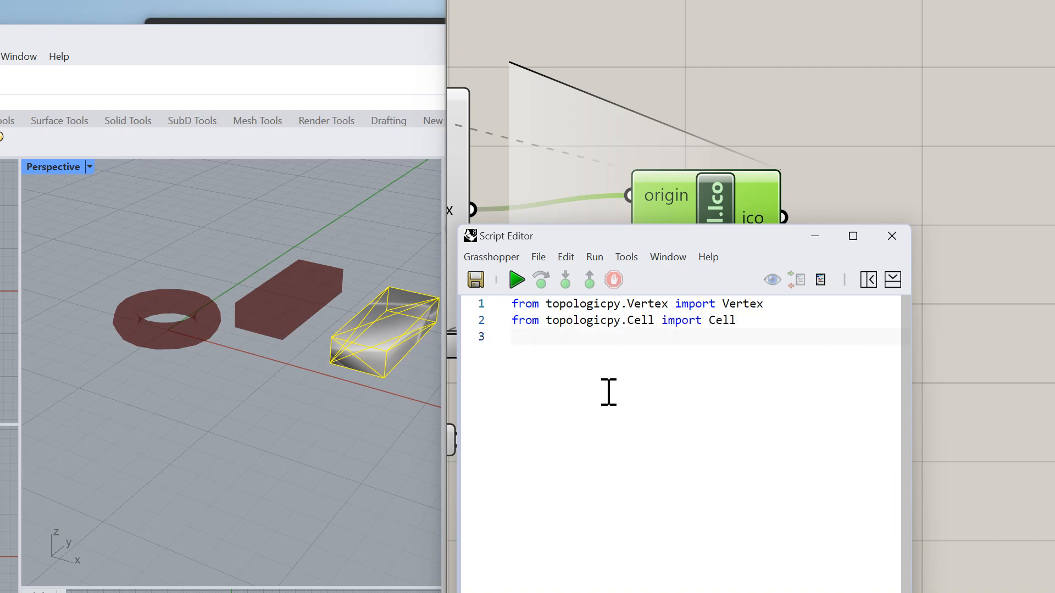
# Default origin to Vertex.Origin() and radius to 0.5 when they are None.
pyautogui.write('if')
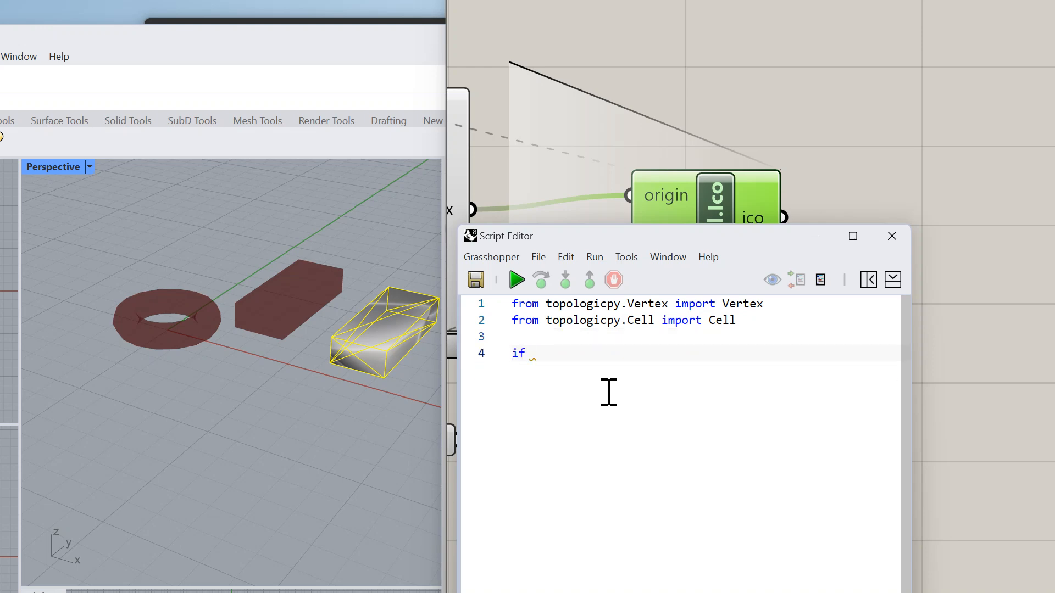
pyautogui.write('origin')
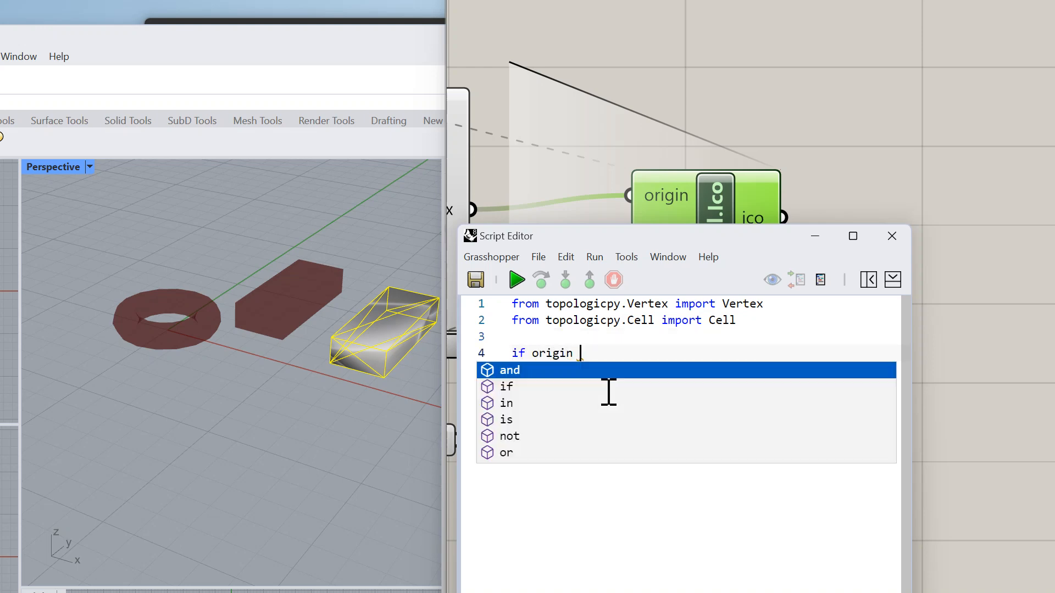
pyautogui.write('== None:')
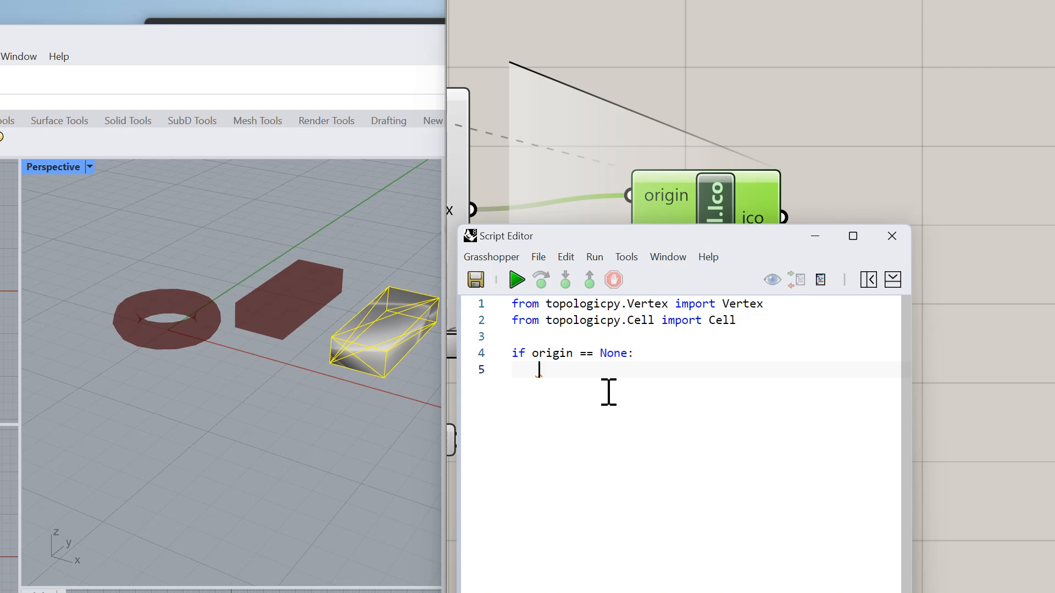
pyautogui.write('origin = Vertex')
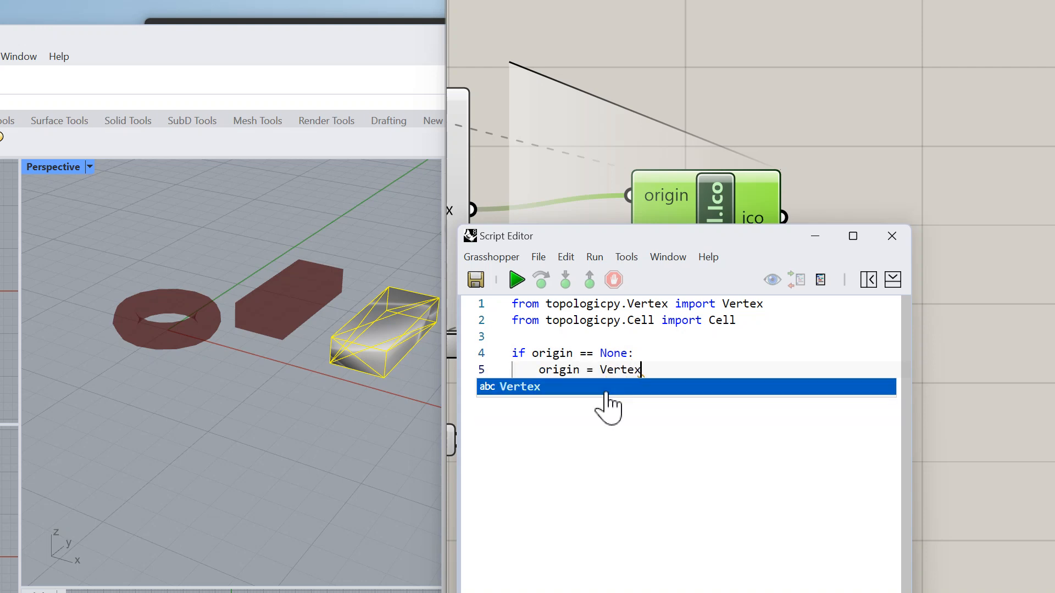
pyautogui.write('.Origin()')
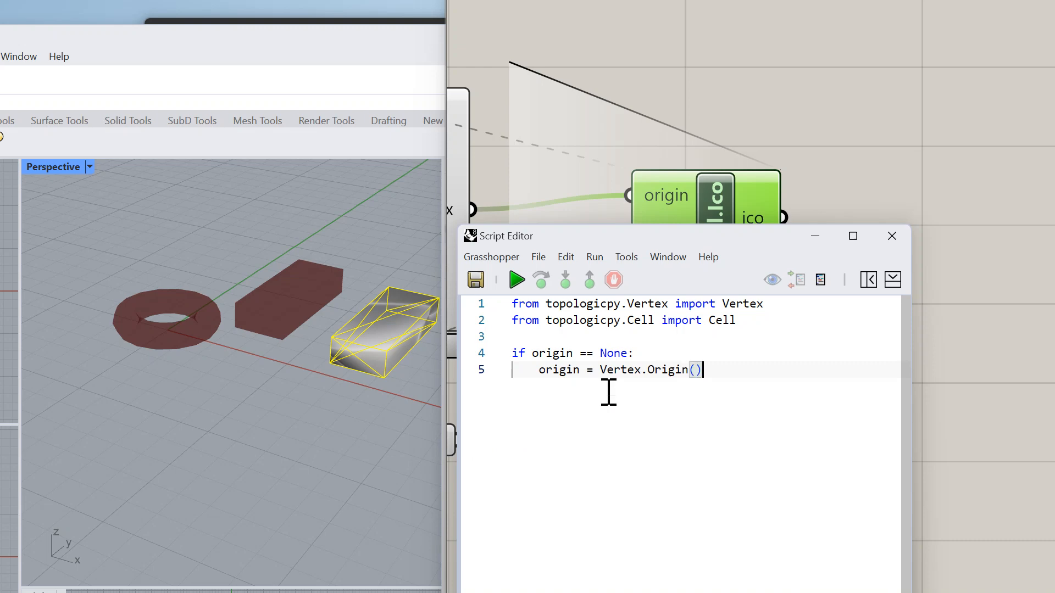
pyautogui.write('i')
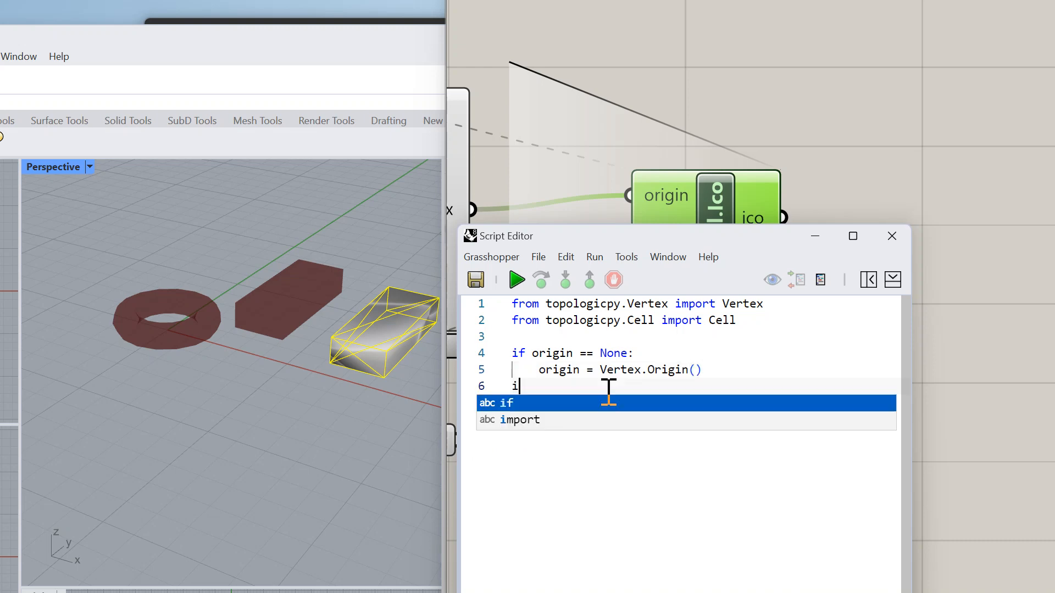
pyautogui.write('f radius')
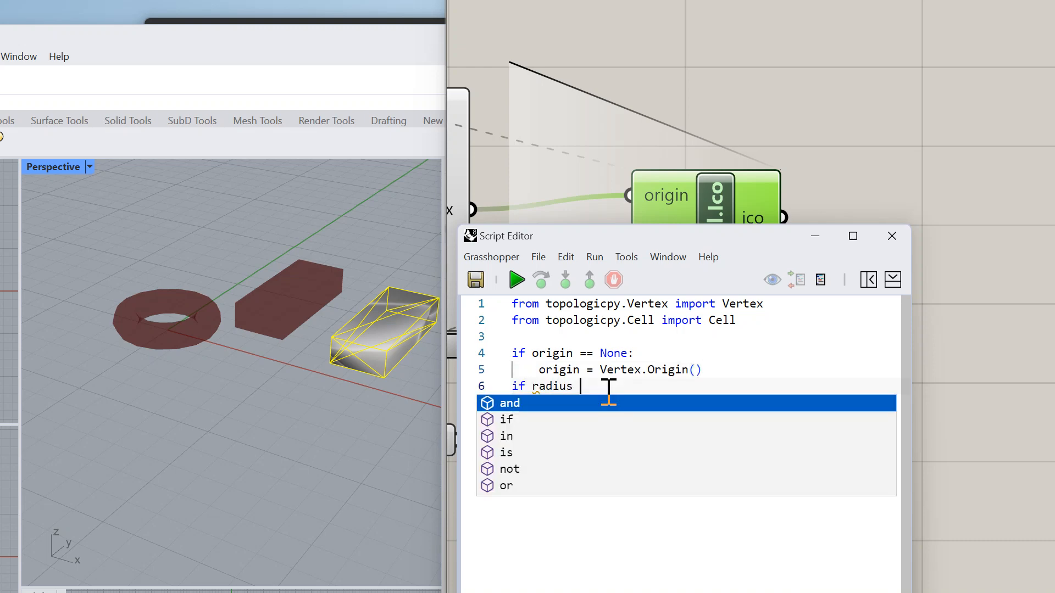
pyautogui.write('== None:')
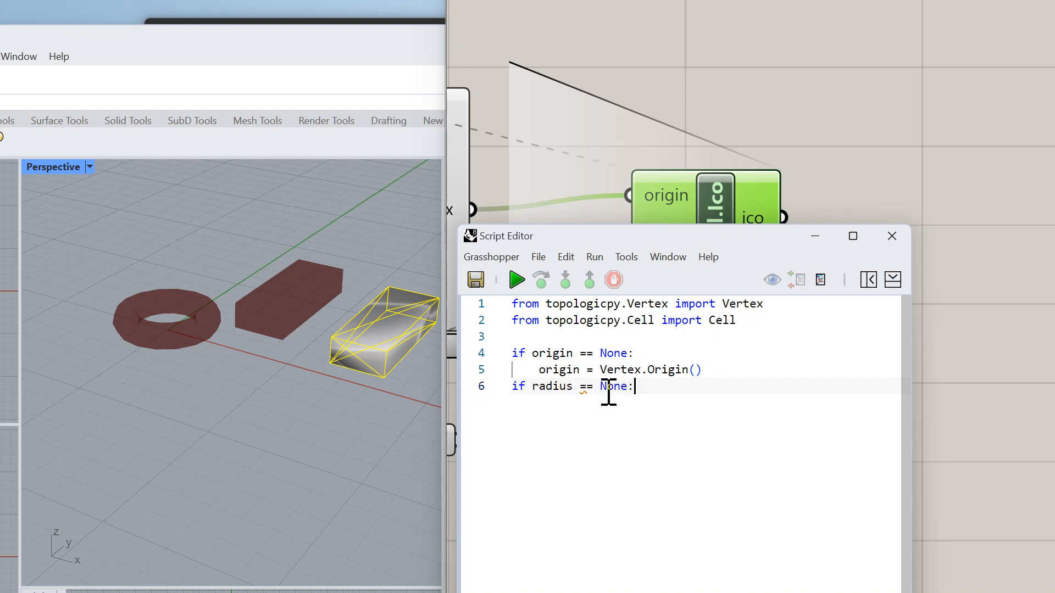
pyautogui.write('radius = 0')
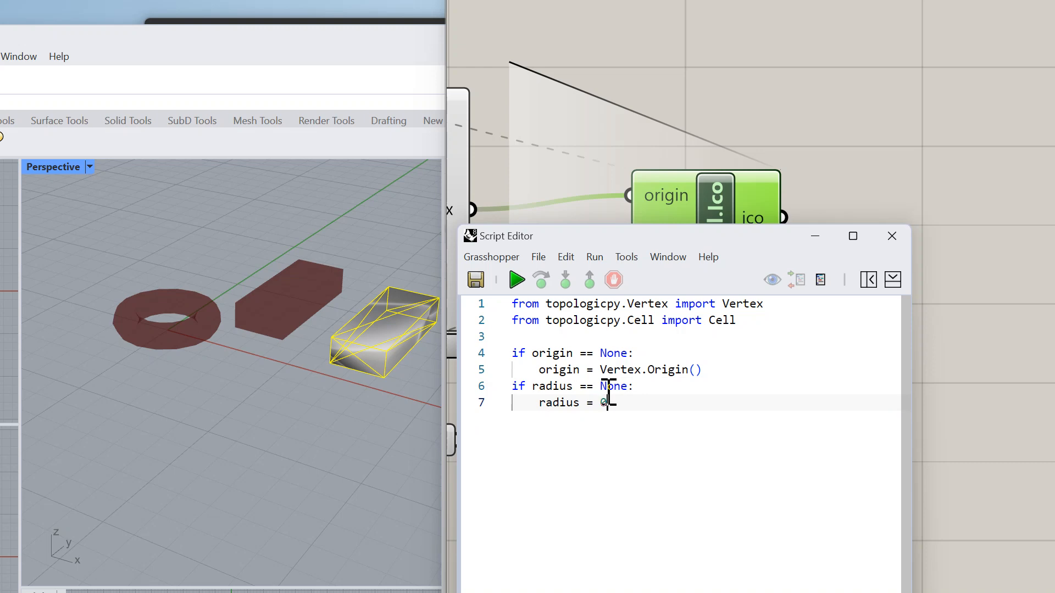
pyautogui.write('.5')
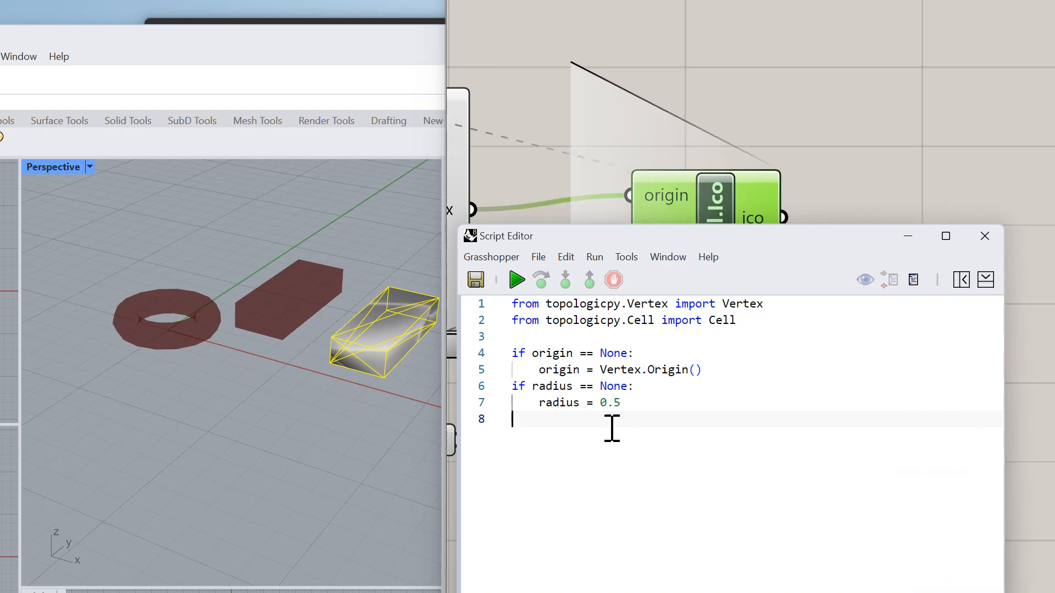
# Build ico as Cell.Icosahedron(origin=origin, radius=radius).
pyautogui.write('i')
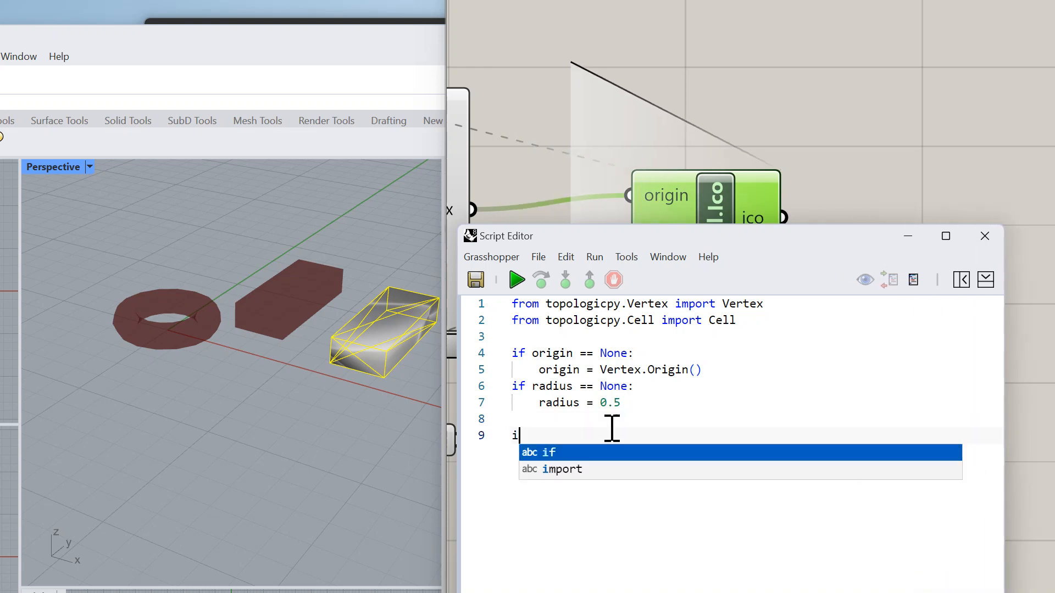
pyautogui.write('co = Cel')
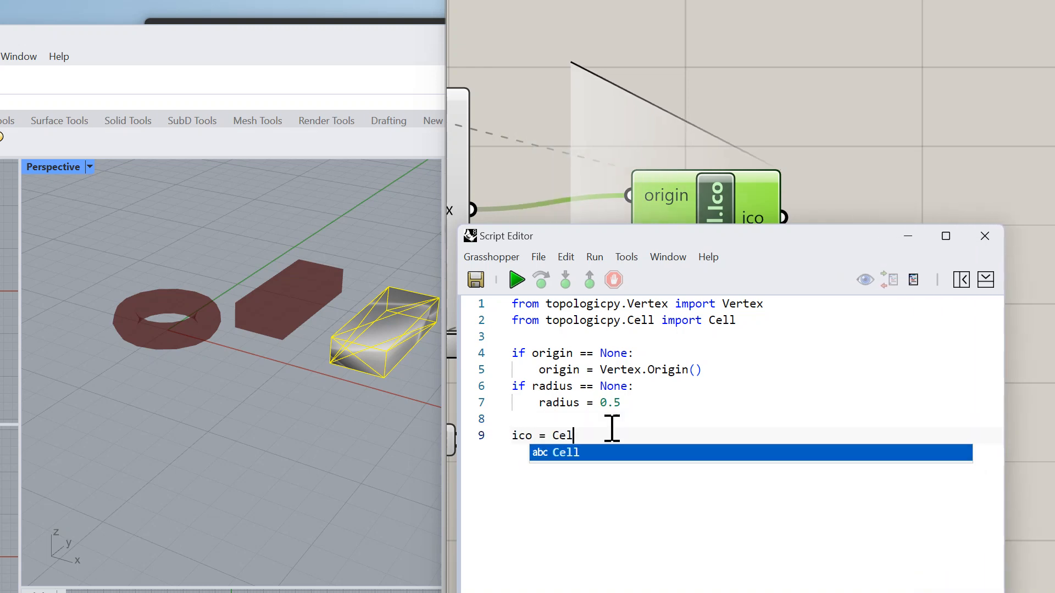
pyautogui.write('.Icosahedron(')
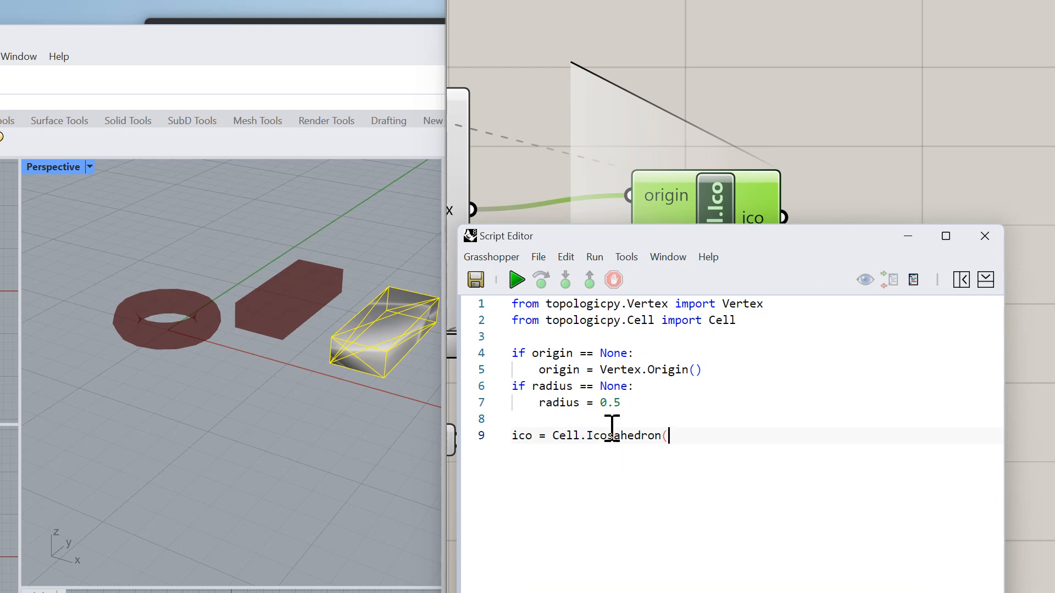
pyautogui.write('origin=origin')
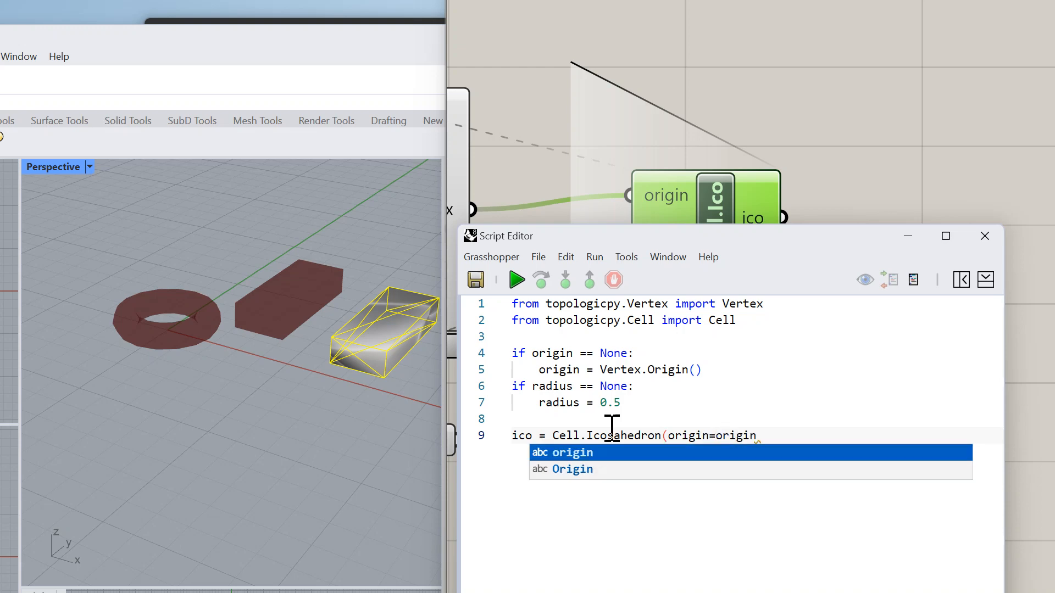
pyautogui.write(', radiou')
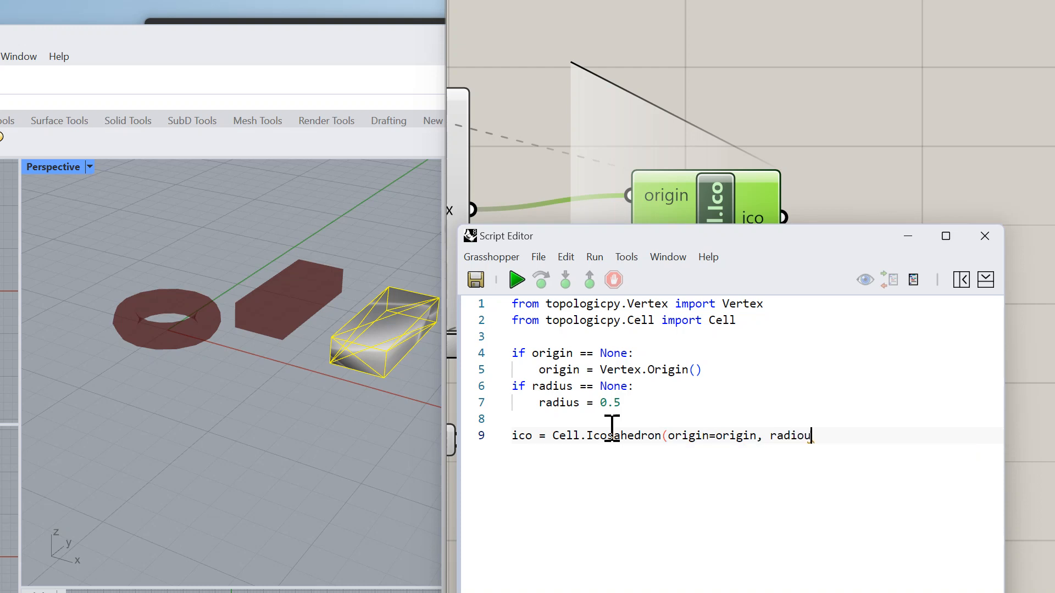
pyautogui.write('=r')
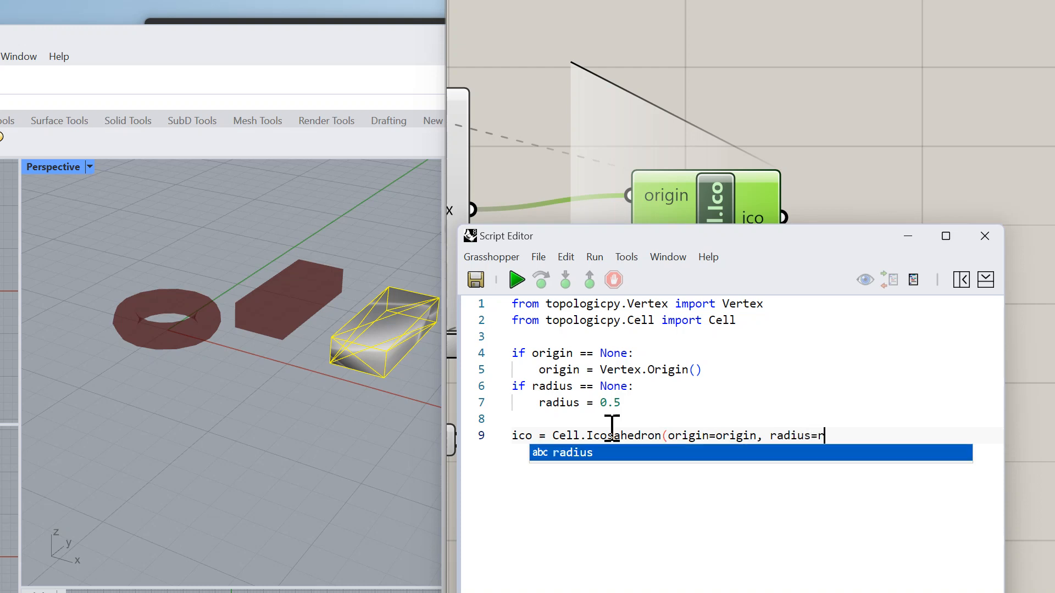
pyautogui.write('ada')
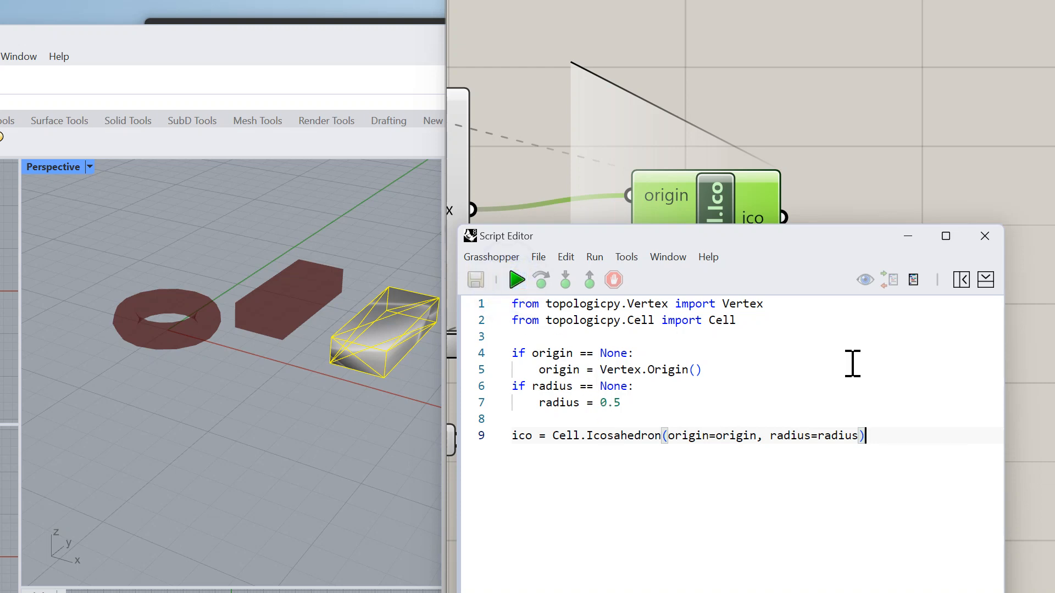
# Run the Cell.Ico script and wire its ico output into the yellow Panel.
pyautogui.click(984, 236)
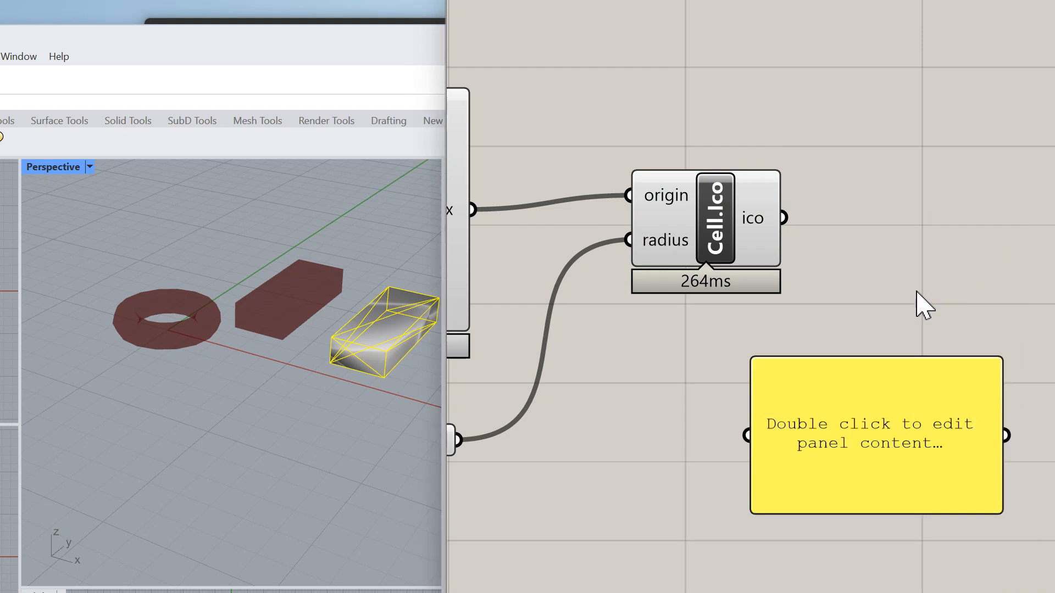
pyautogui.moveTo(780, 217); pyautogui.dragTo(747, 436)
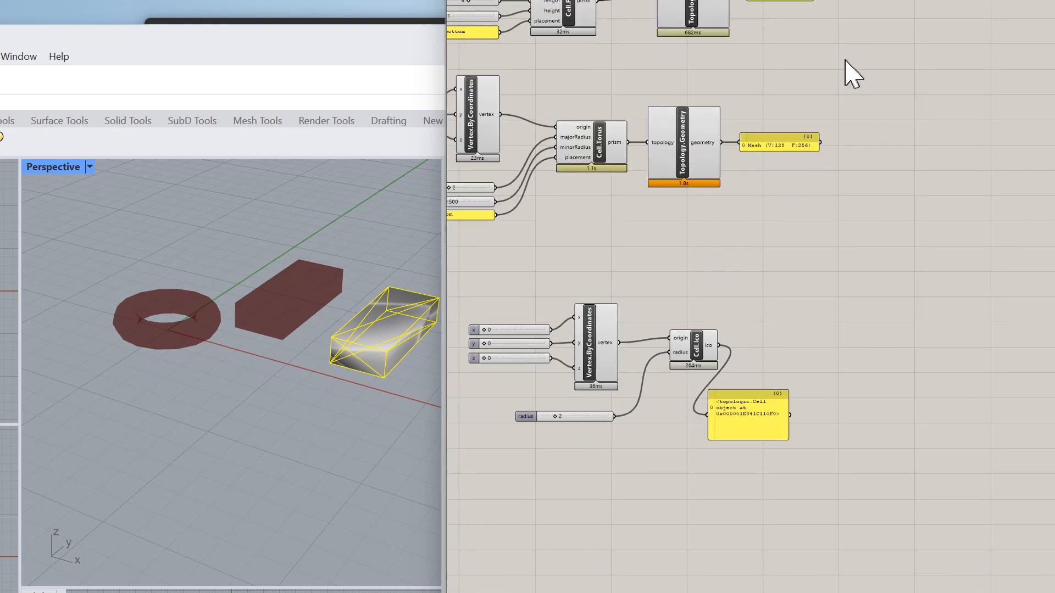
# Duplicate the torus's Topology.Geometry converter beside Cell.Ico to mesh the icosahedron.
pyautogui.click(683, 143)
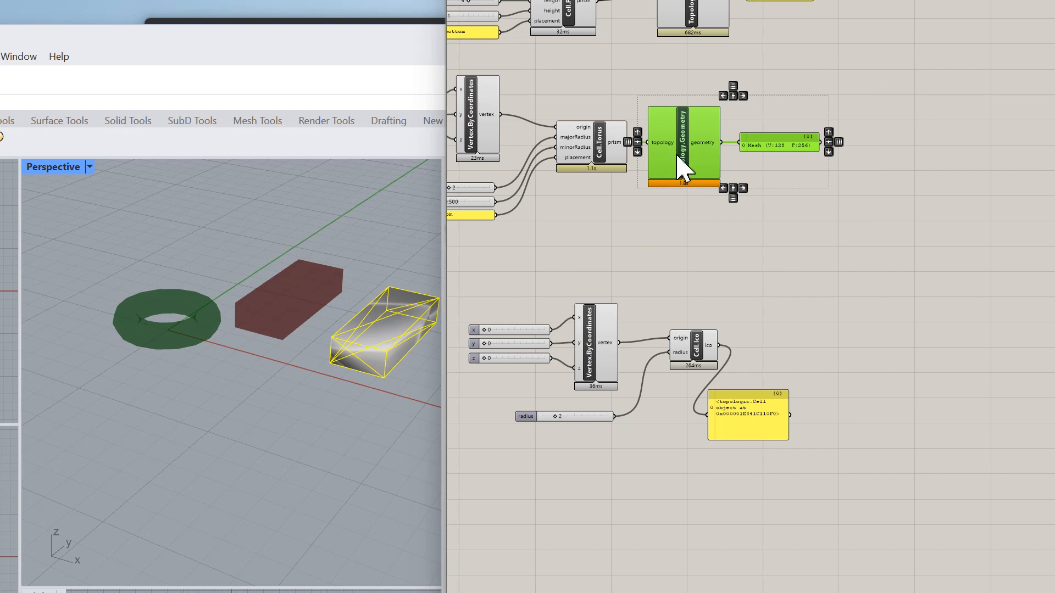
pyautogui.moveTo(679, 143); pyautogui.dragTo(847, 339)
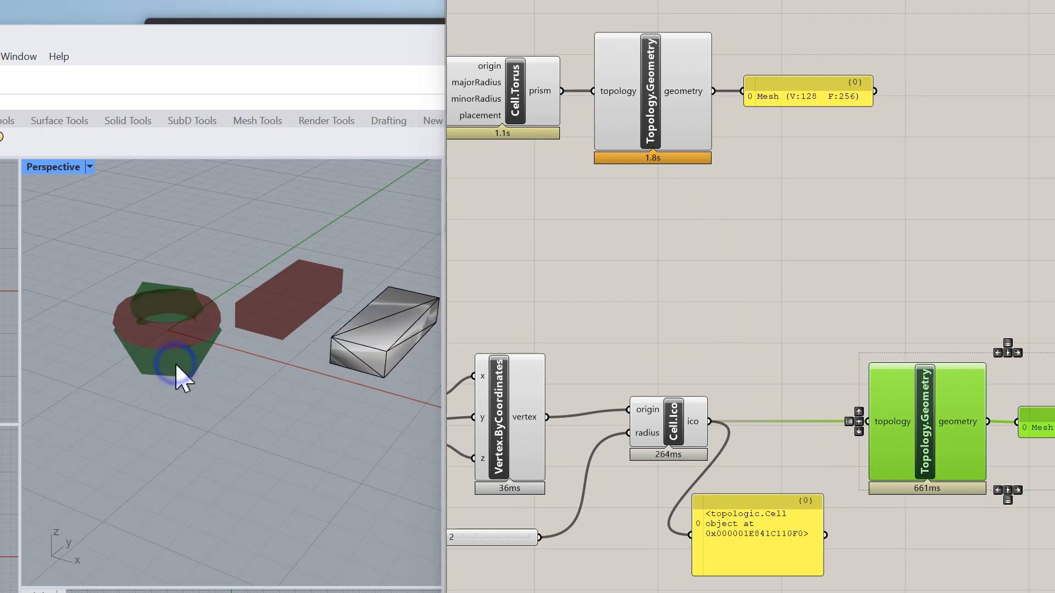
pyautogui.moveTo(609, 457)
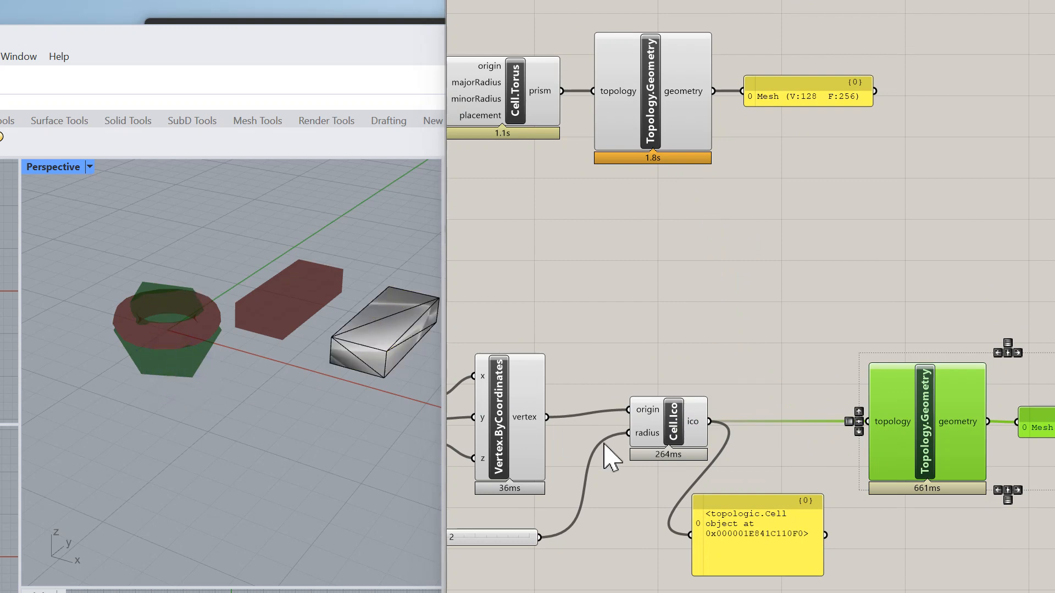
pyautogui.click(908, 414)
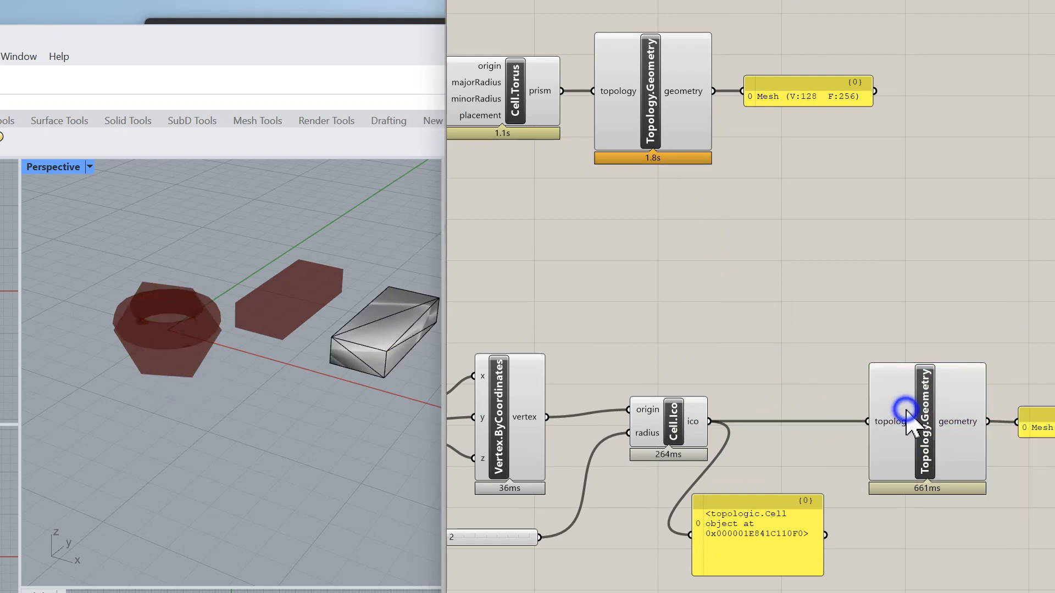
# Bake the icosahedron mesh from Topology.Geometry into the Rhino document.
pyautogui.rightClick(903, 422)
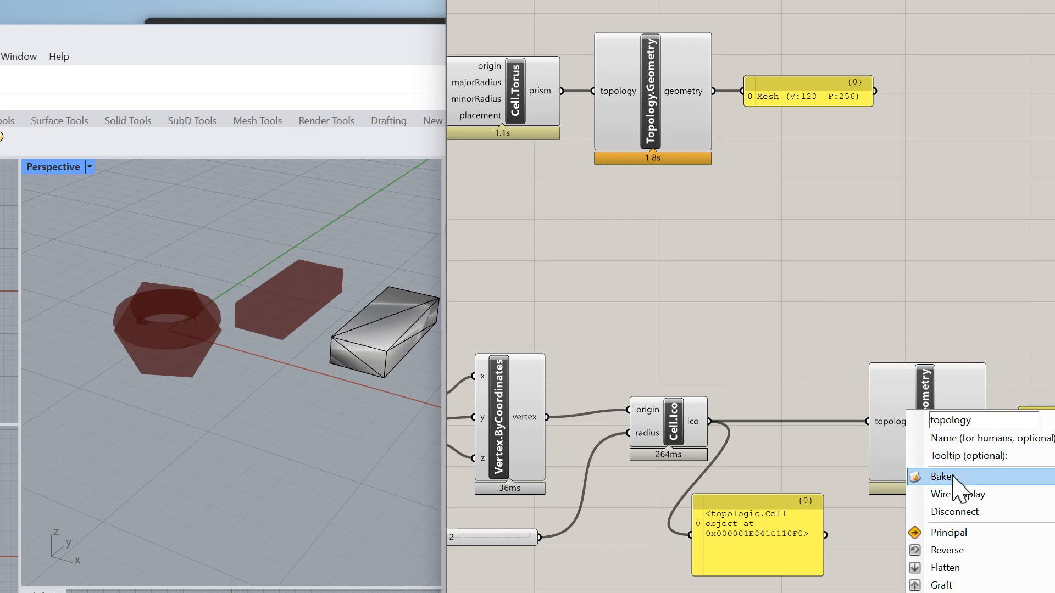
pyautogui.click(941, 476)
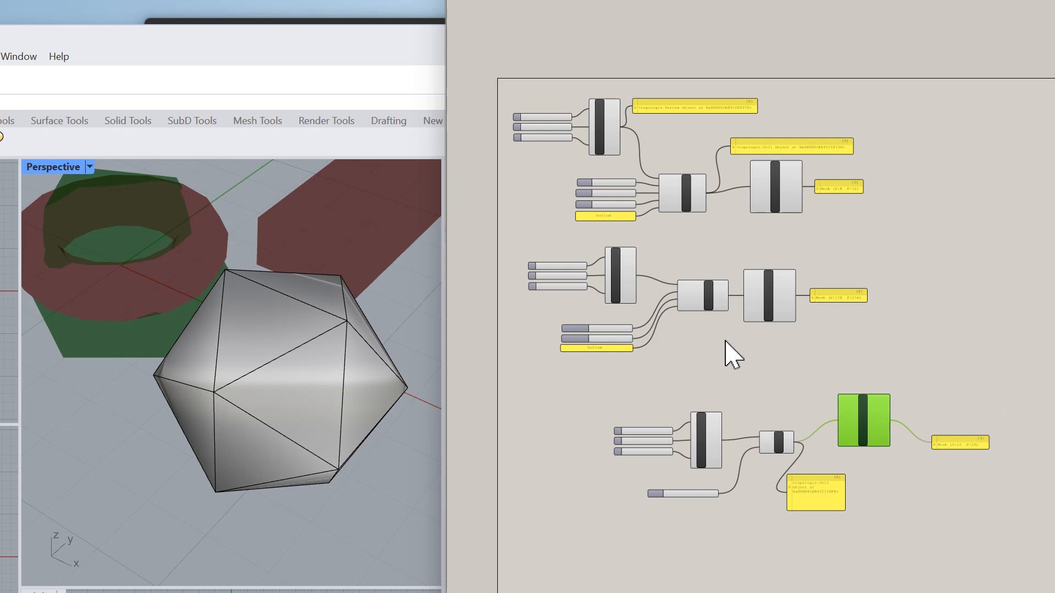
pyautogui.moveTo(771, 360)
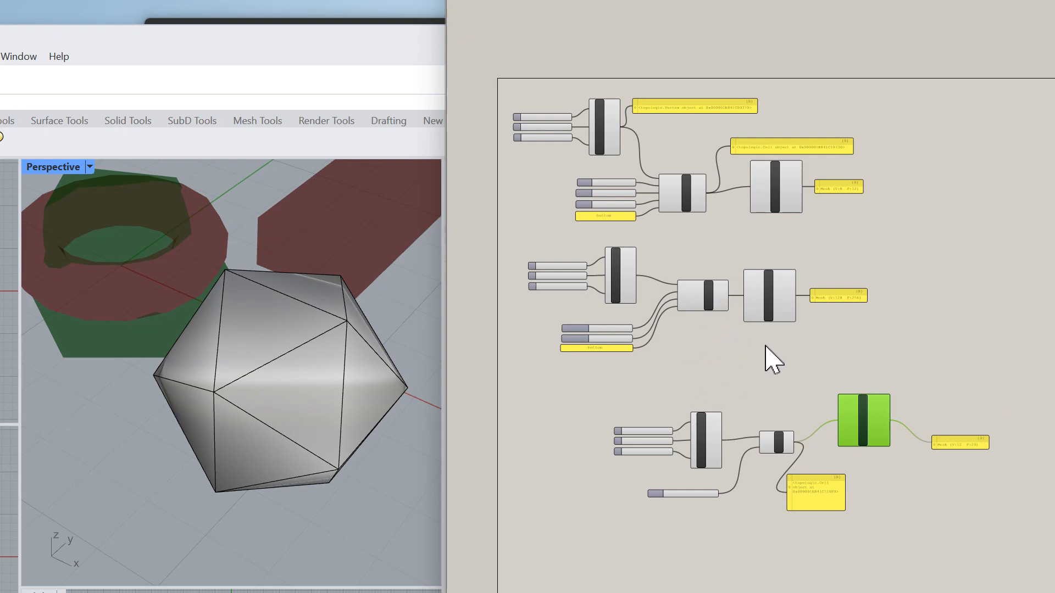